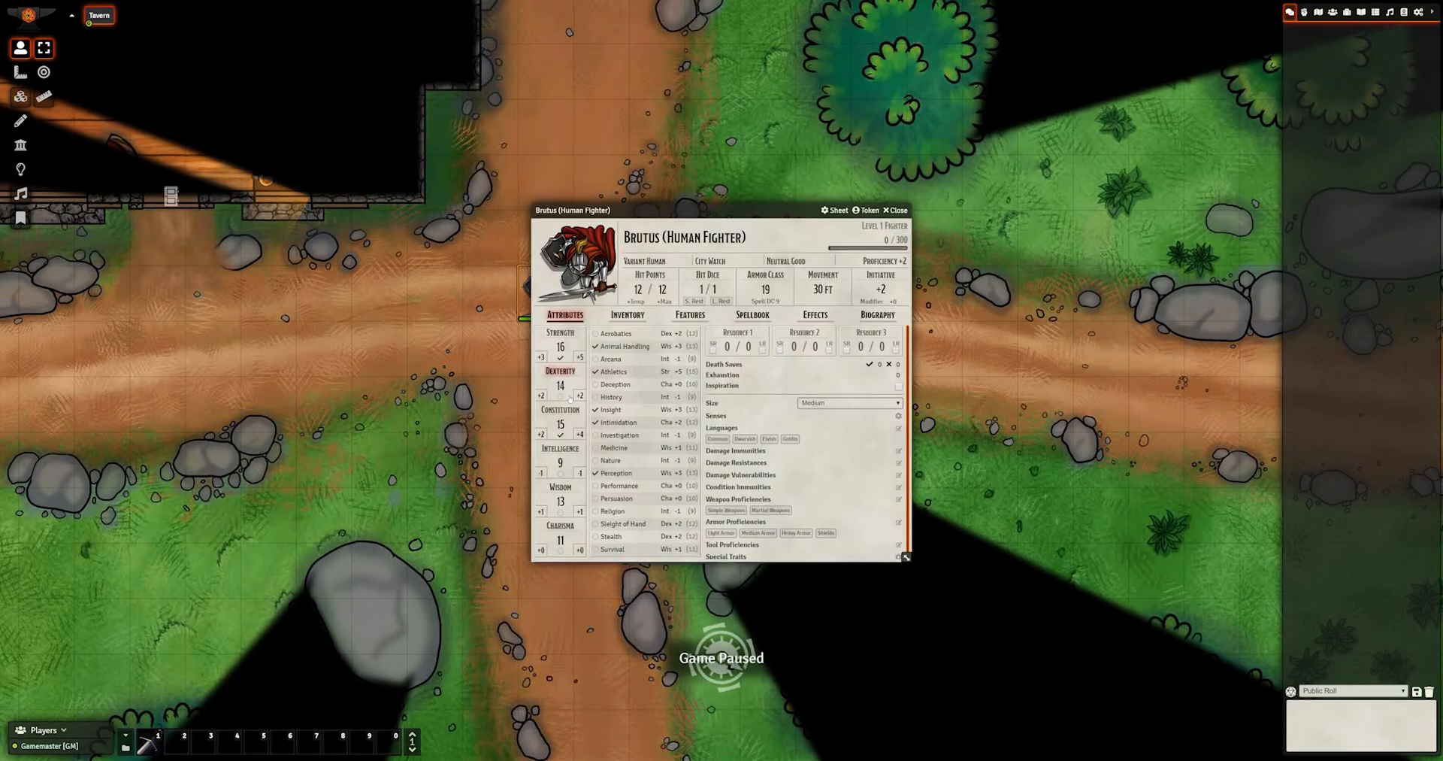
# Roll the fighter's Acrobatics check with a +1d situational bonus in the current dialog.
pyautogui.click(614, 334)
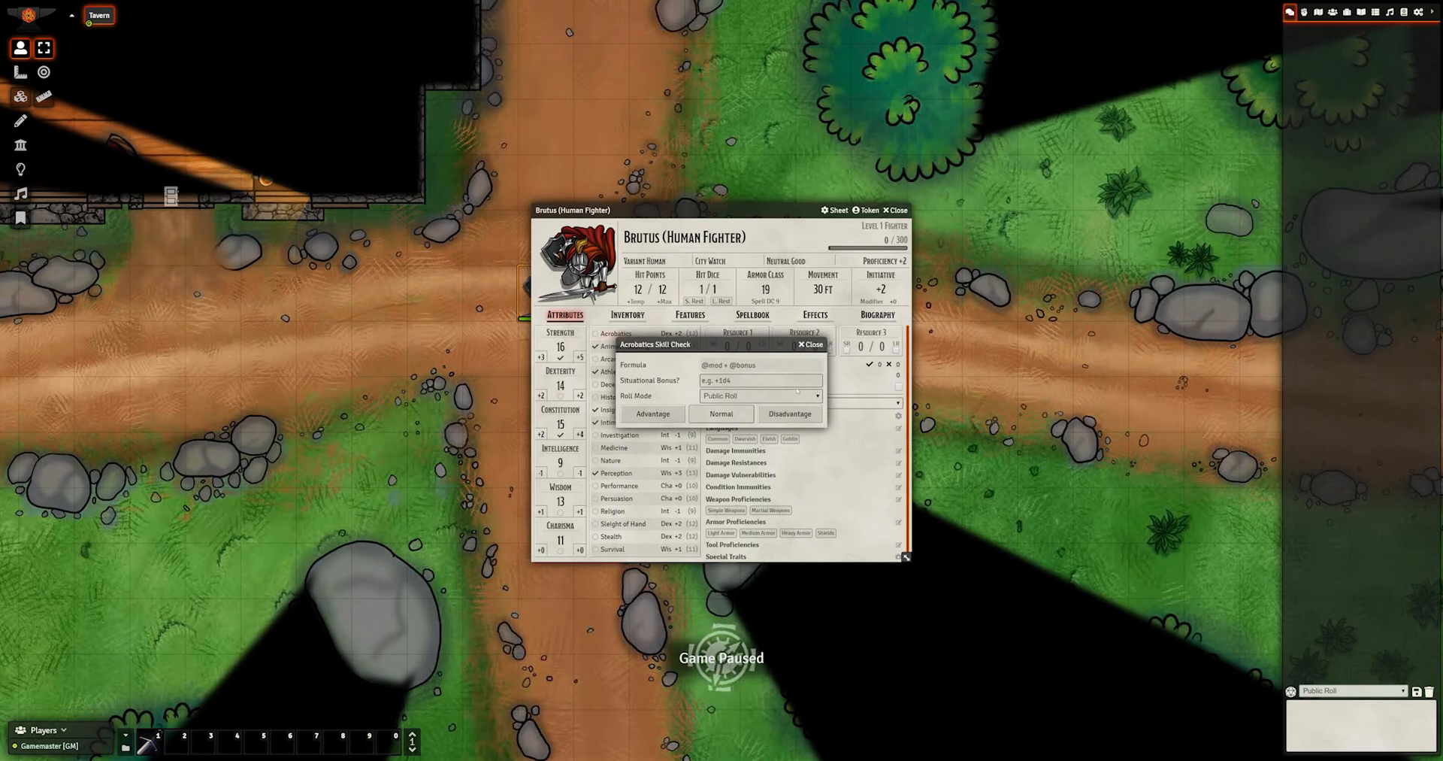
pyautogui.write('+1d12')
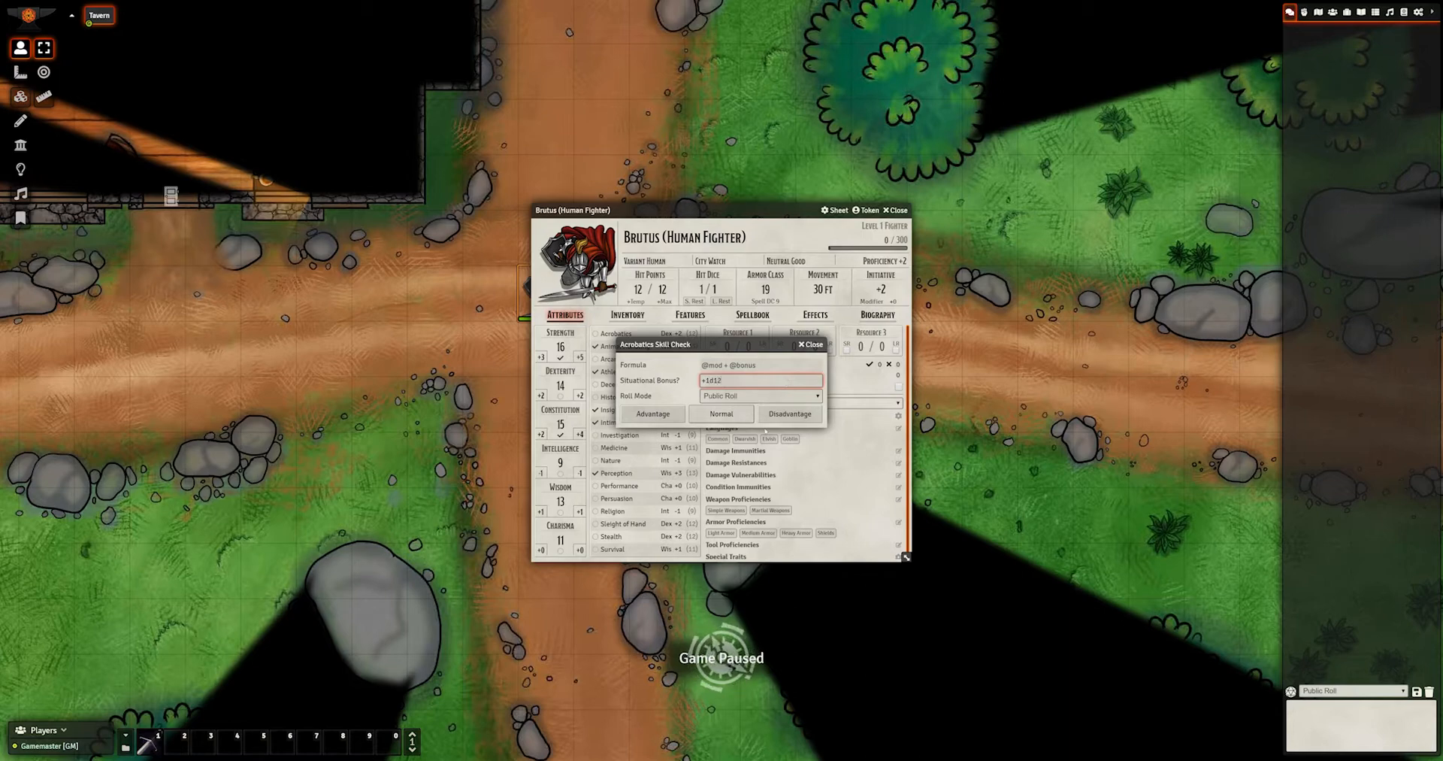
pyautogui.click(809, 343)
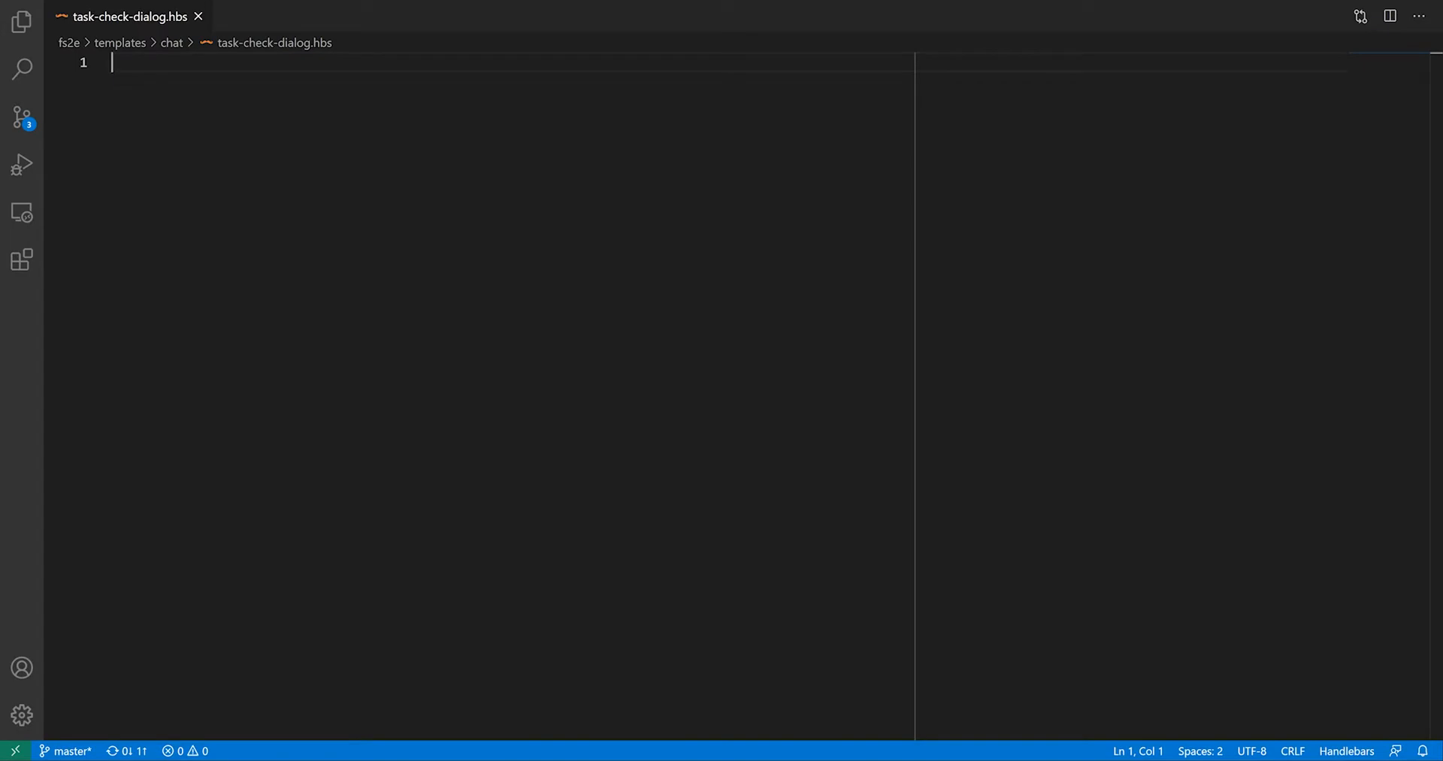
# Write the form's first group: a localized penalty label and a text input named penalty.
pyautogui.write('<form>')
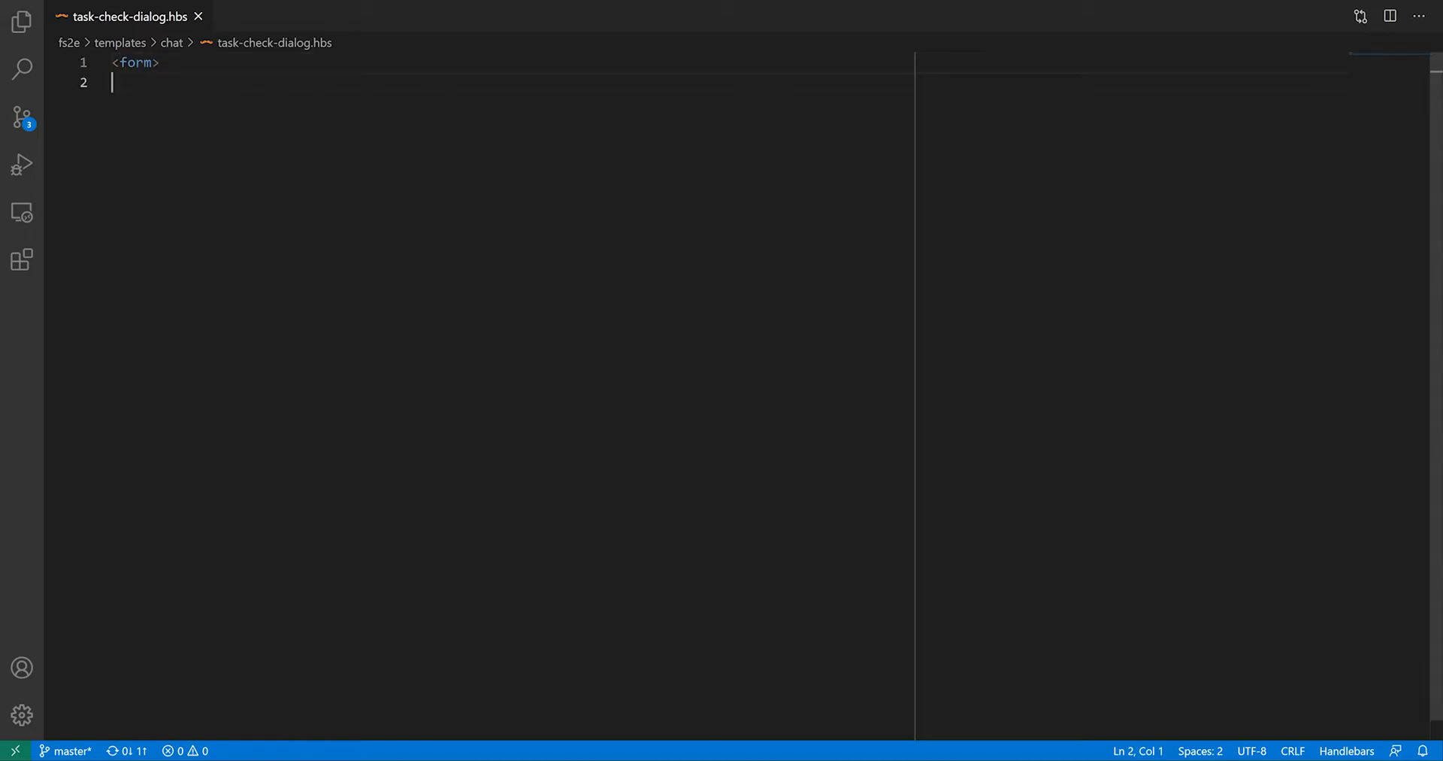
pyautogui.write('<div class="form-group">')
pyautogui.write('<label>{{localize "fs2e.chat.task')
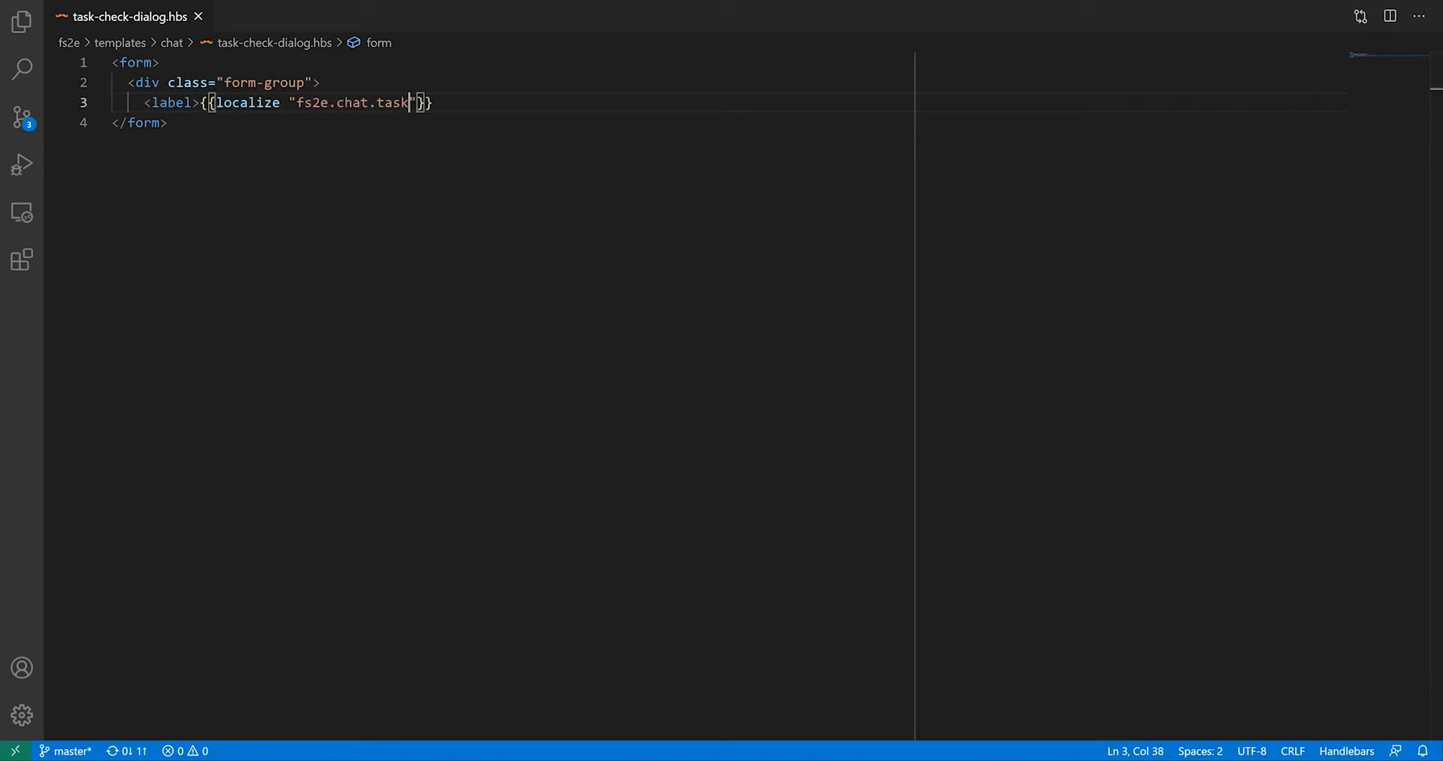
pyautogui.write('Check.options.penalty"}}</')
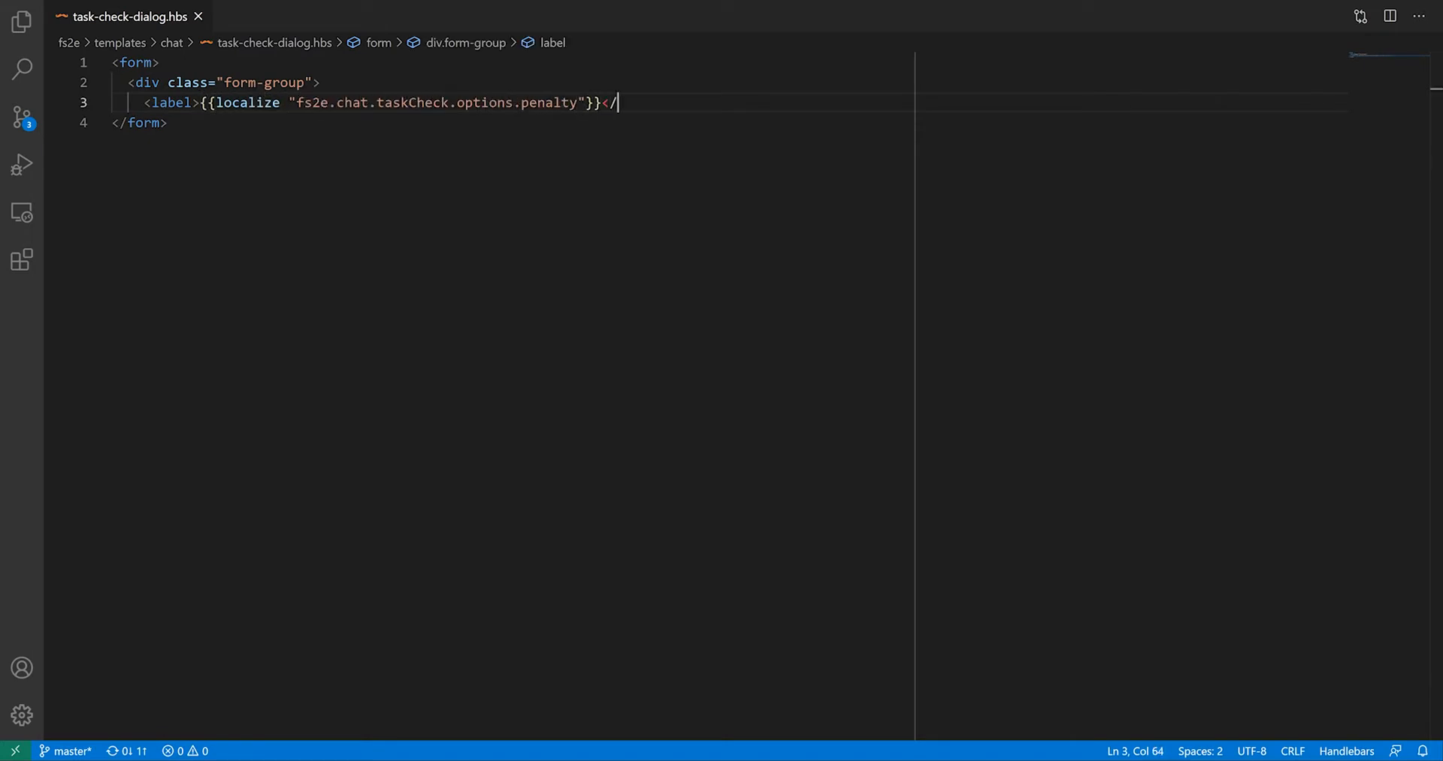
pyautogui.write('</label>')
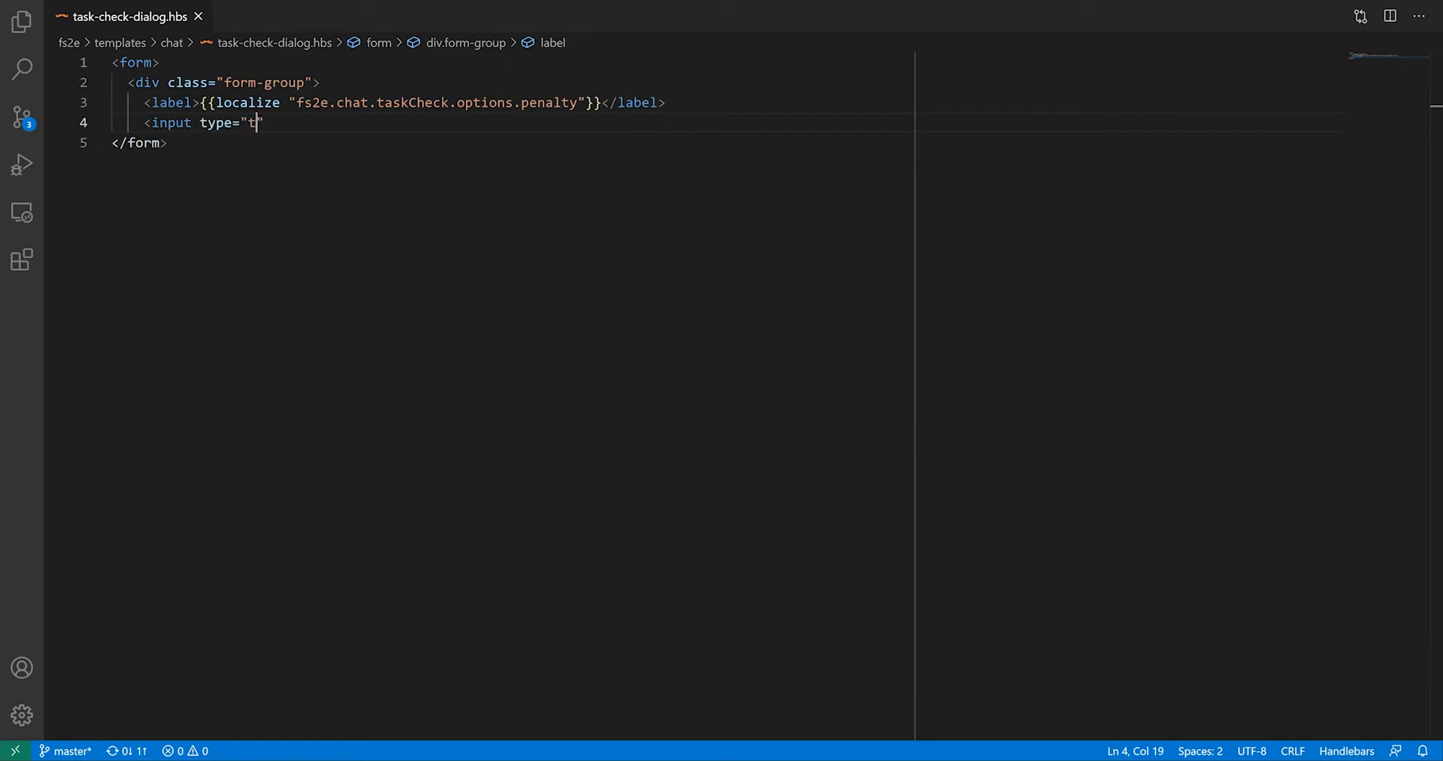
pyautogui.write('ext" name="penalty" value="0" />')
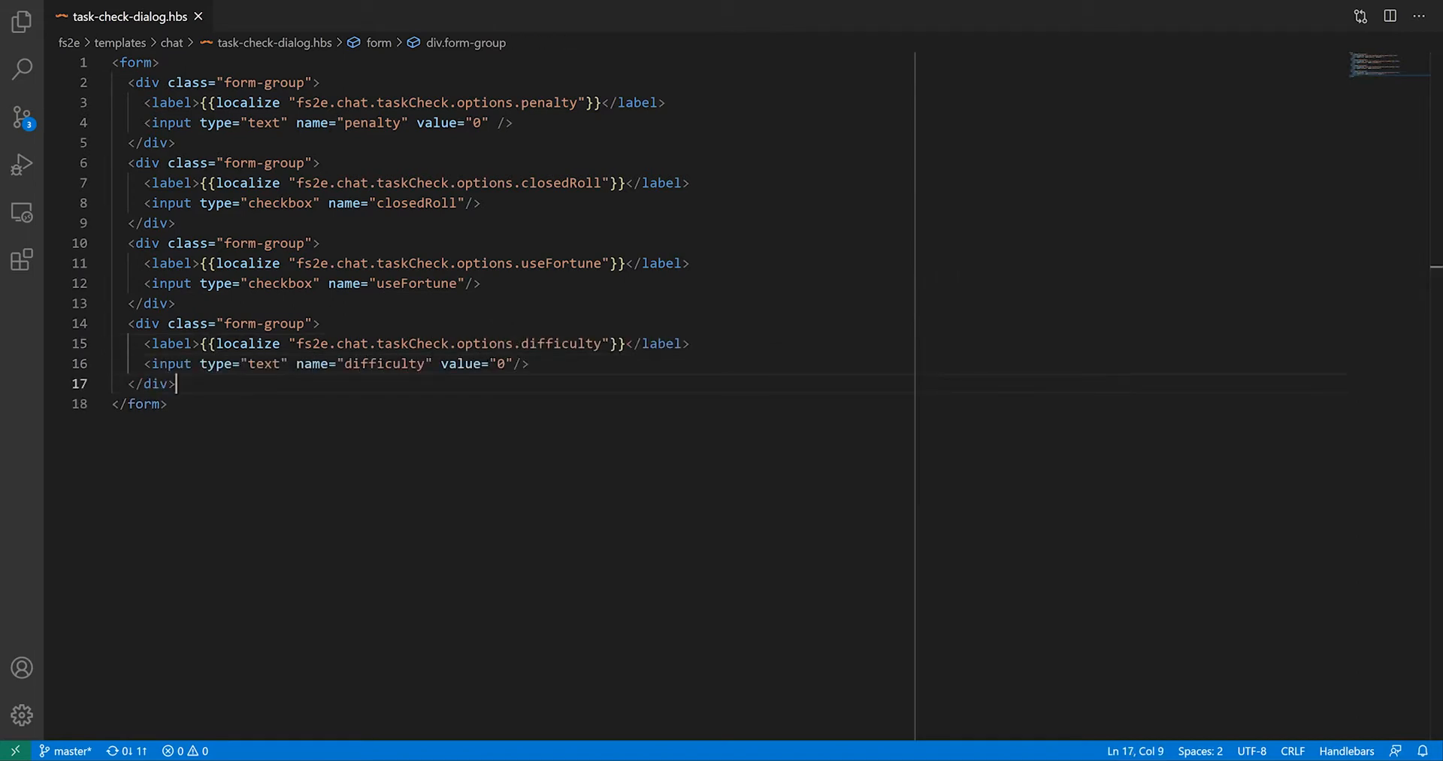
# Duplicate the group for the closedRoll, useFortune and difficulty fields, renaming each input.
pyautogui.doubleClick(372, 122)
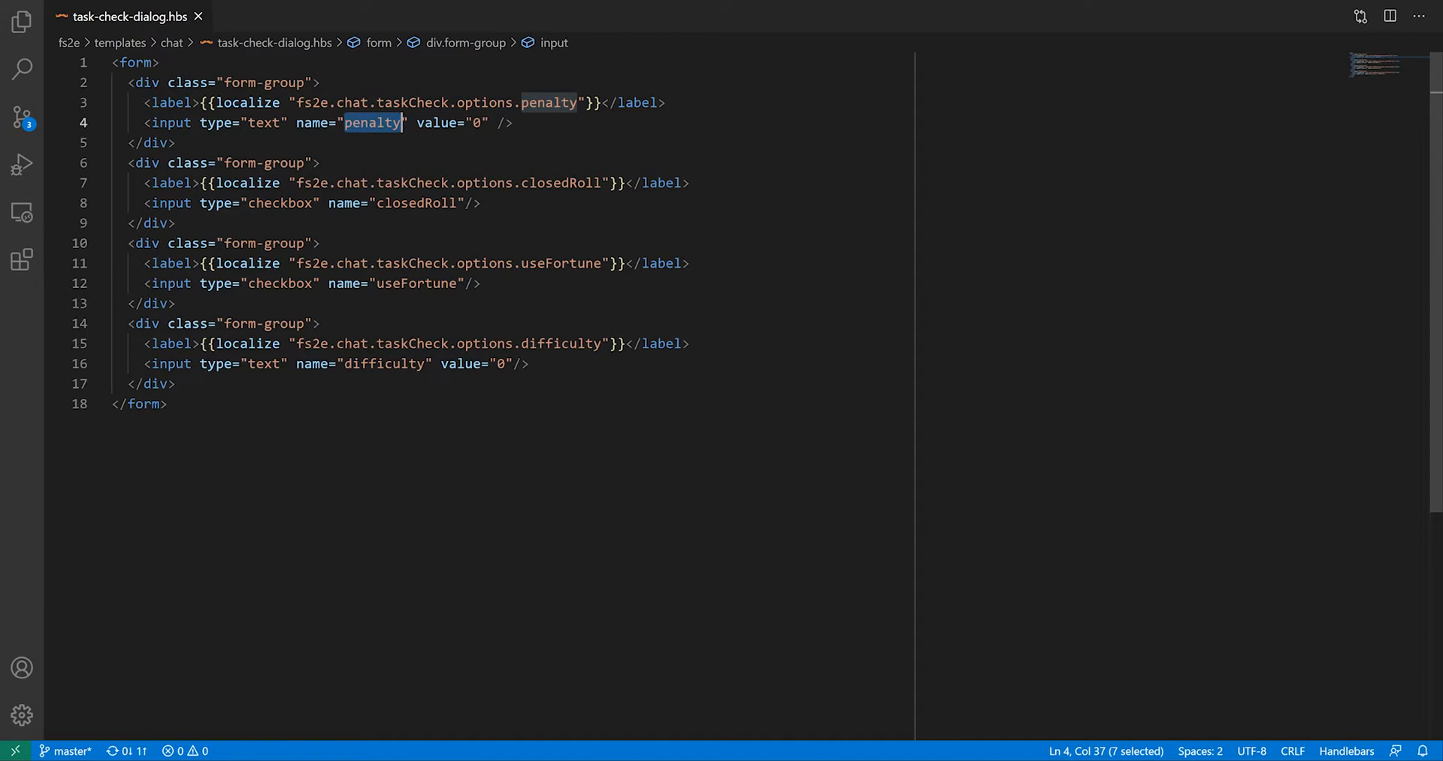
pyautogui.doubleClick(414, 203)
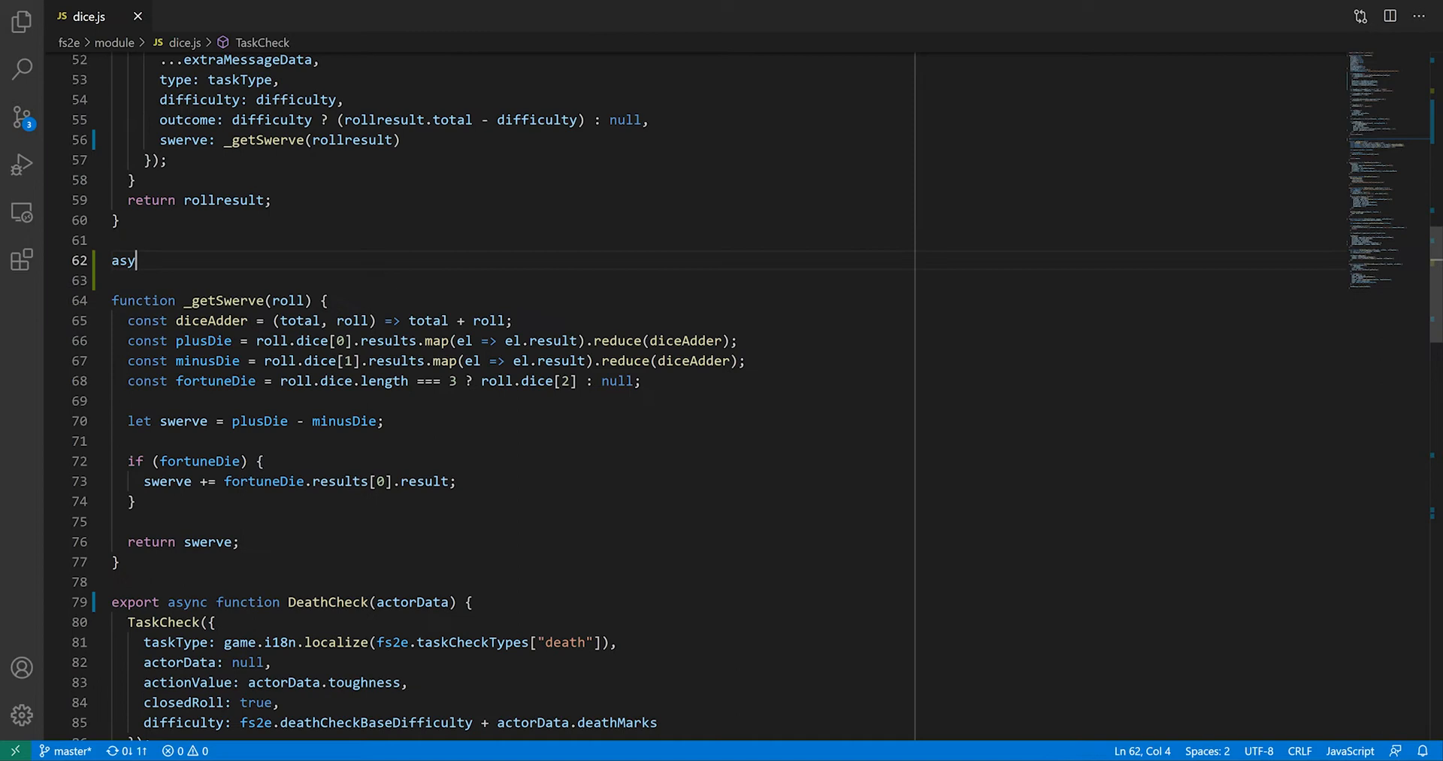
# Declare async GetTaskCheckOptions(taskType) with the task-check-dialog.hbs template path and return new Promise().
pyautogui.write('nc function GetTaskCheckOptions(taskType) {')
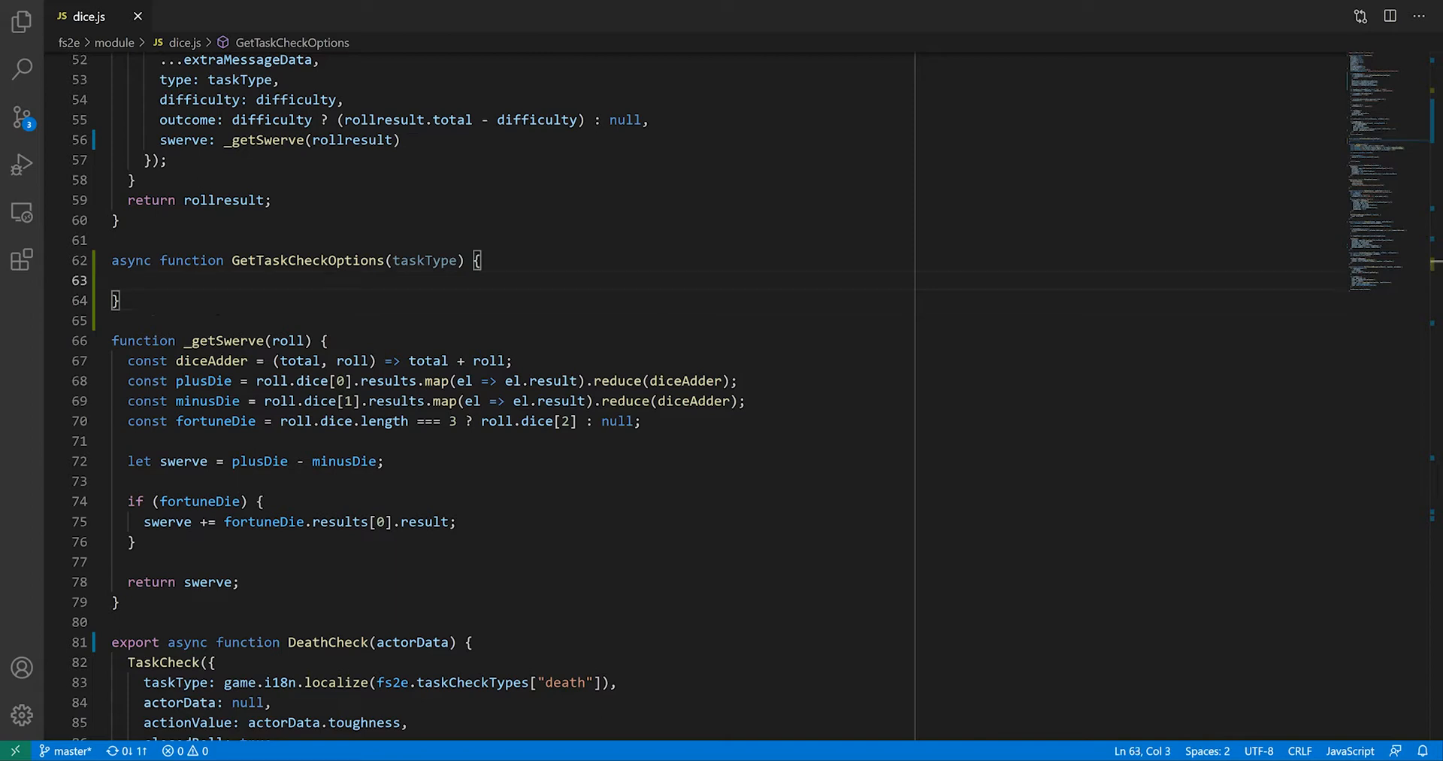
pyautogui.write('const template = "systems/fs2e/')
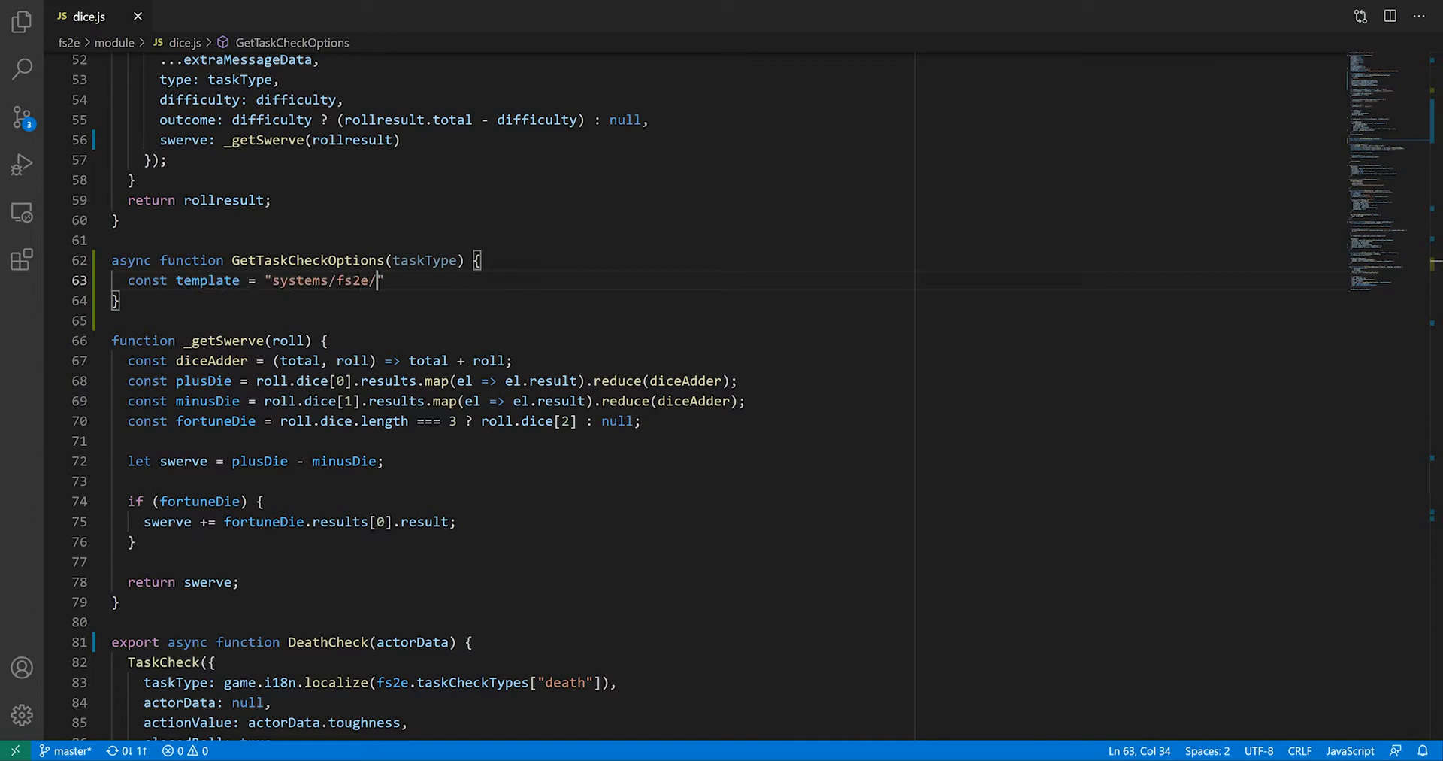
pyautogui.write('templates/chat/task-check-dialog.hbs')
pyautogui.write('const html = await renderTemplate(template, {});')
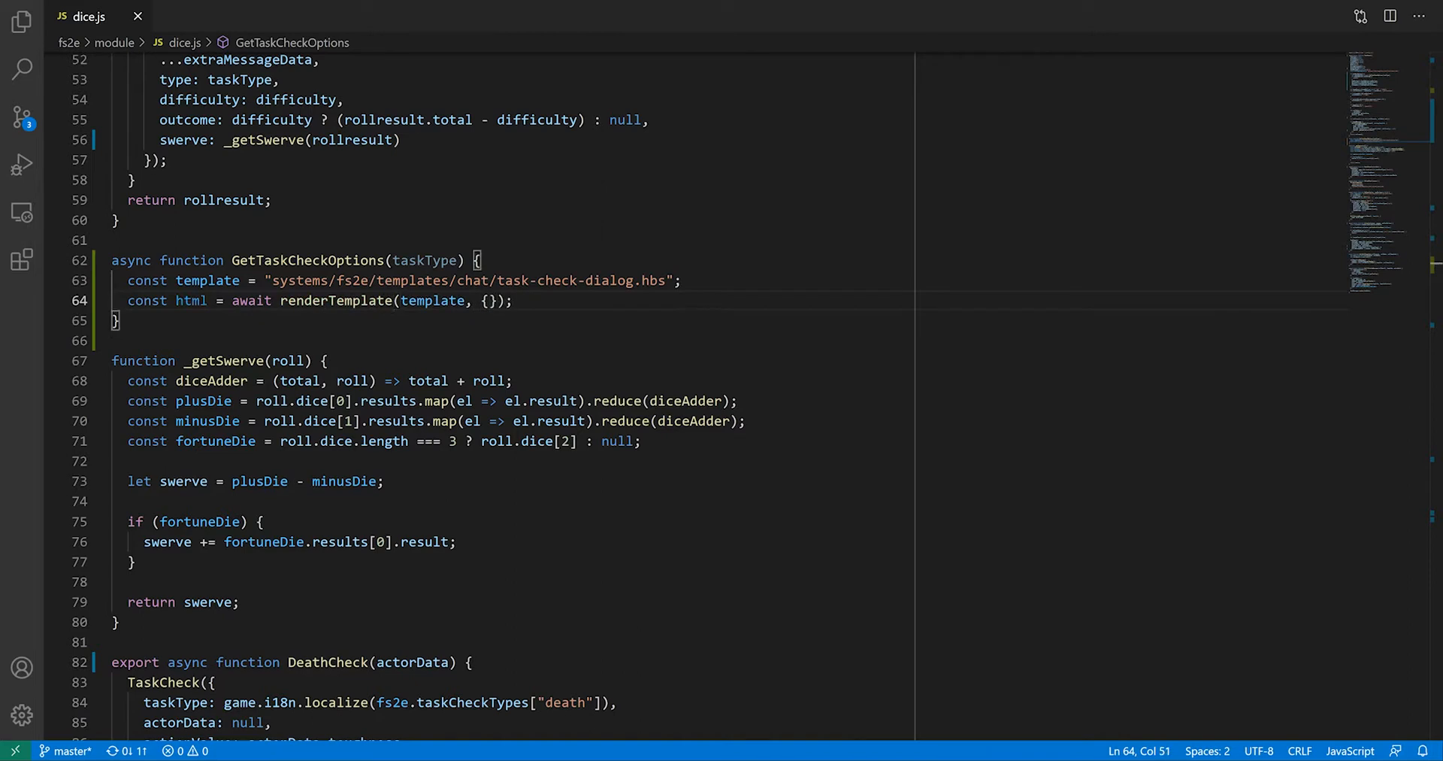
pyautogui.press('Enter')
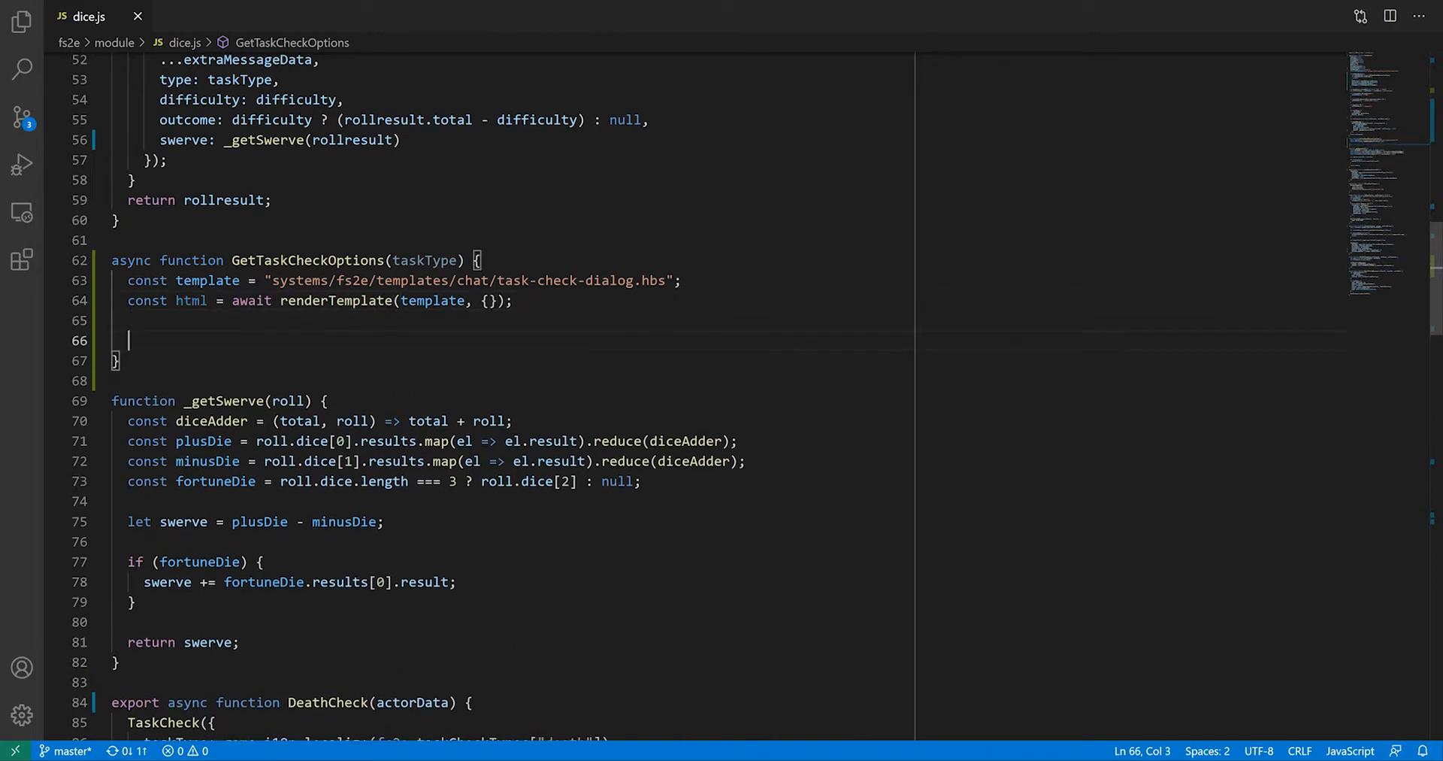
pyautogui.write('return new Promise(')
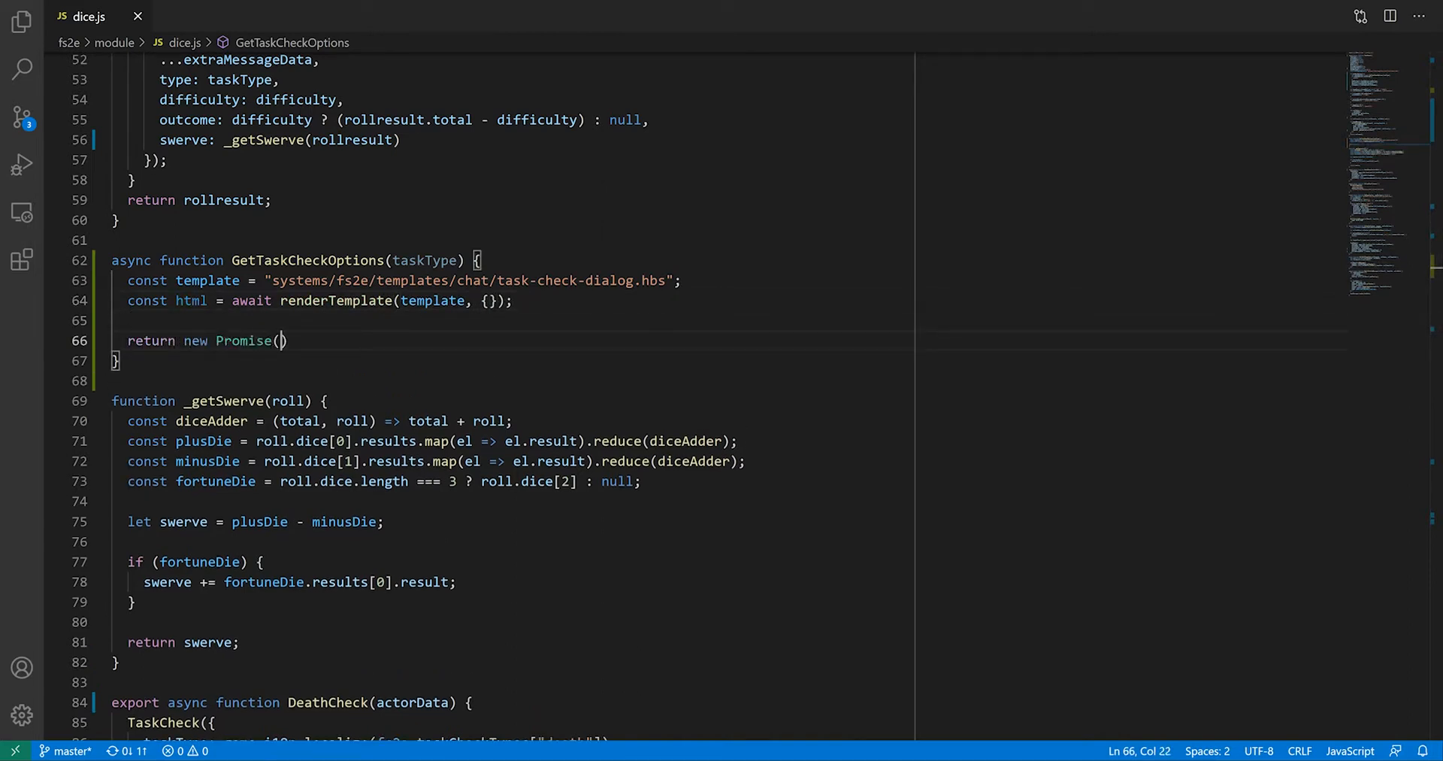
pyautogui.write(';')
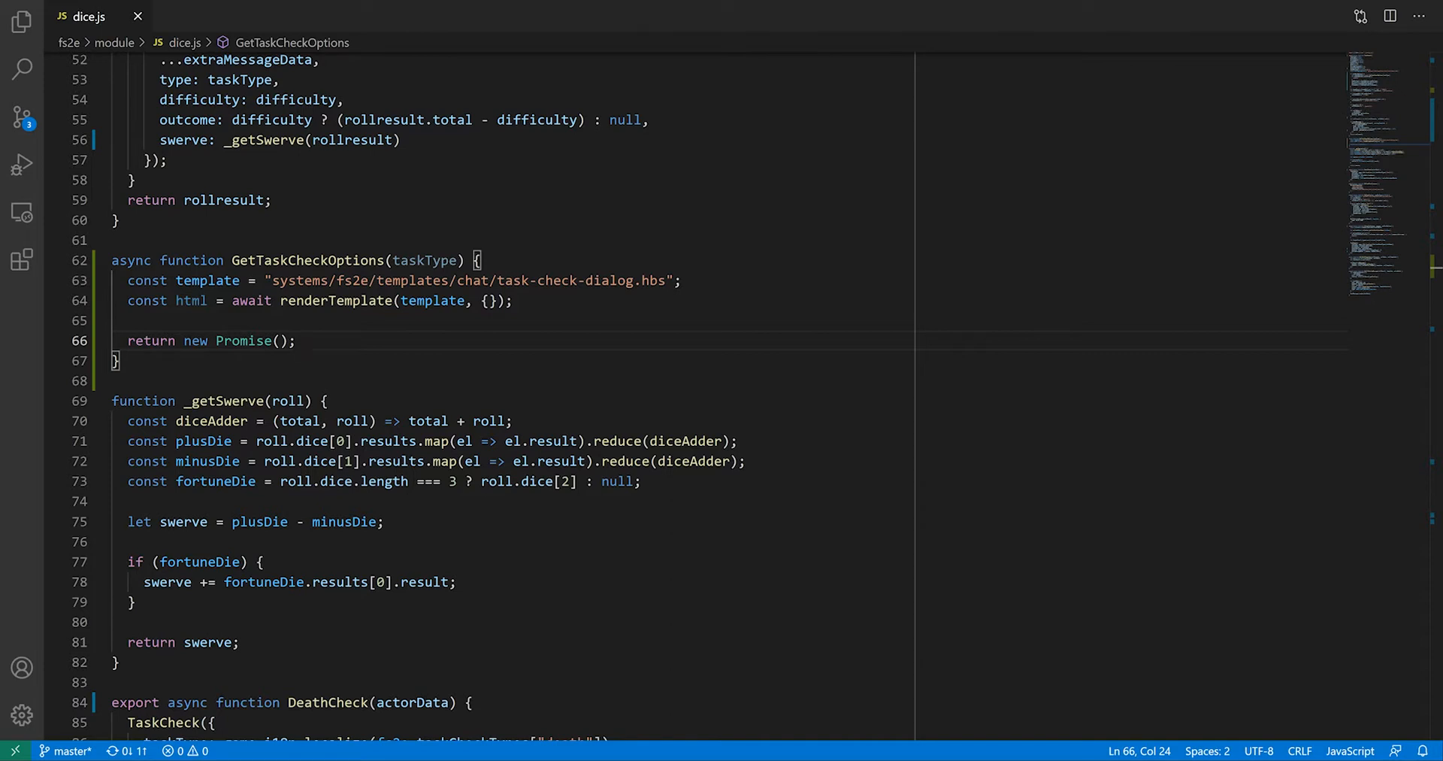
# Inside the Promise, add a resolve callback that renders new Dialog(data, null).
pyautogui.click(281, 341)
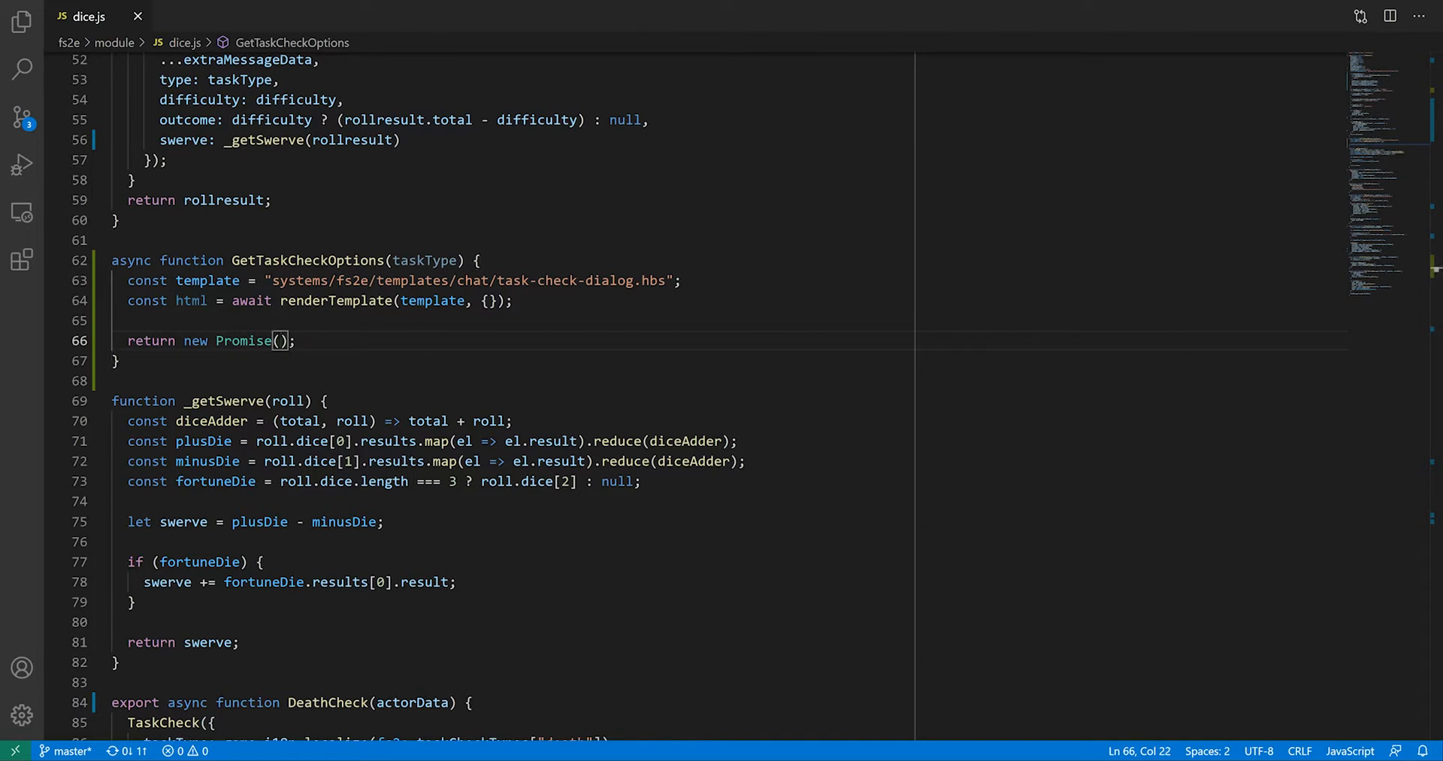
pyautogui.write('resolve =>')
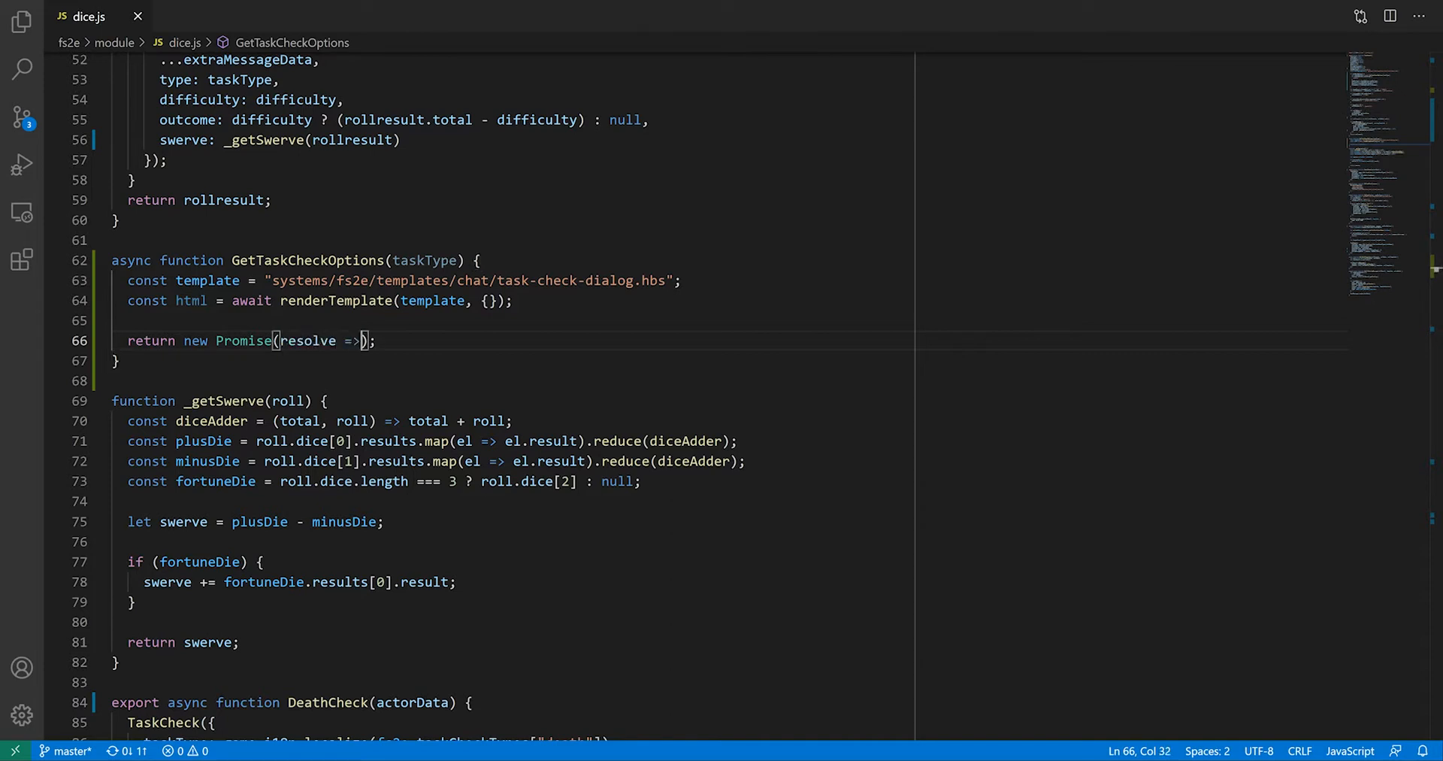
pyautogui.write('{ }')
pyautogui.write('n')
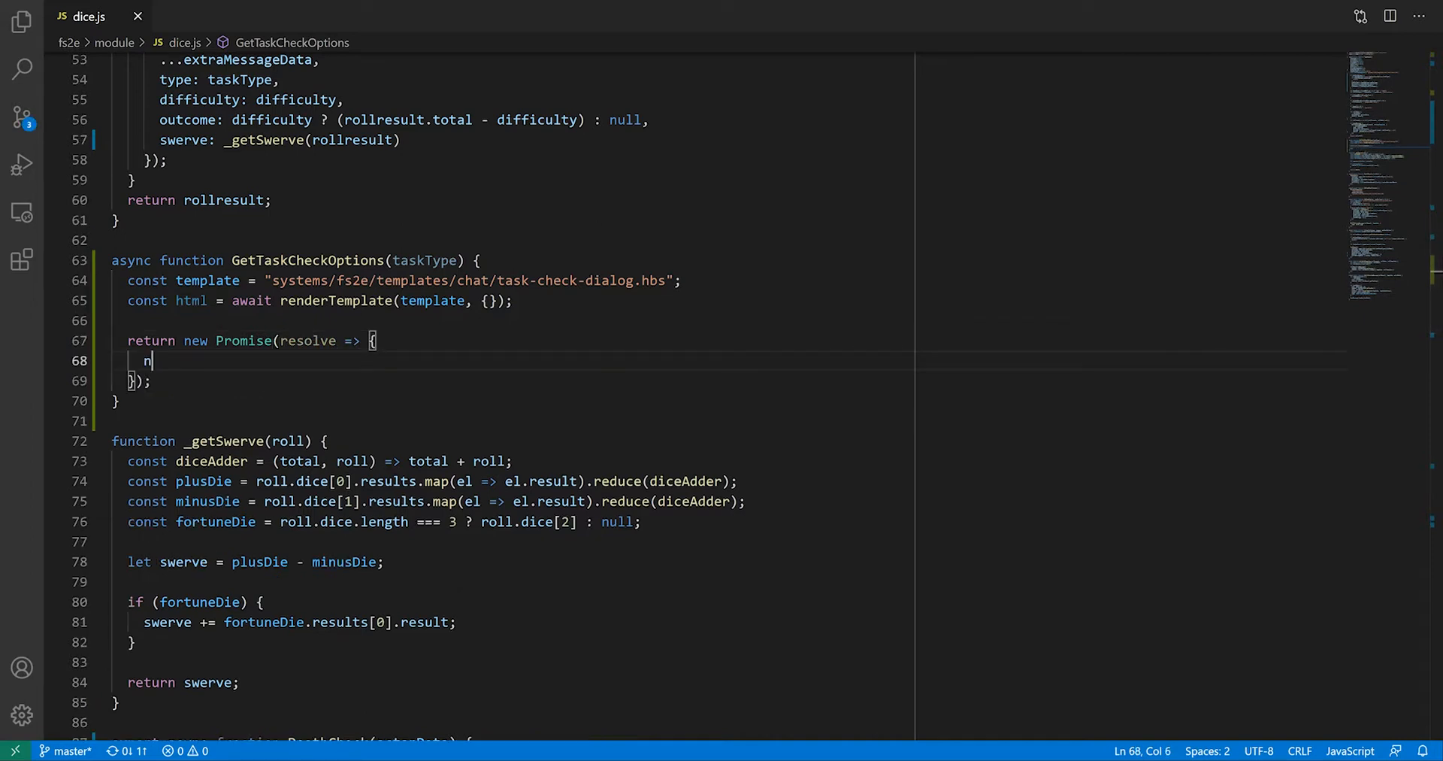
pyautogui.write('ew Dialog().render')
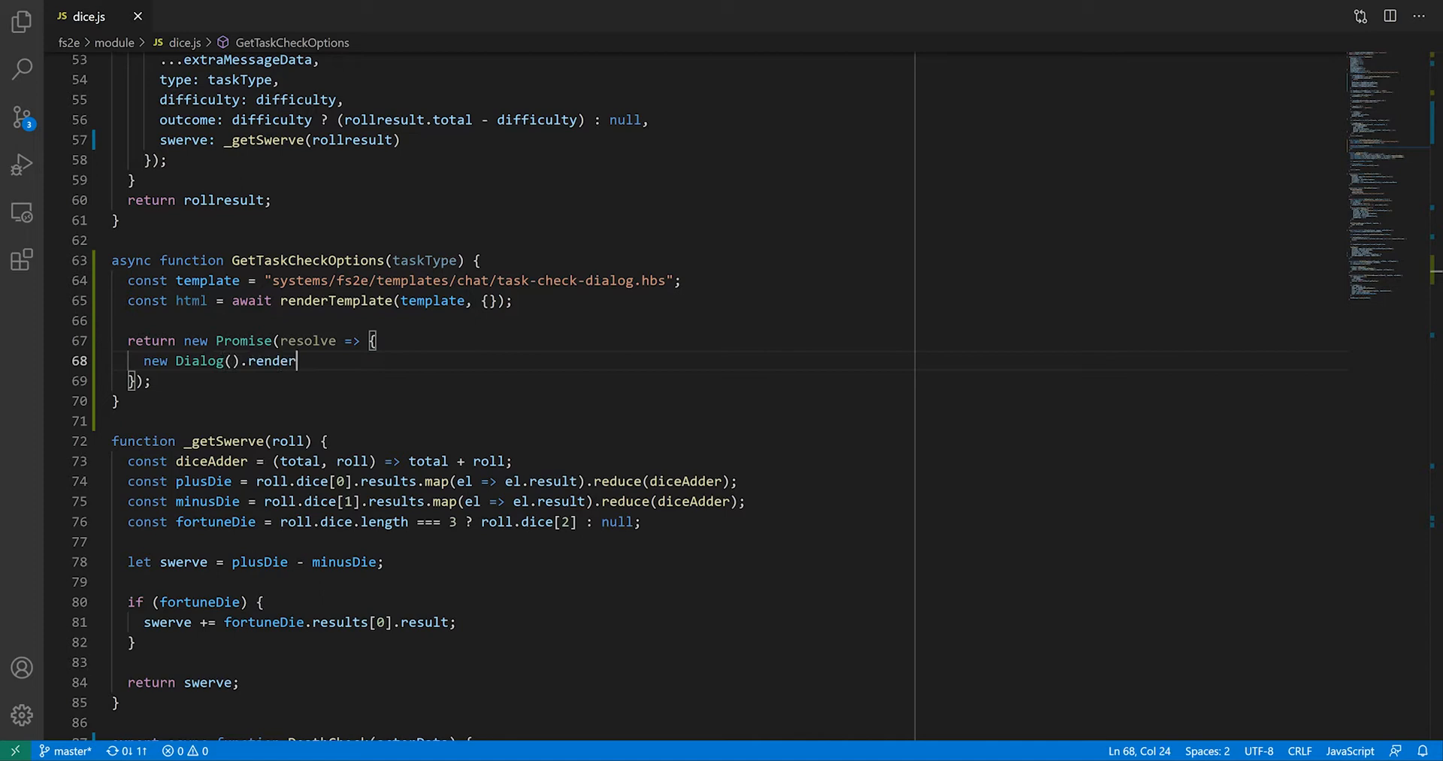
pyautogui.write('(true);')
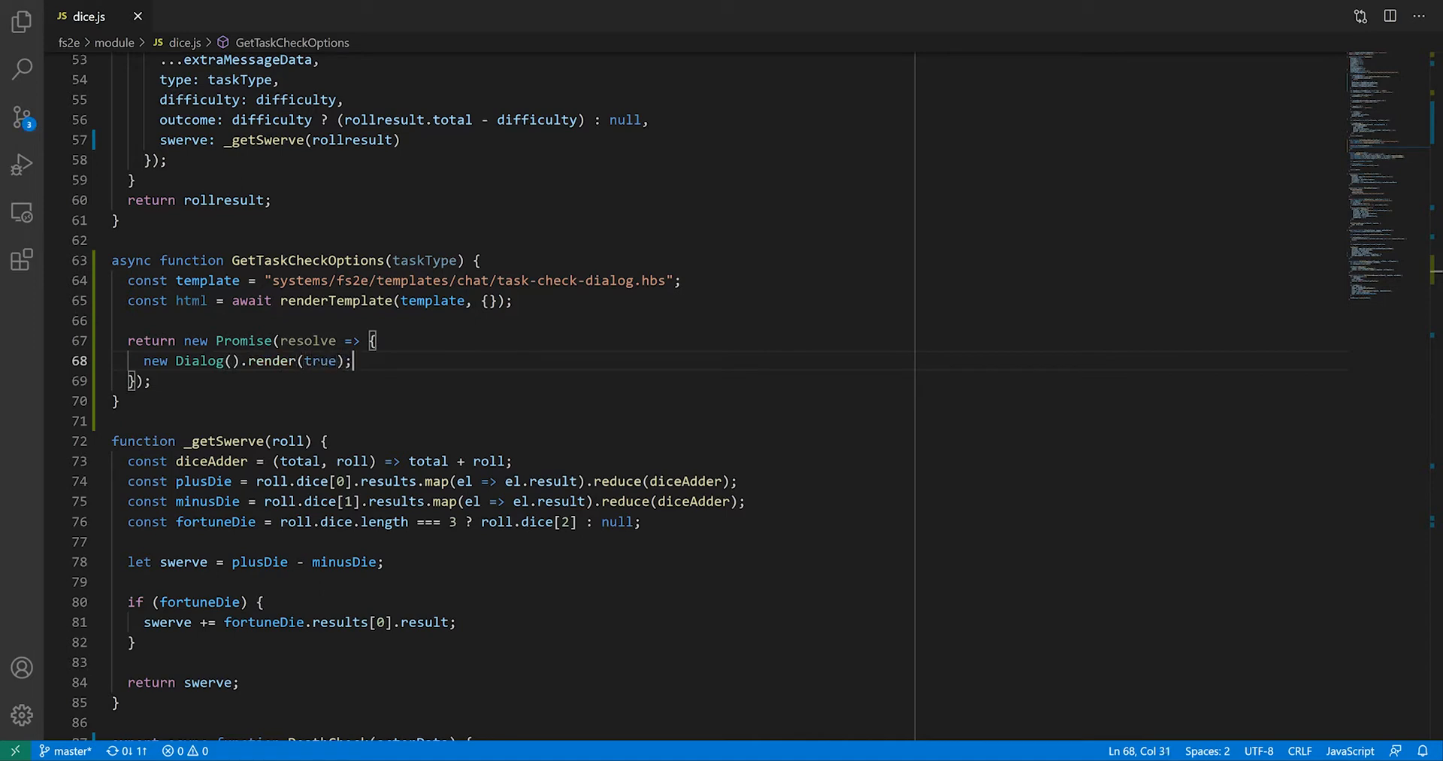
pyautogui.write('data, null')
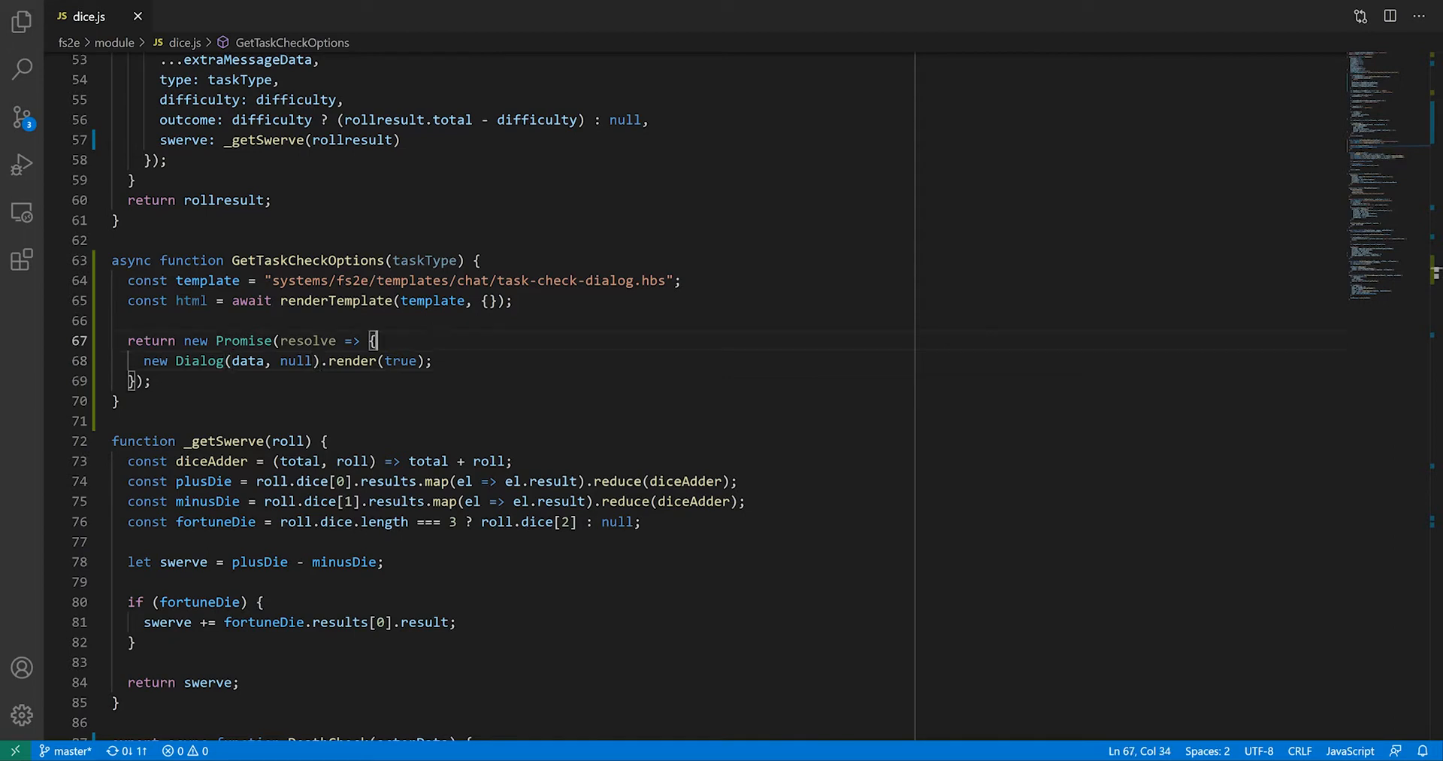
# Build const data with a game.i18n taskCheck.title including the type and content: html.
pyautogui.write('const data = {')
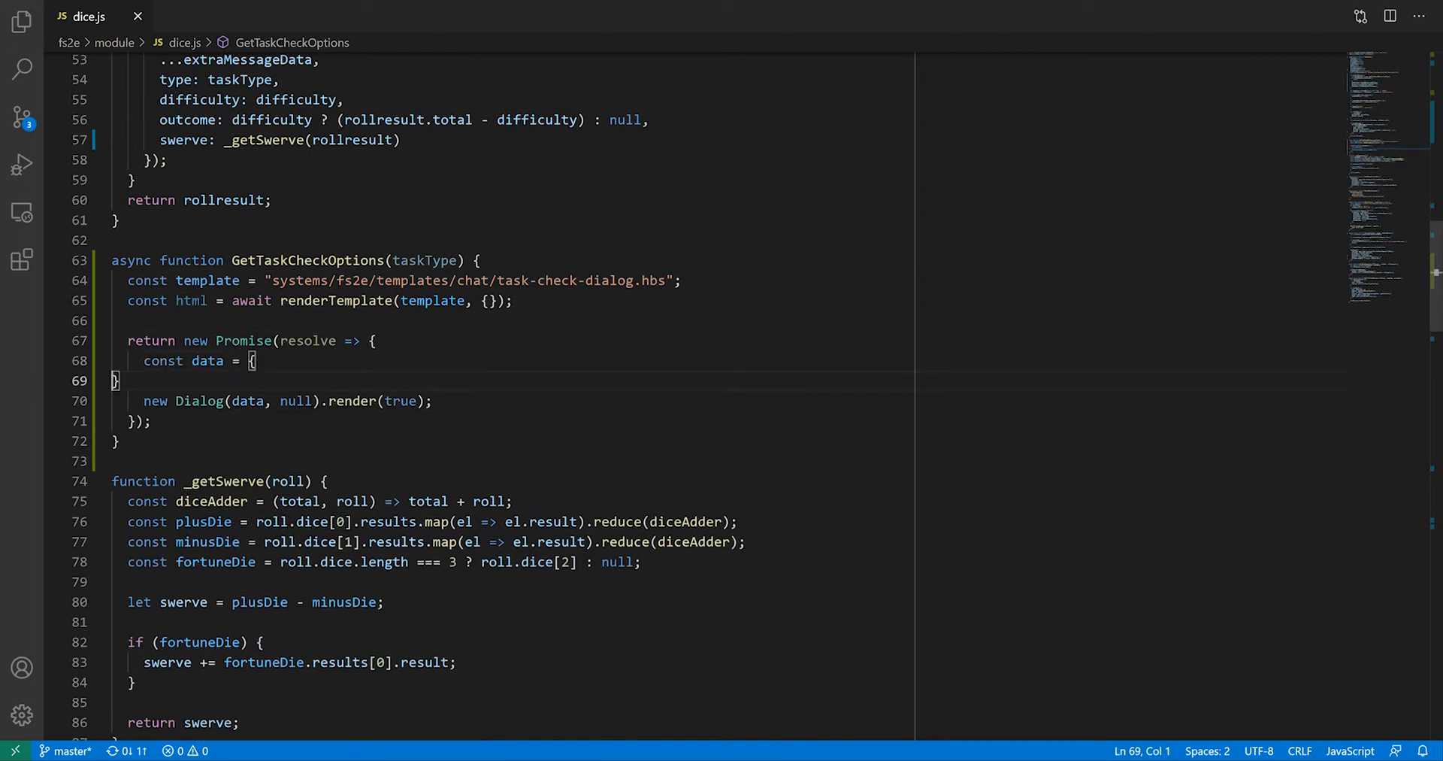
pyautogui.write('title: game.i18n.format("fs2e.chat.')
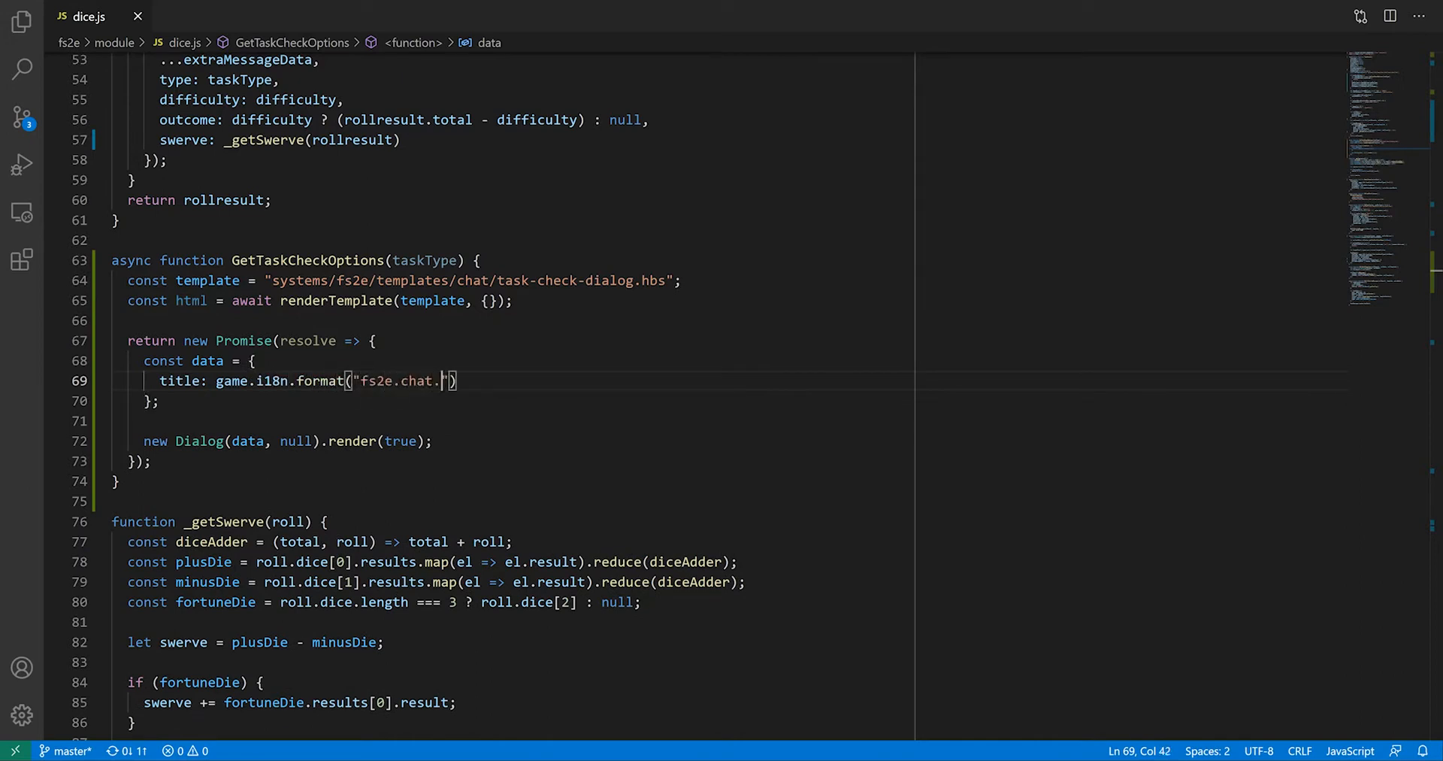
pyautogui.write('taskCheck.title", { type: taskType')
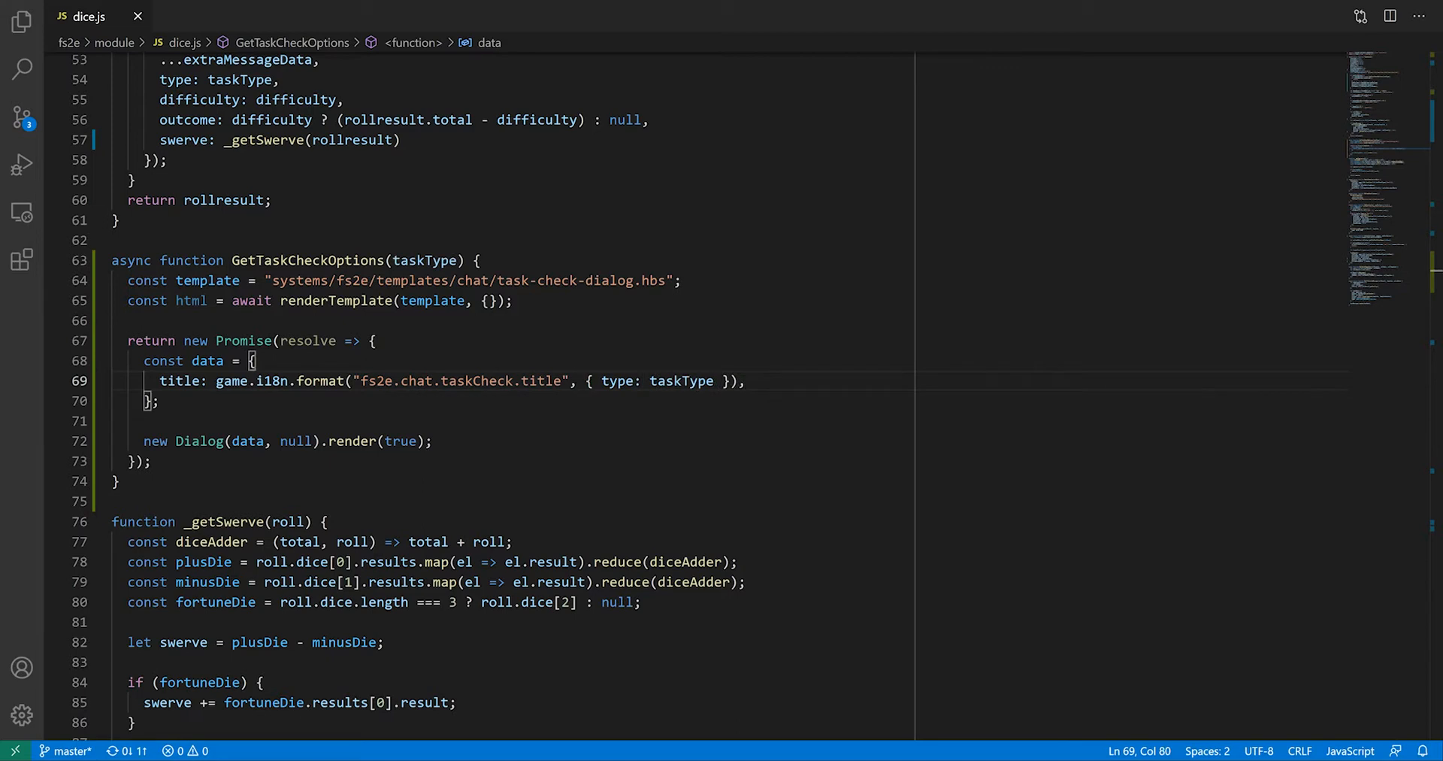
pyautogui.write('content: htm')
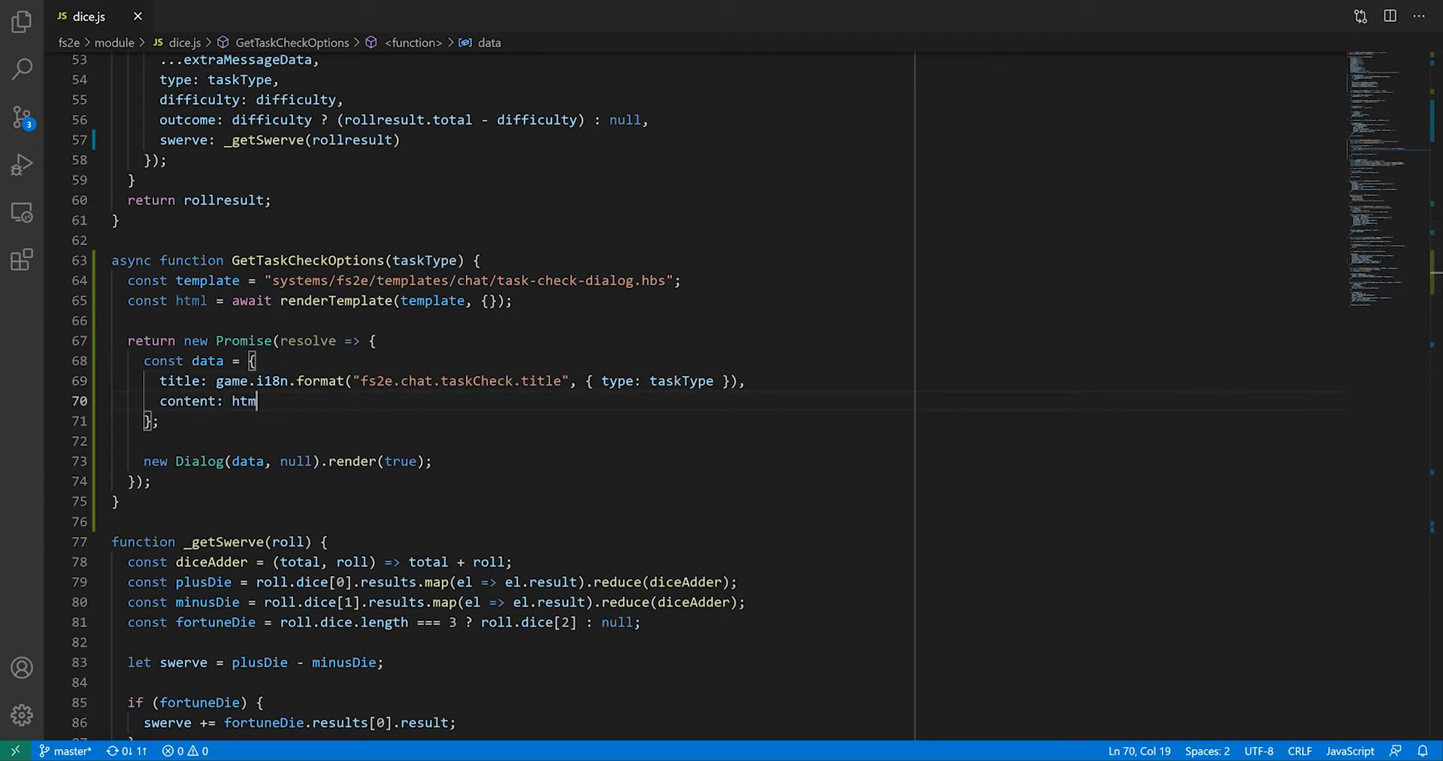
pyautogui.write('l,')
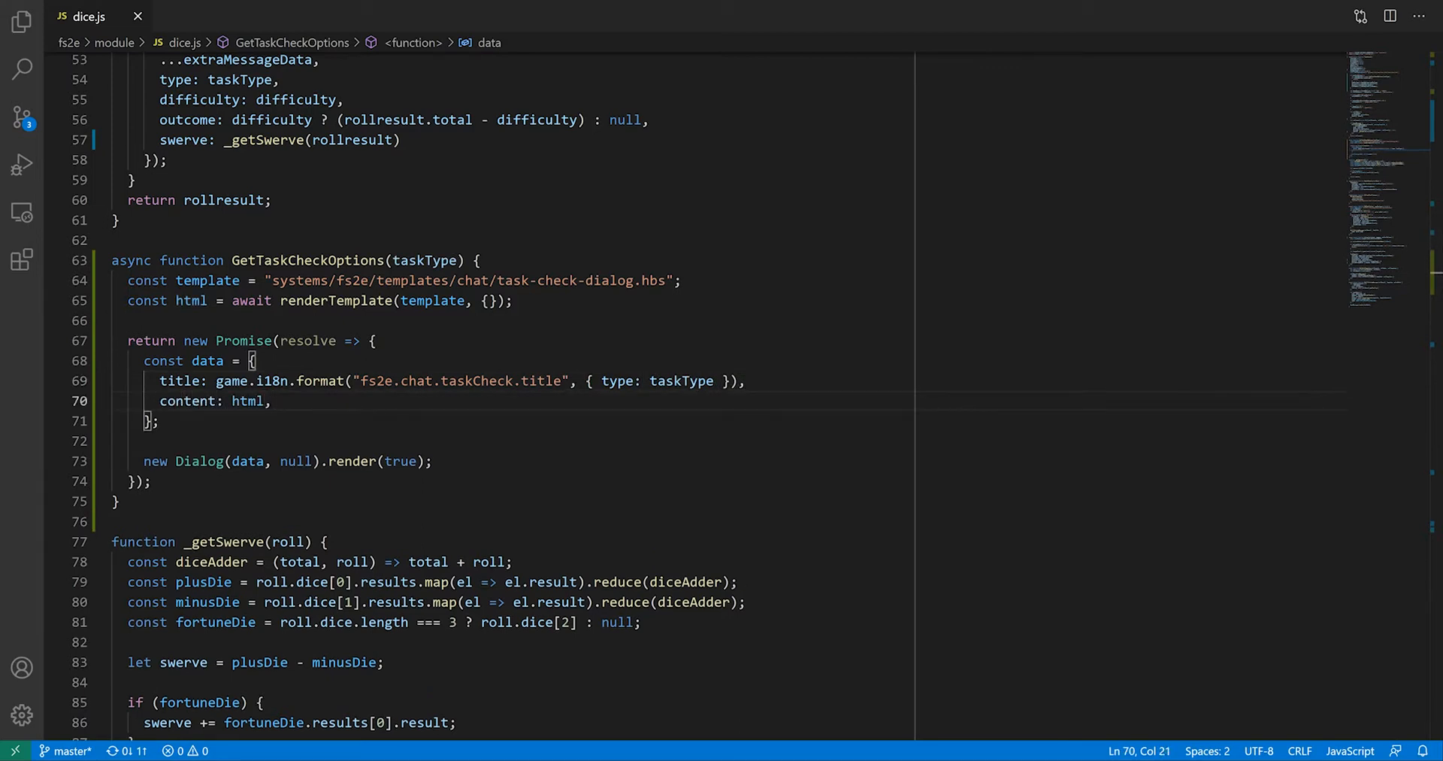
pyautogui.write('button')
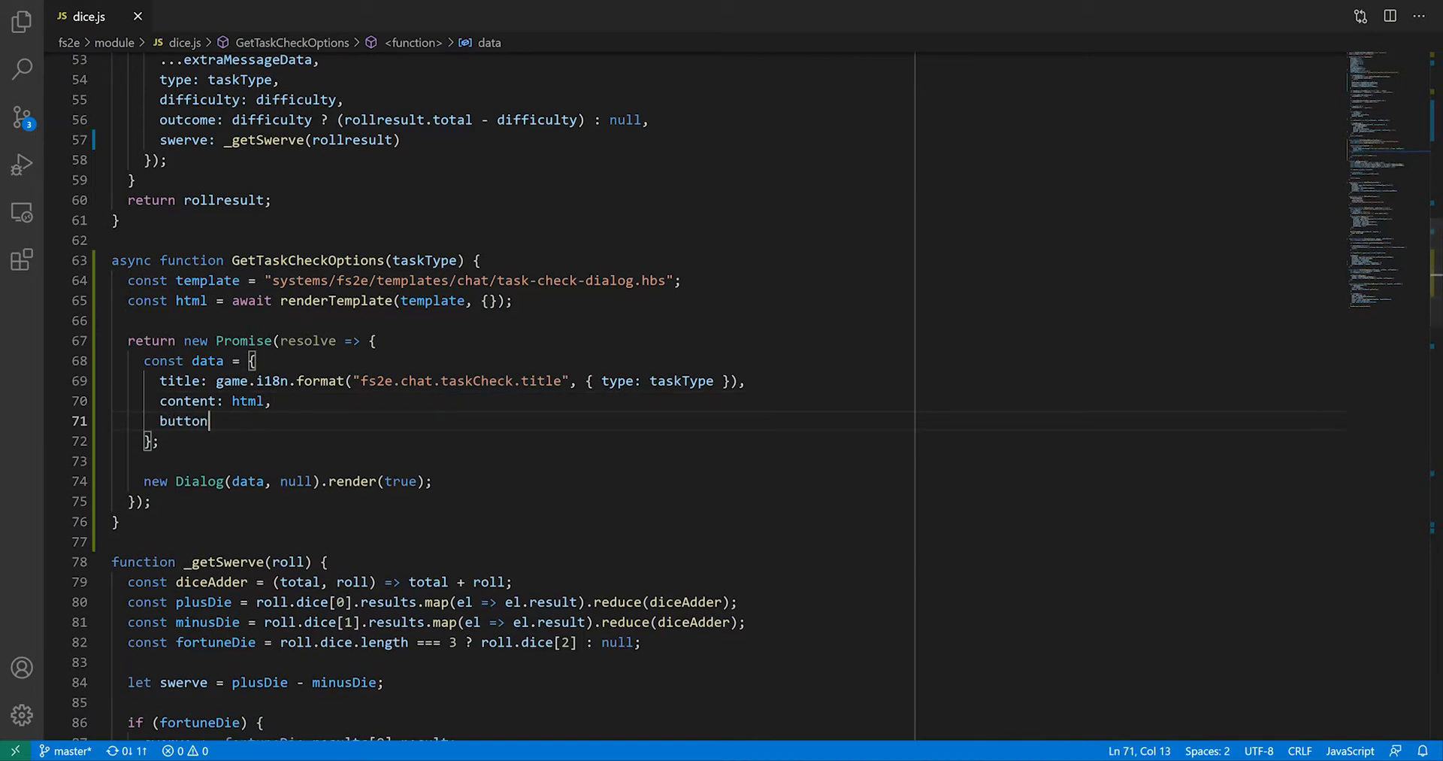
# Add a buttons object whose normal button has the localized fs2e.chat.actions.roll label and a resolve callback.
pyautogui.write('s: {')
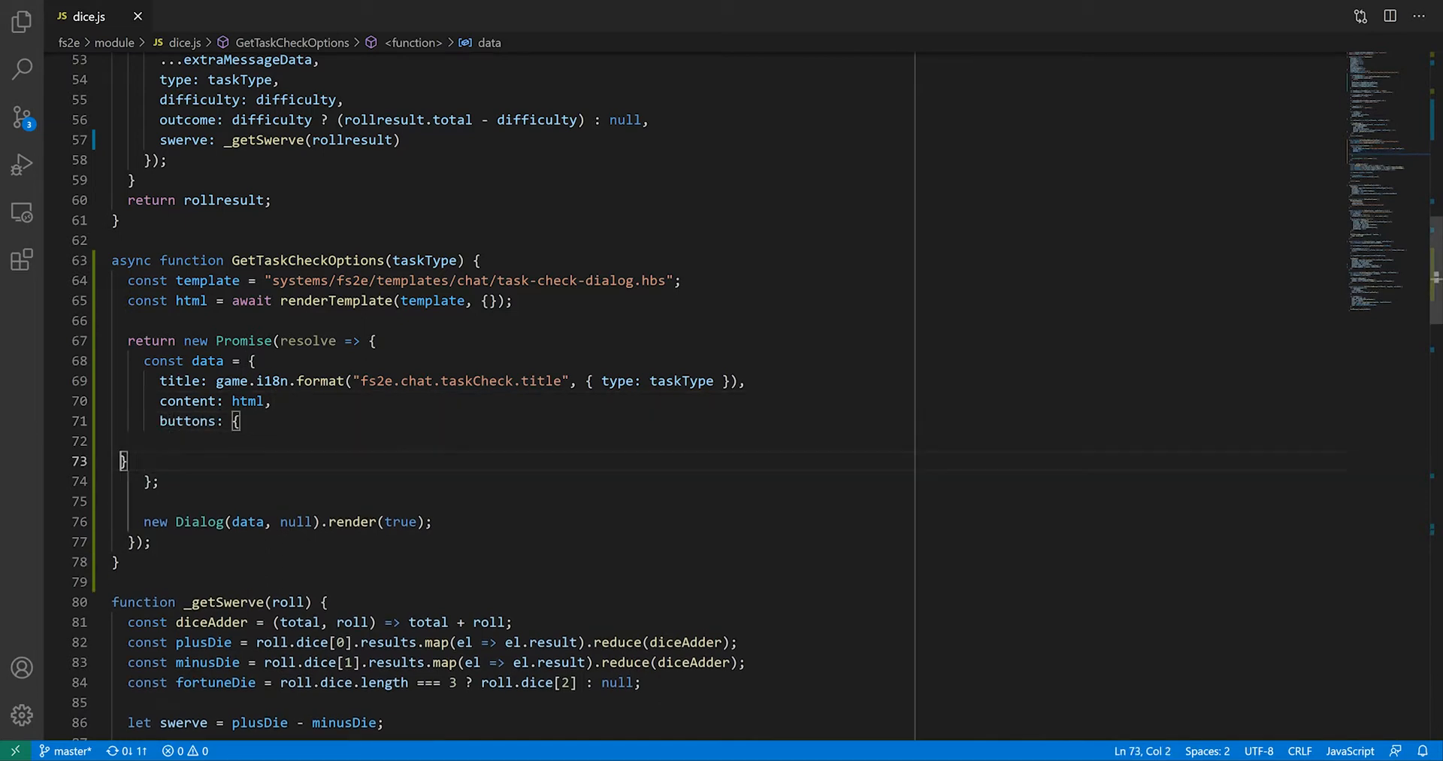
pyautogui.write('normal: {')
pyautogui.write('label: game.i18n.')
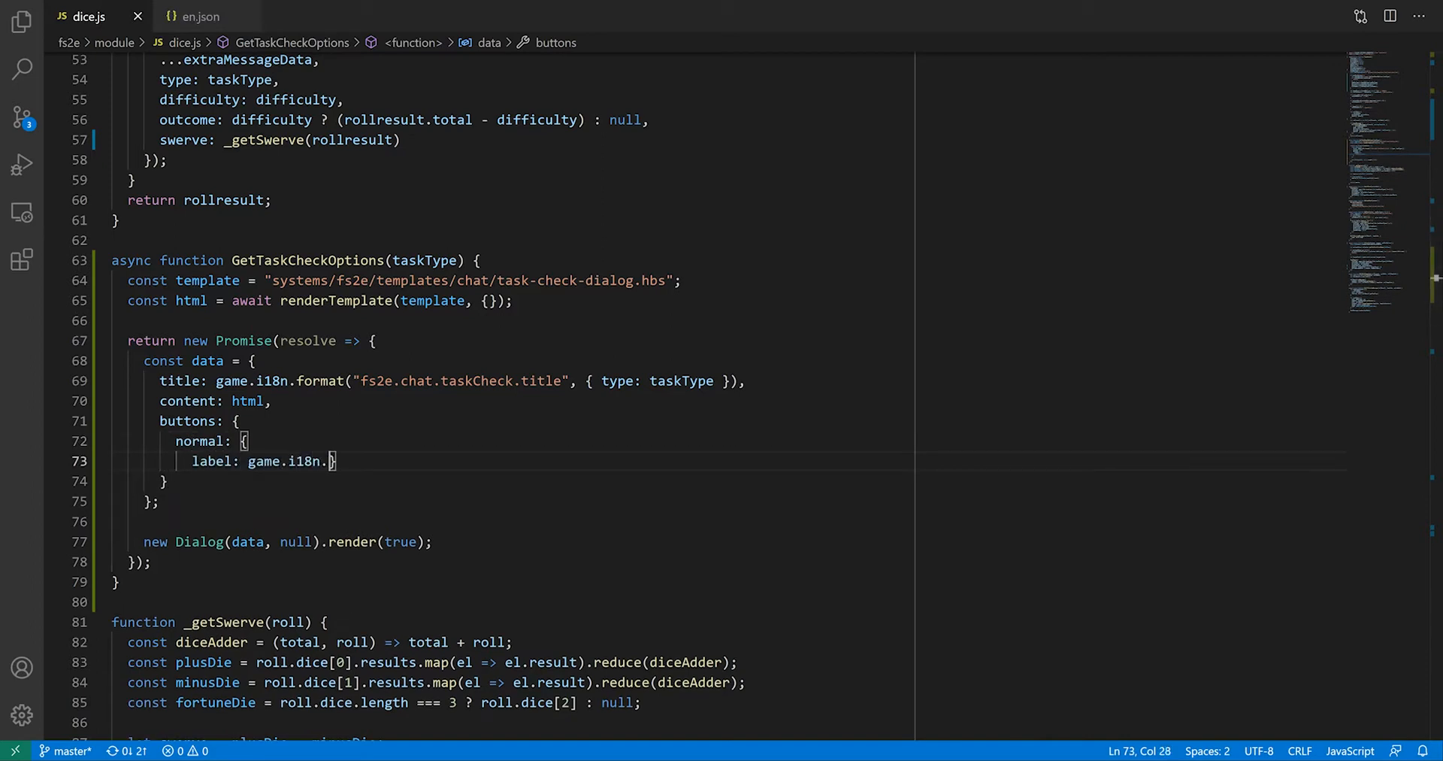
pyautogui.write('localize("fs2e.chat.actions.roll")')
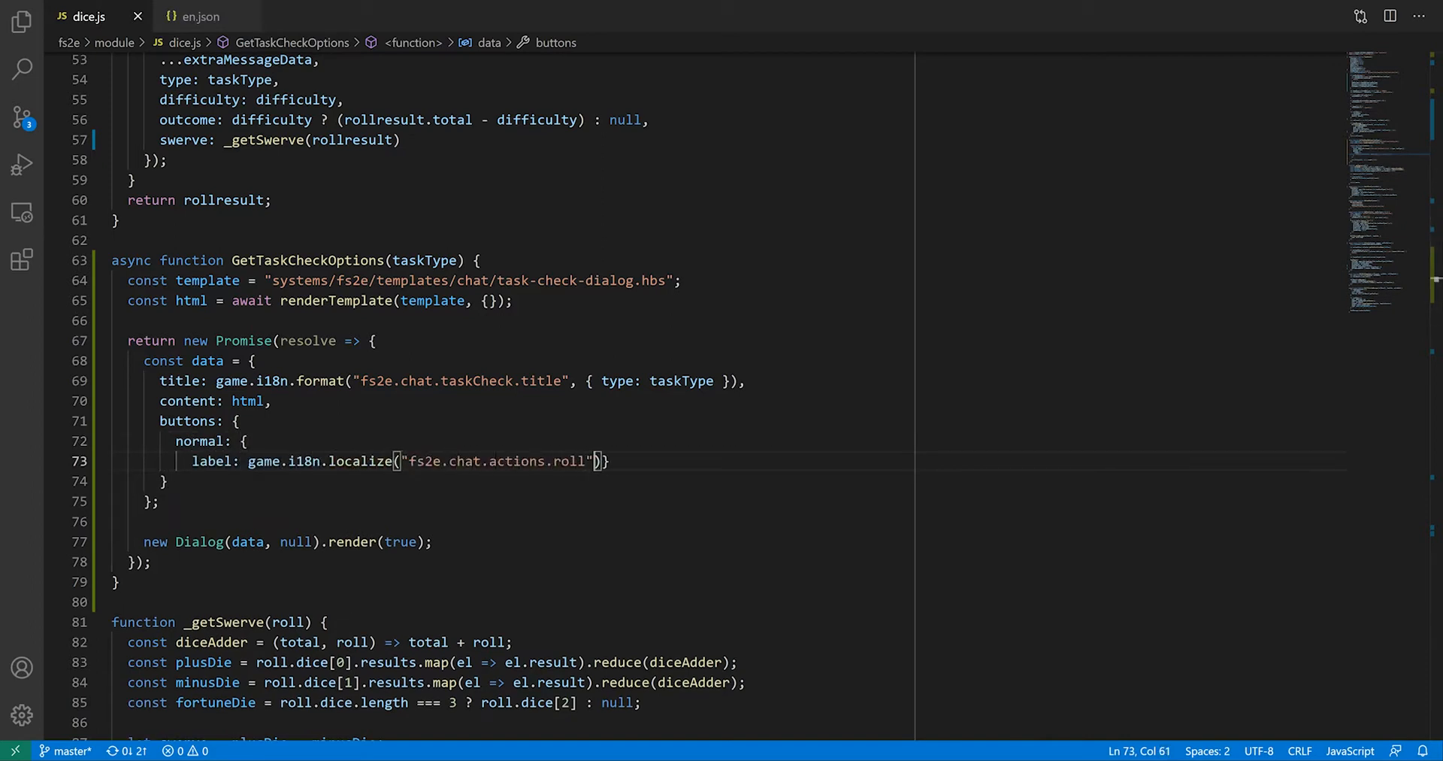
pyautogui.write('callback')
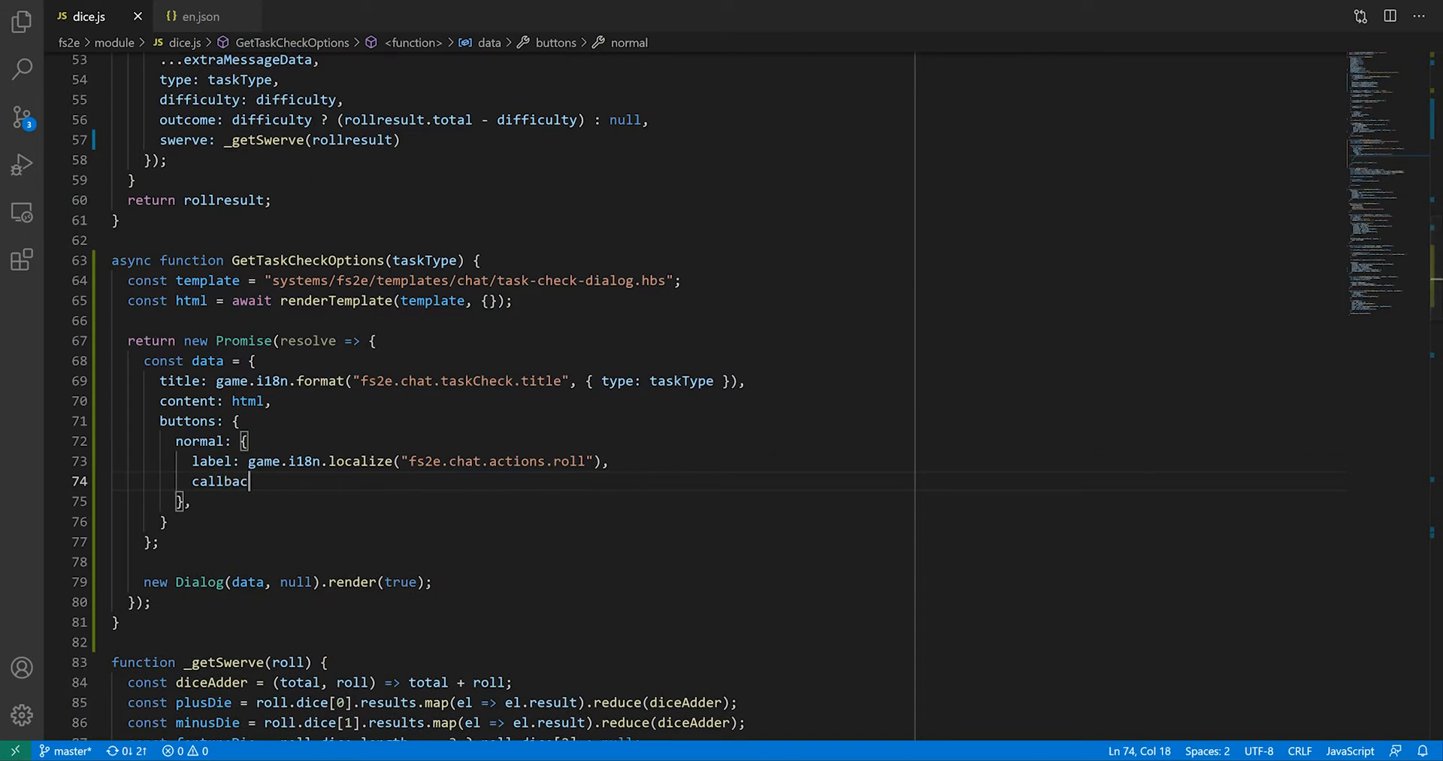
pyautogui.write('k: html => res')
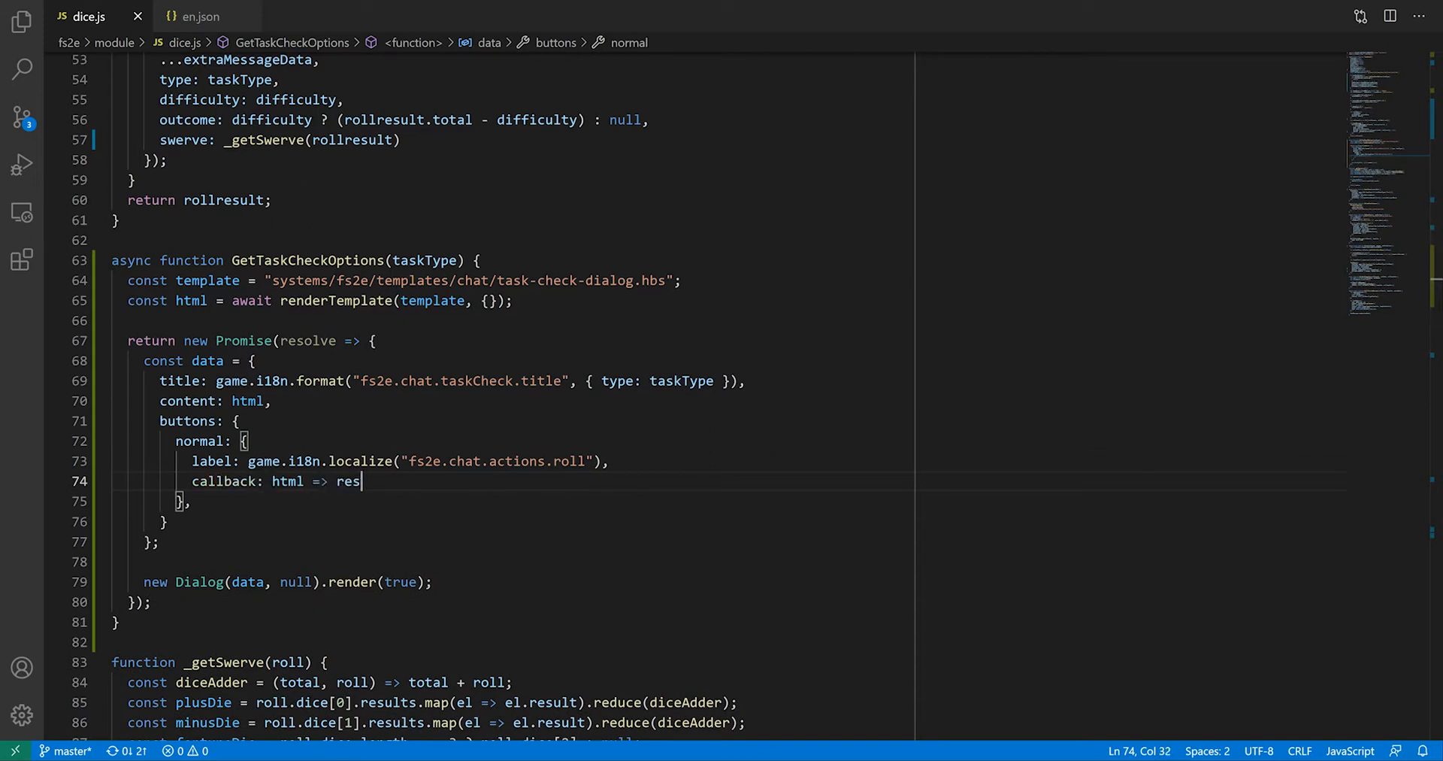
pyautogui.write('olve()')
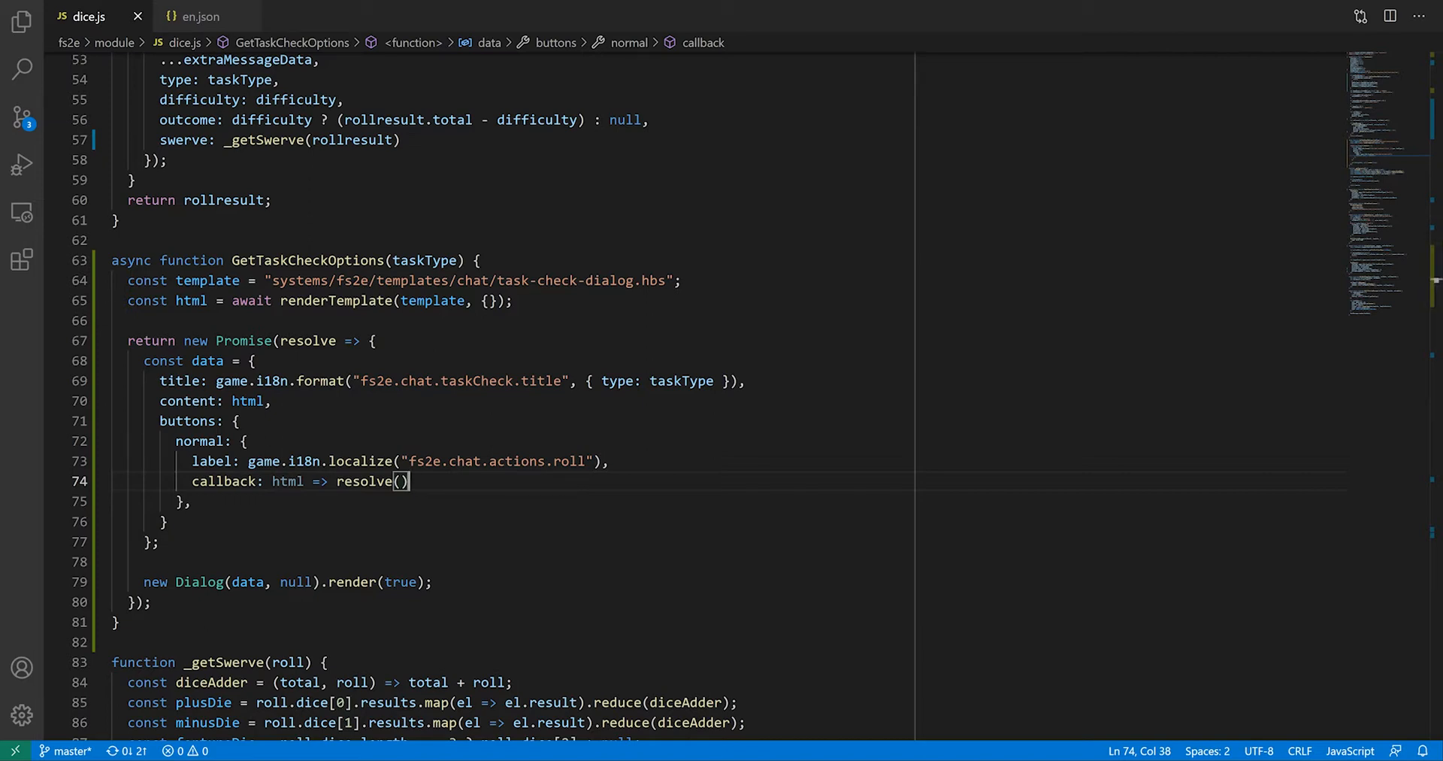
# Resolve with _processTaskCheckOptions(html[0].querySelector("form")) and begin the cancel button.
pyautogui.write('_processTaskCheckOptions(htm')
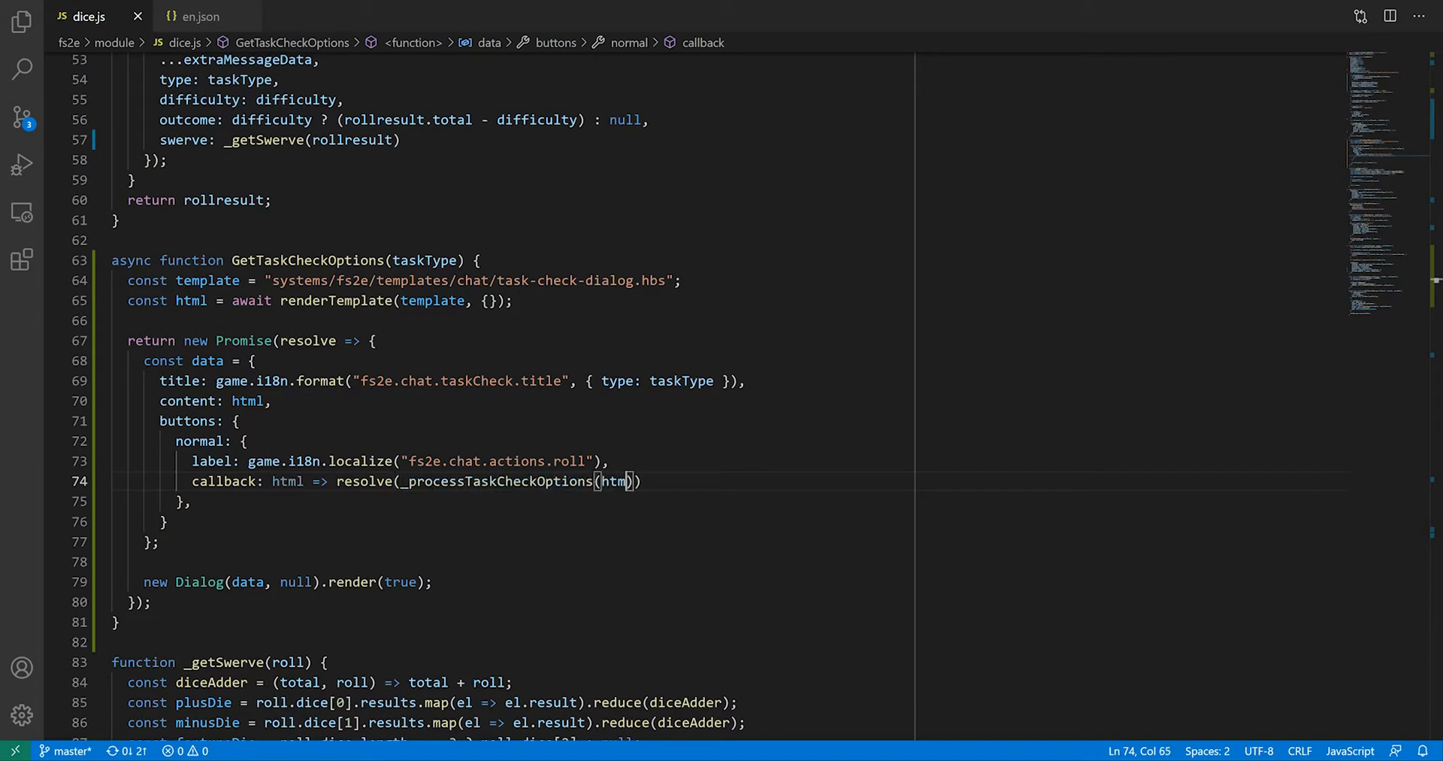
pyautogui.write('[0].querySelector("form"')
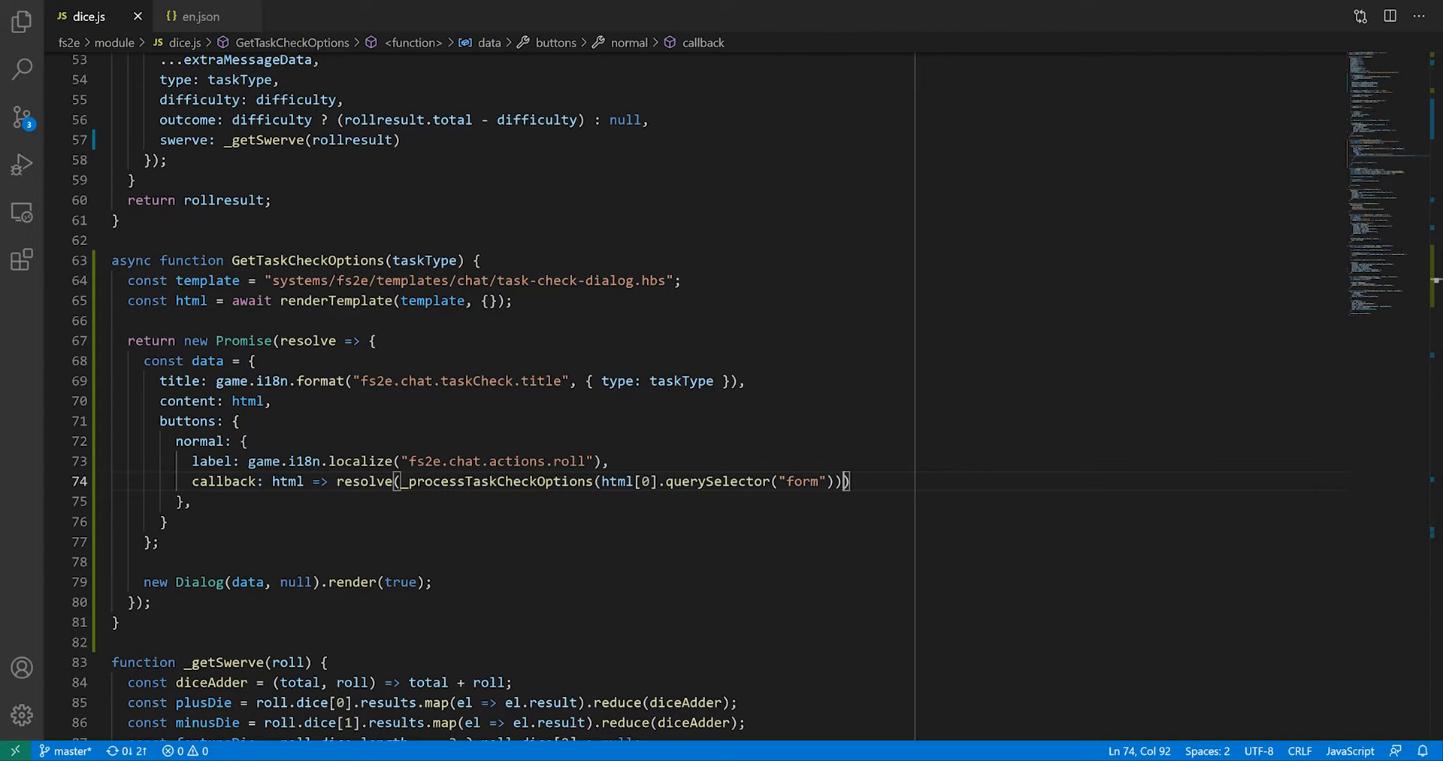
pyautogui.write('cancel: {')
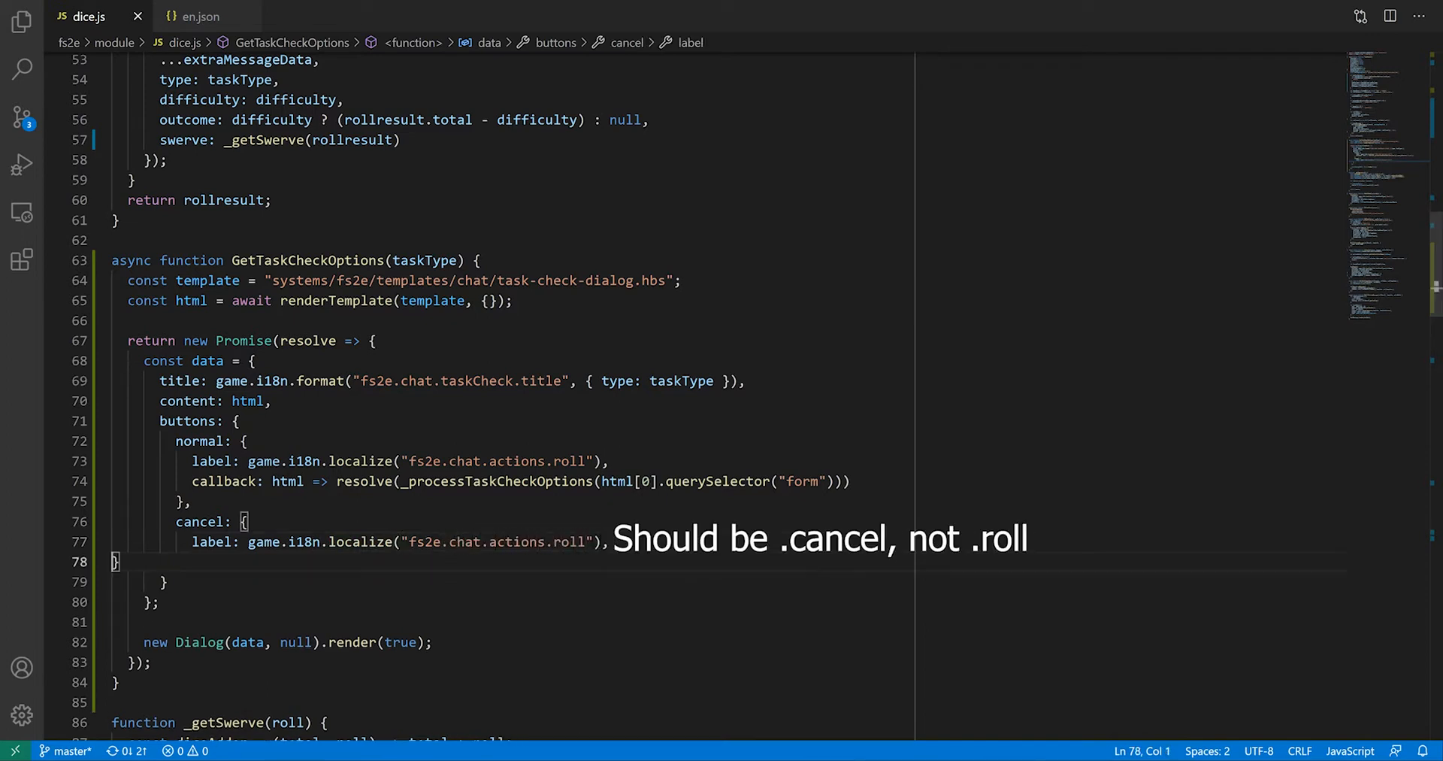
# Give the cancel button a resolve({cancelled: true}) callback and set default: "normal".
pyautogui.write('callback: html')
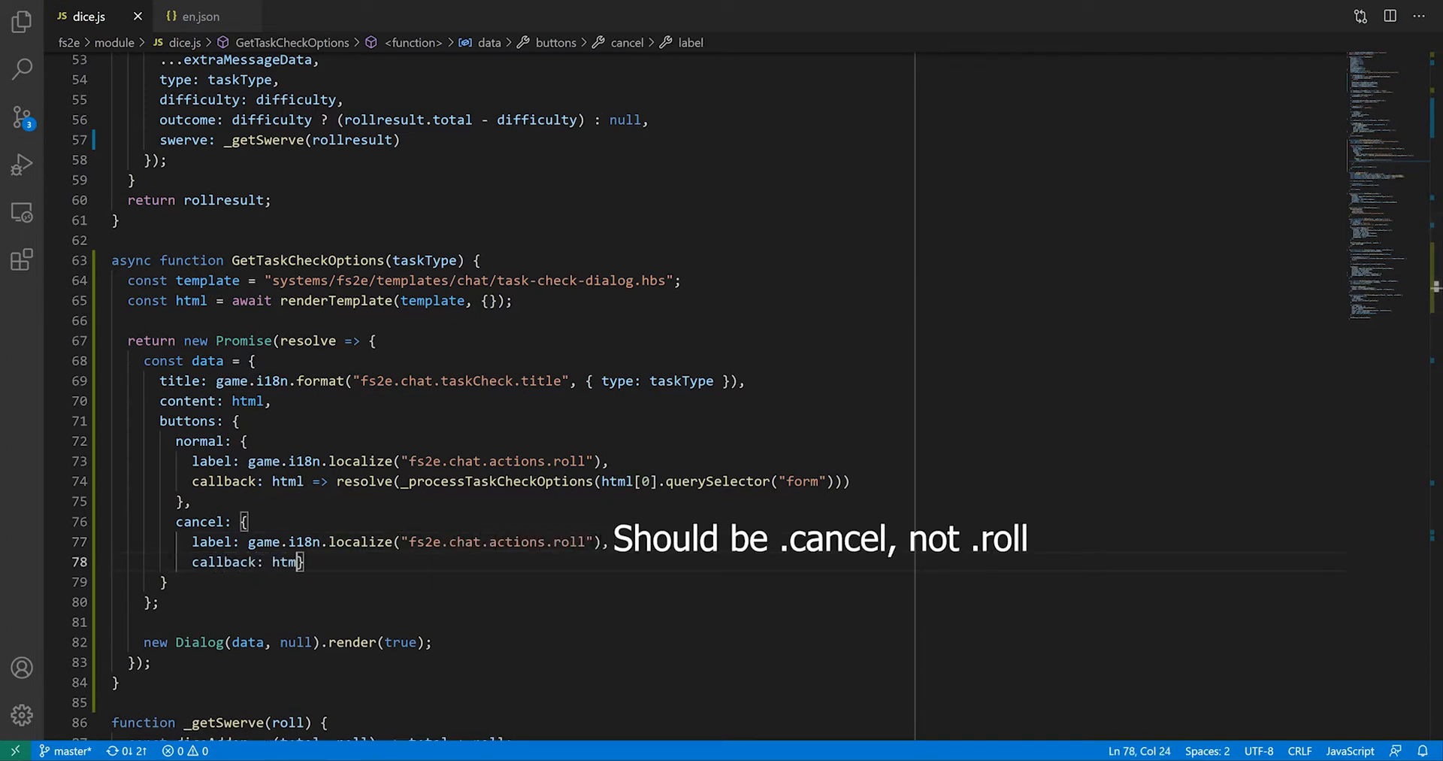
pyautogui.write('=> resolve({cancelled: true})')
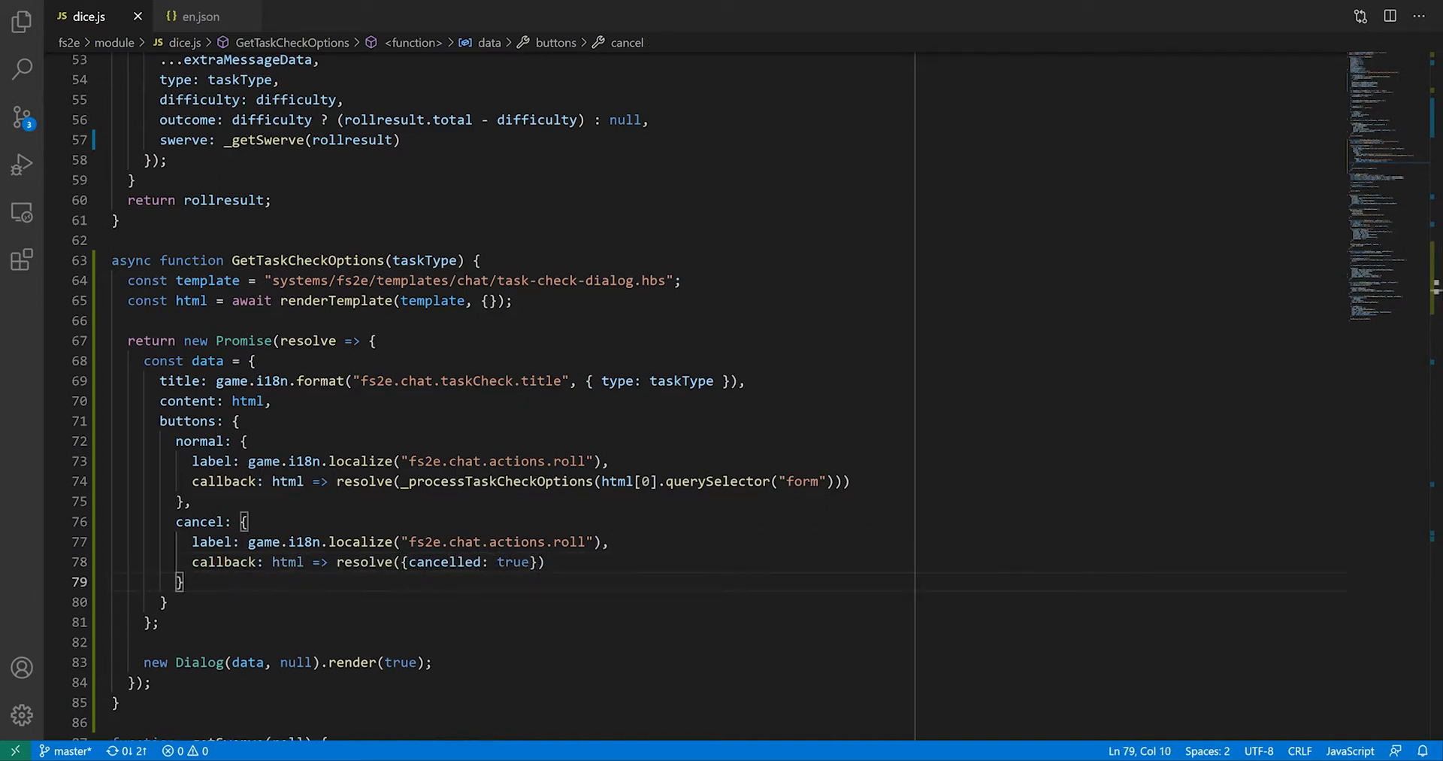
pyautogui.write('de')
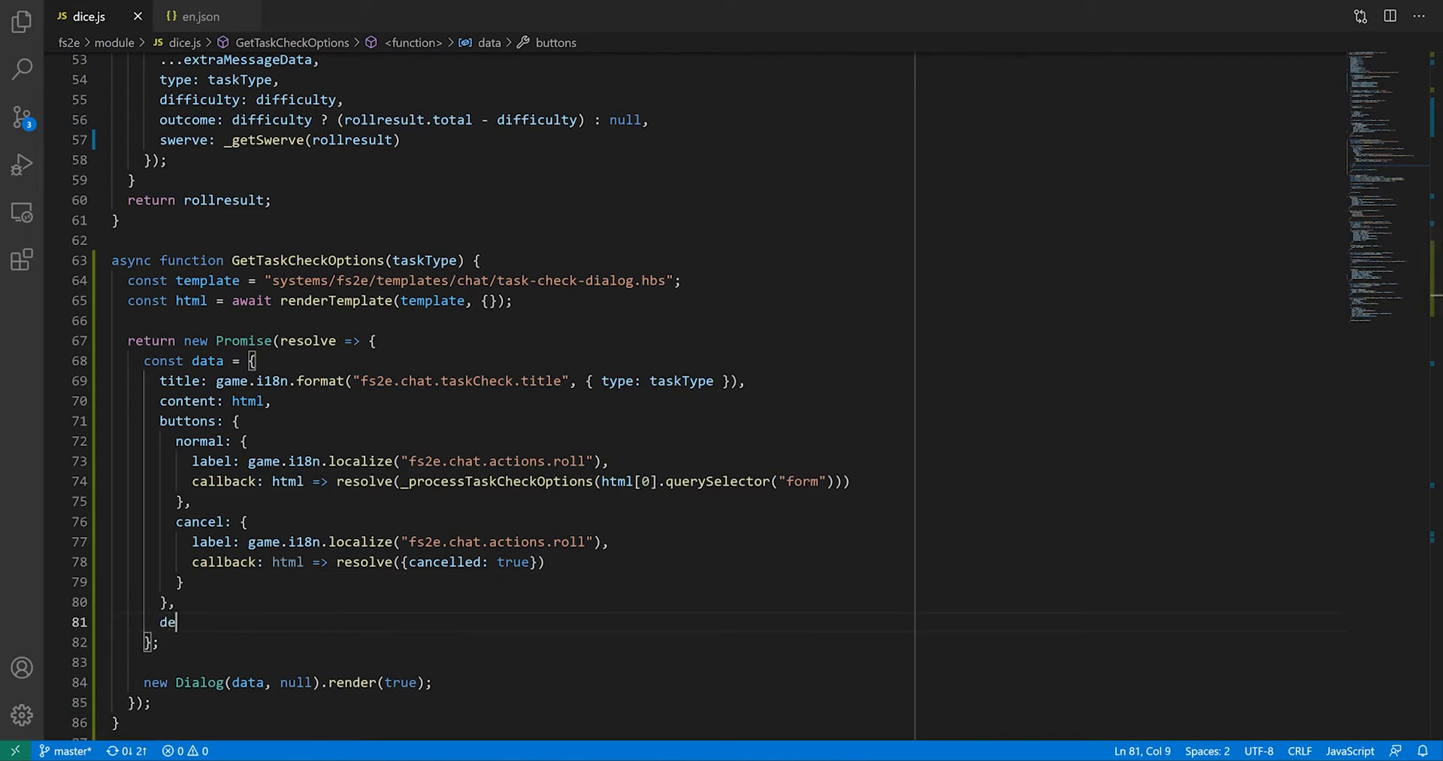
pyautogui.write('fault: "normal"')
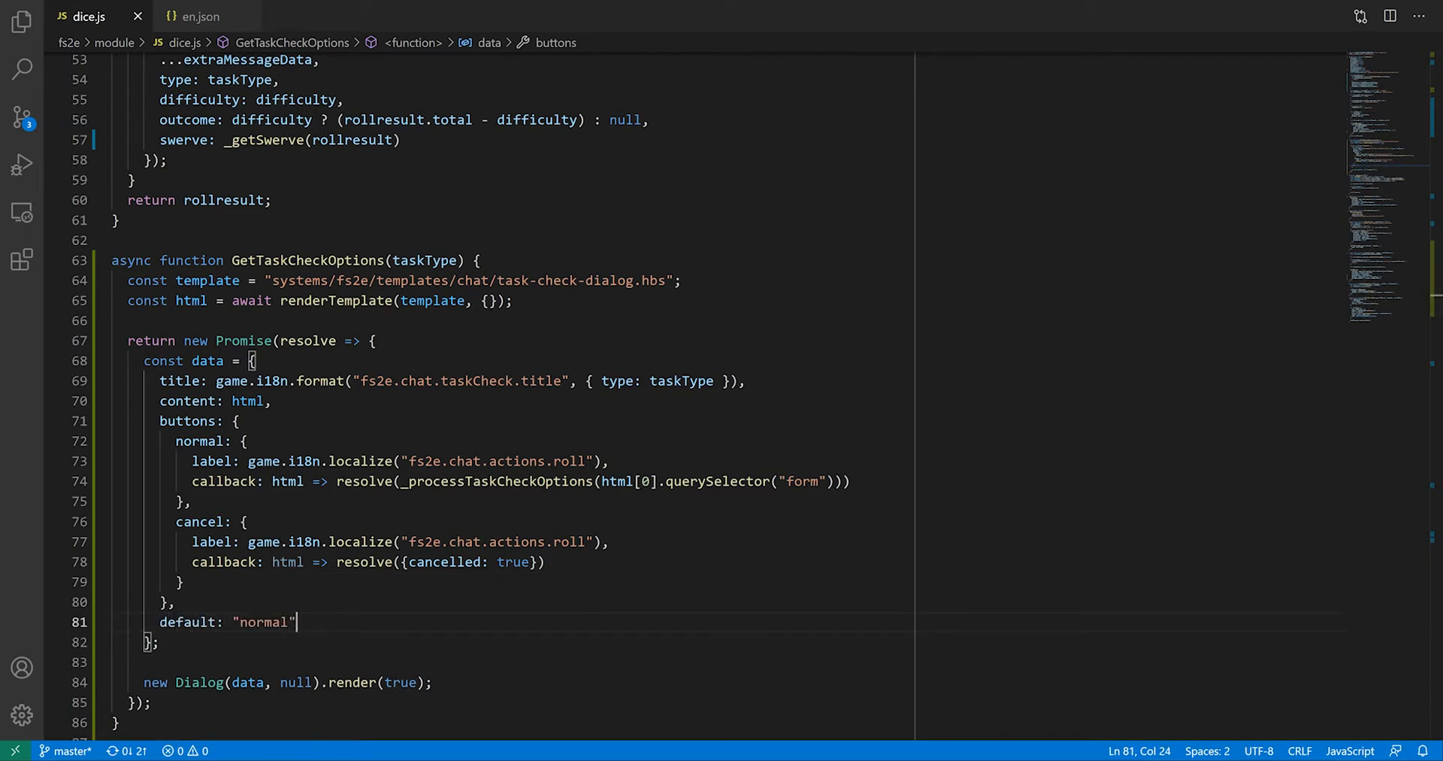
pyautogui.write(',')
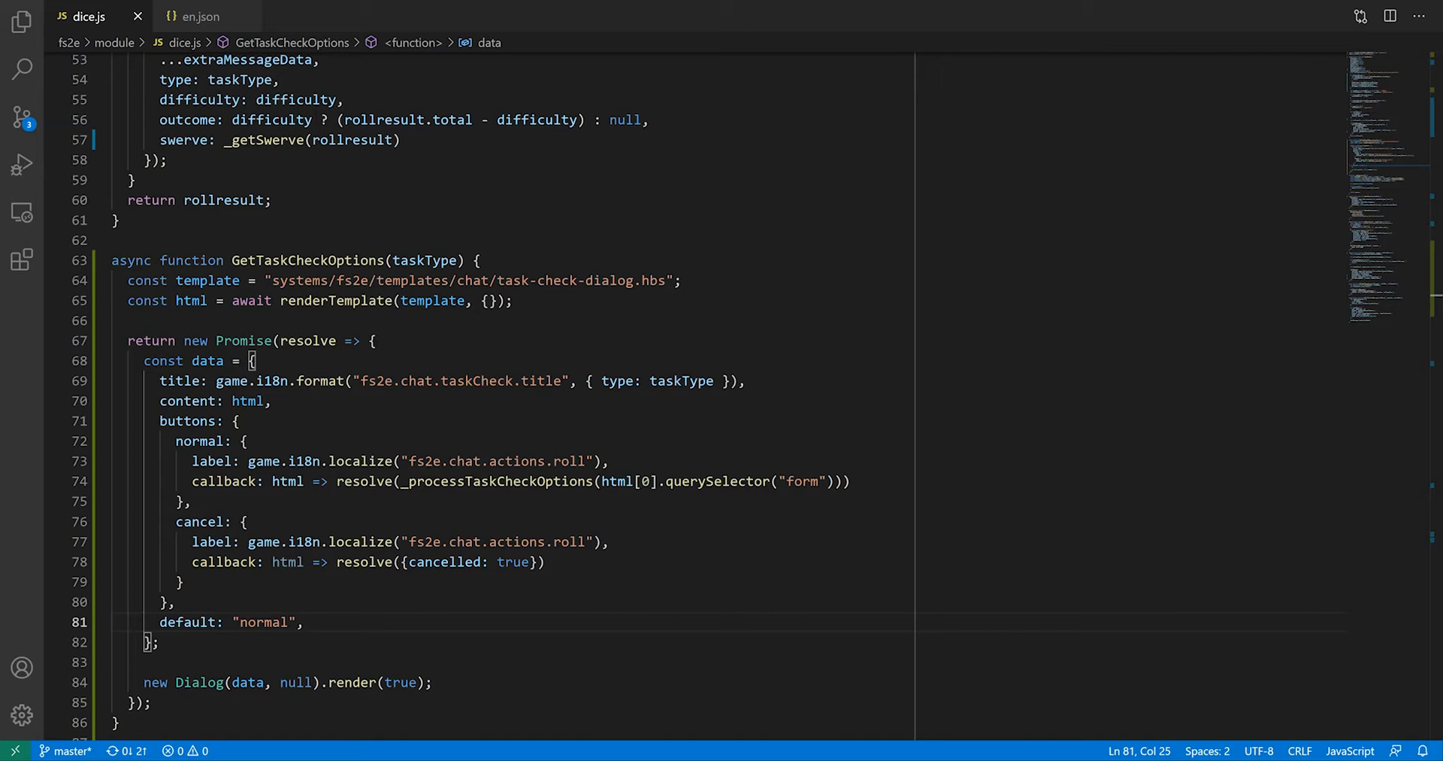
# Add a close handler that also resolves {cancelled: true}.
pyautogui.write('close: () => re')
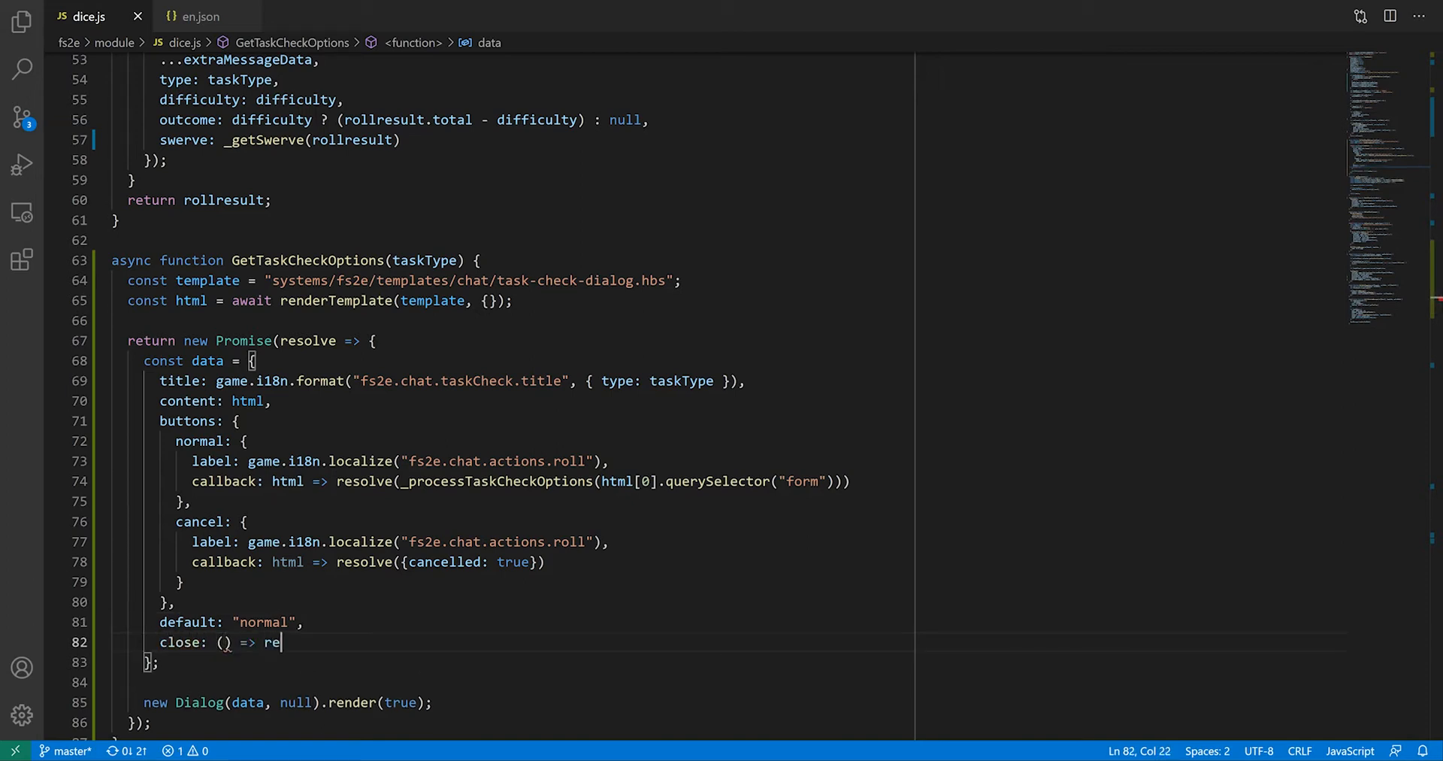
pyautogui.write('solve({cancelled}')
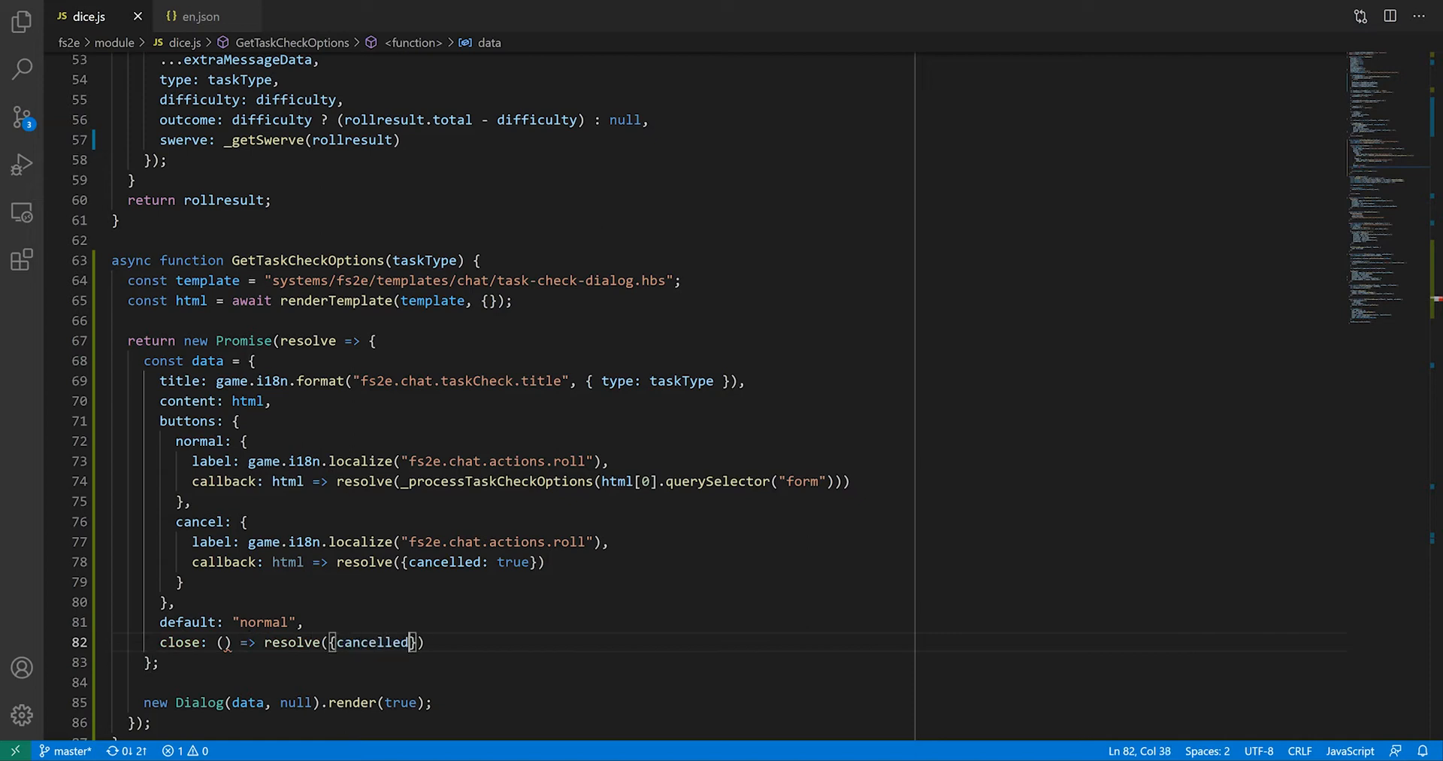
pyautogui.write(': true')
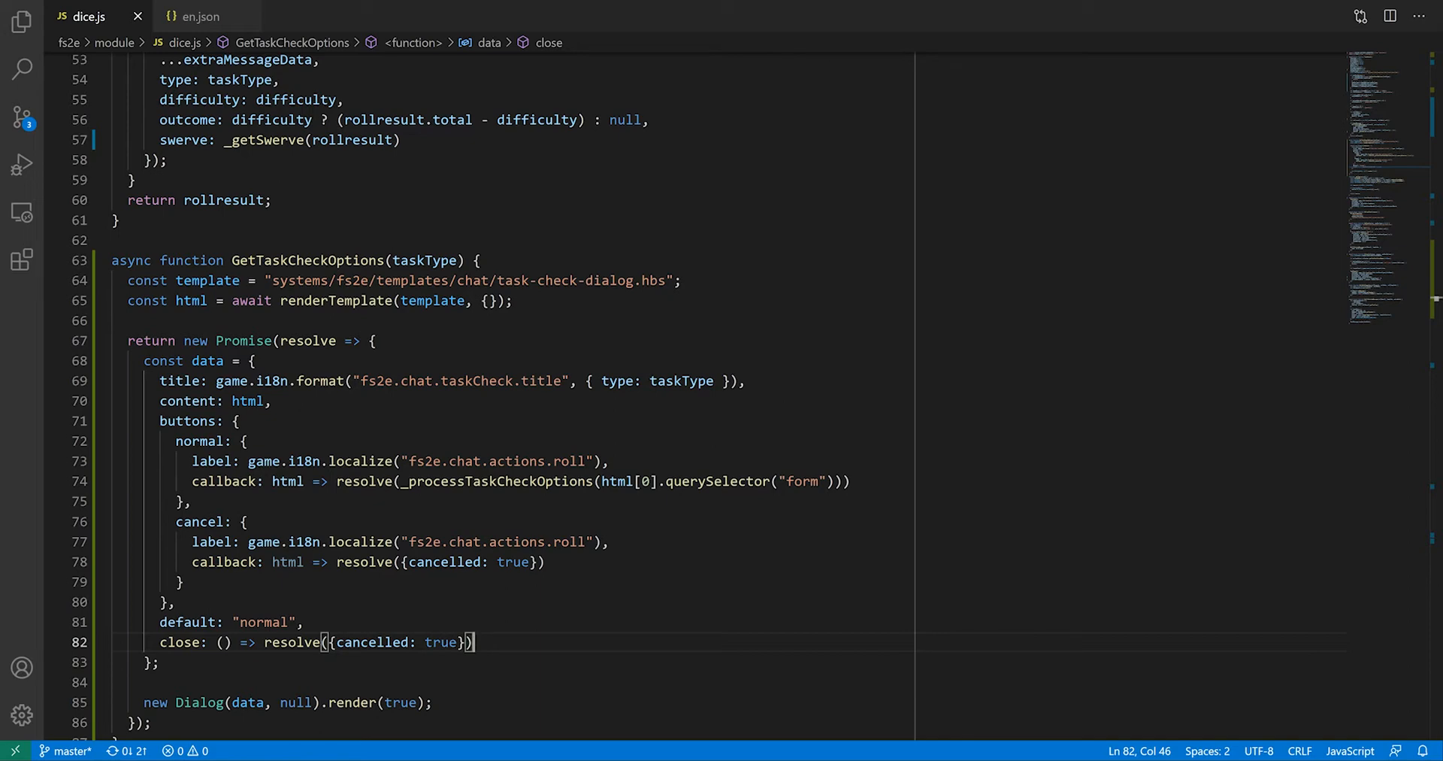
# Write _processTaskCheckOptions(form) returning parseInt of form.difficulty and form.penalty values.
pyautogui.write('functio')
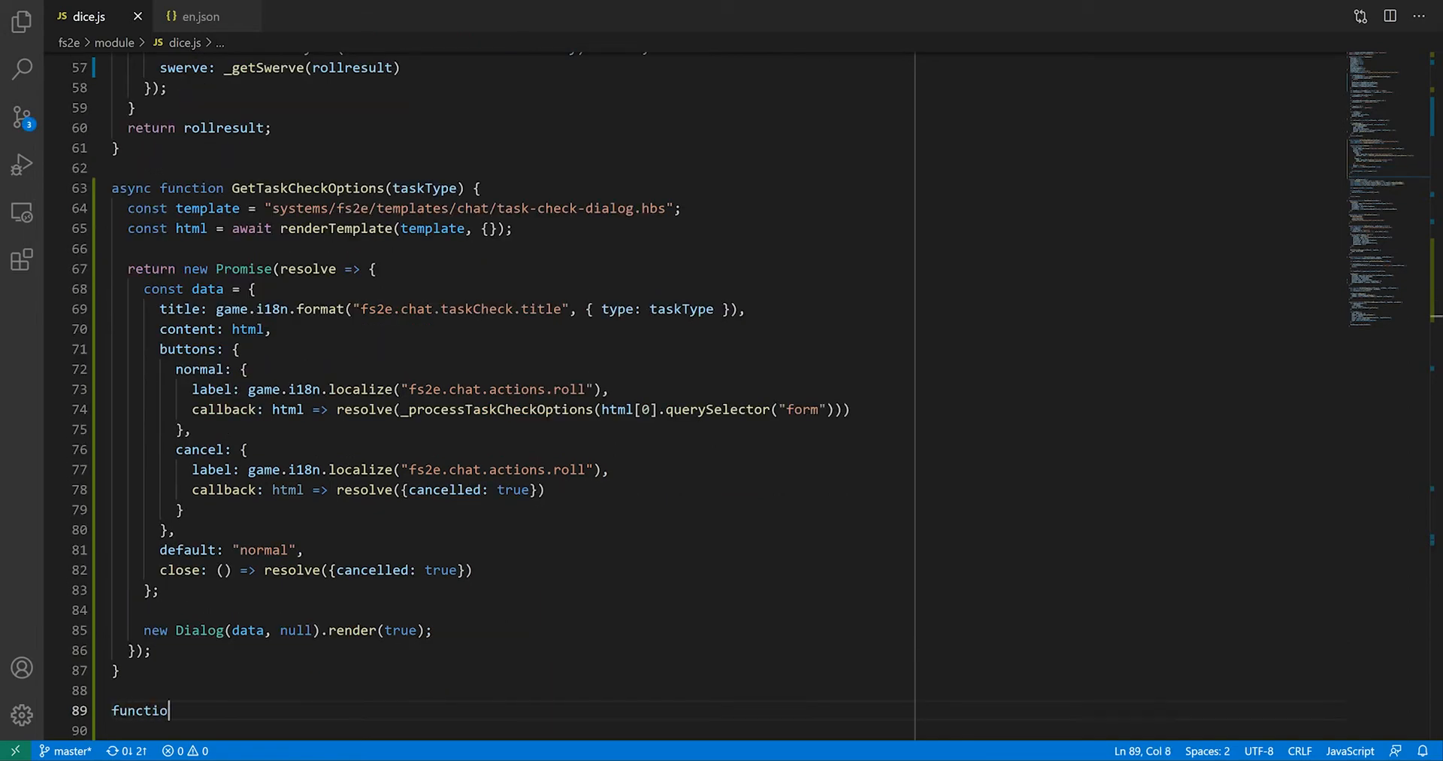
pyautogui.write('n _processTaskCheckOptions(form) {')
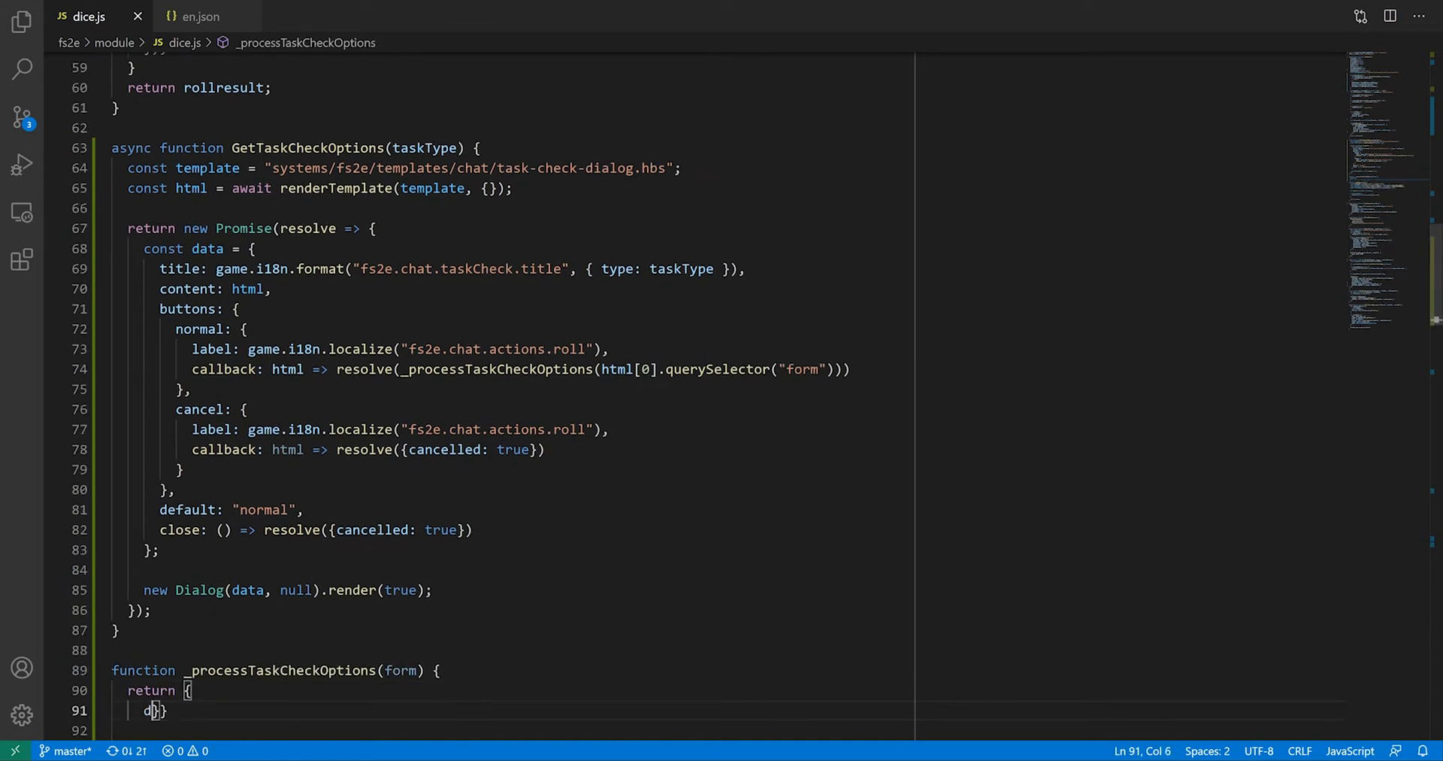
pyautogui.write('ifficulty: parseInt(form.difficulty.value),')
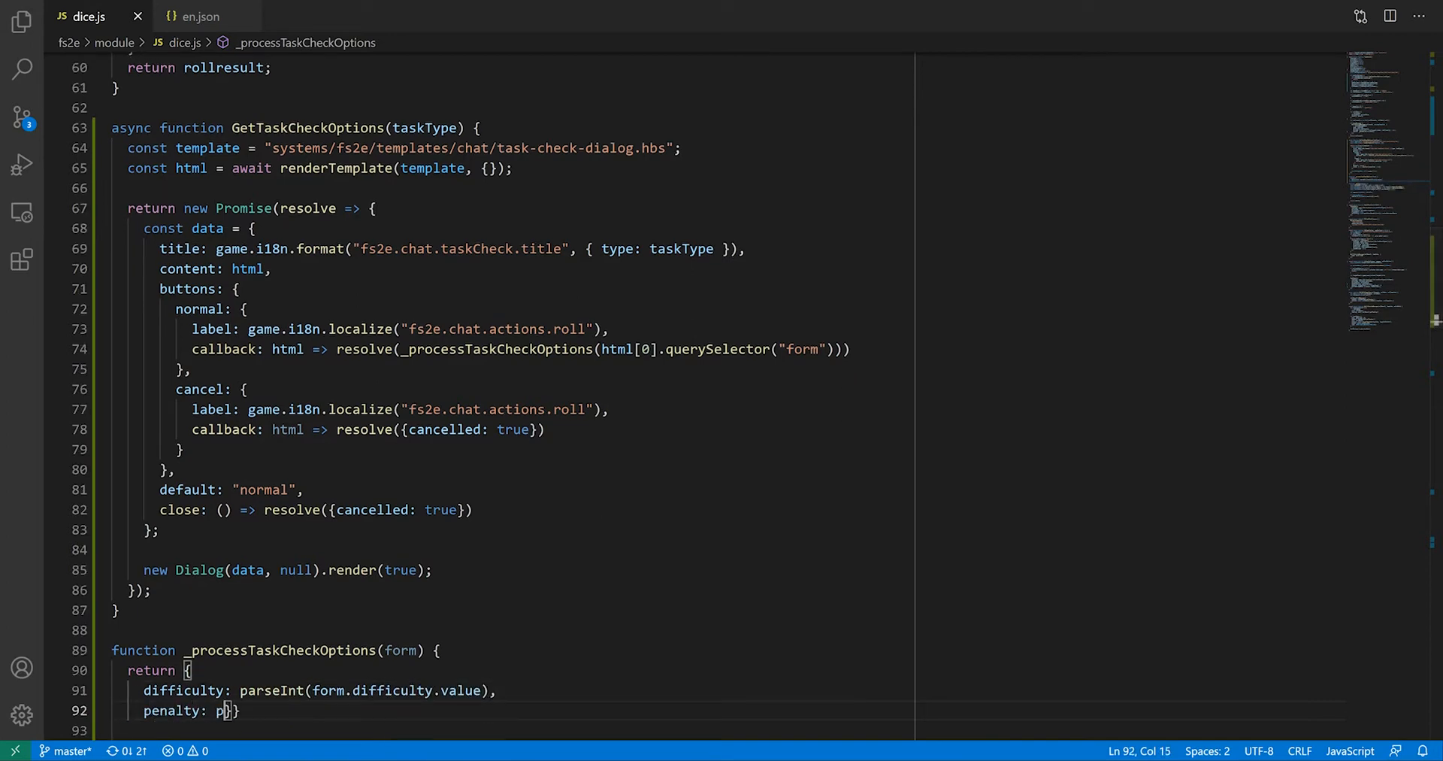
pyautogui.write('arseInt(form.penalty.valu')
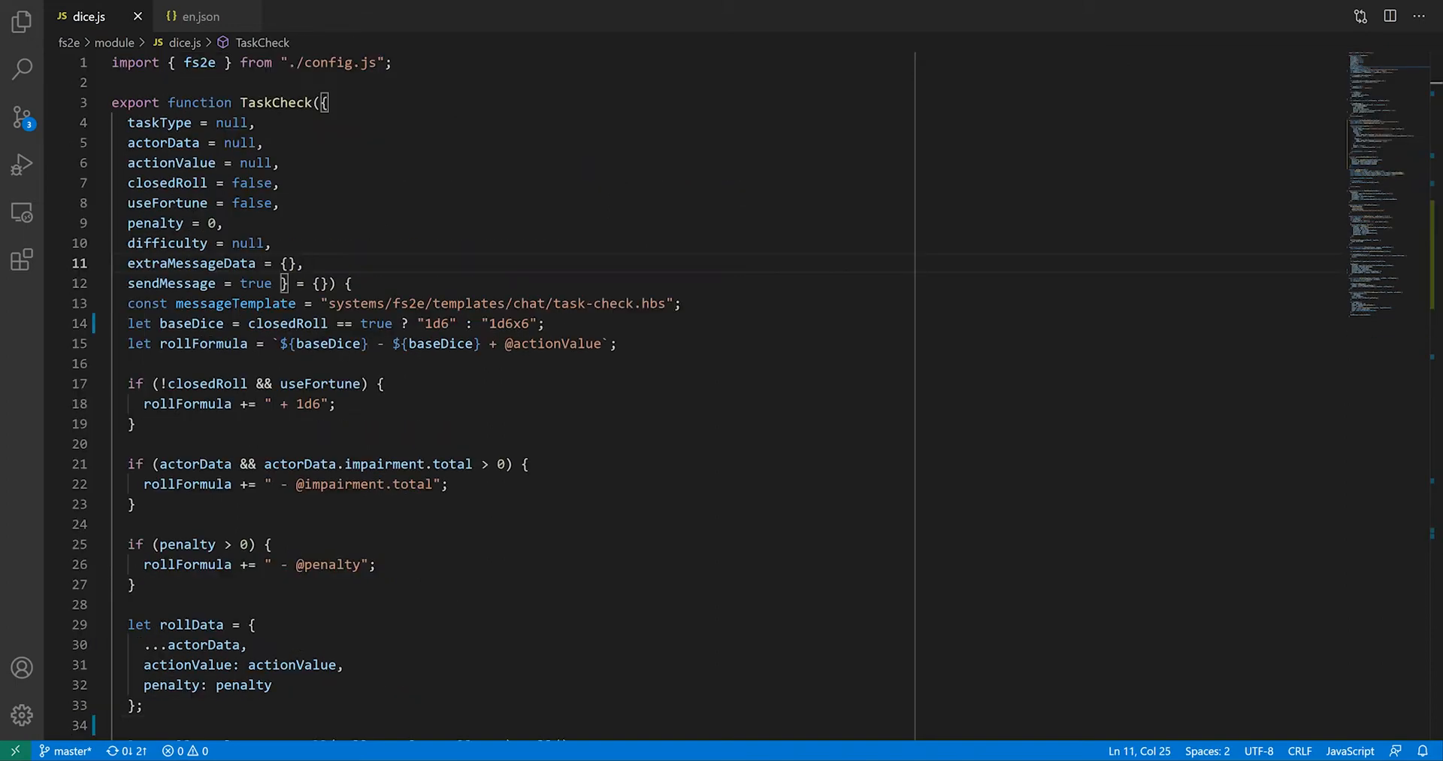
# Add an askForOptions = true parameter and, when set, let checkOptions = await GetTaskCheckOptions(taskType).
pyautogui.write('askForOpt')
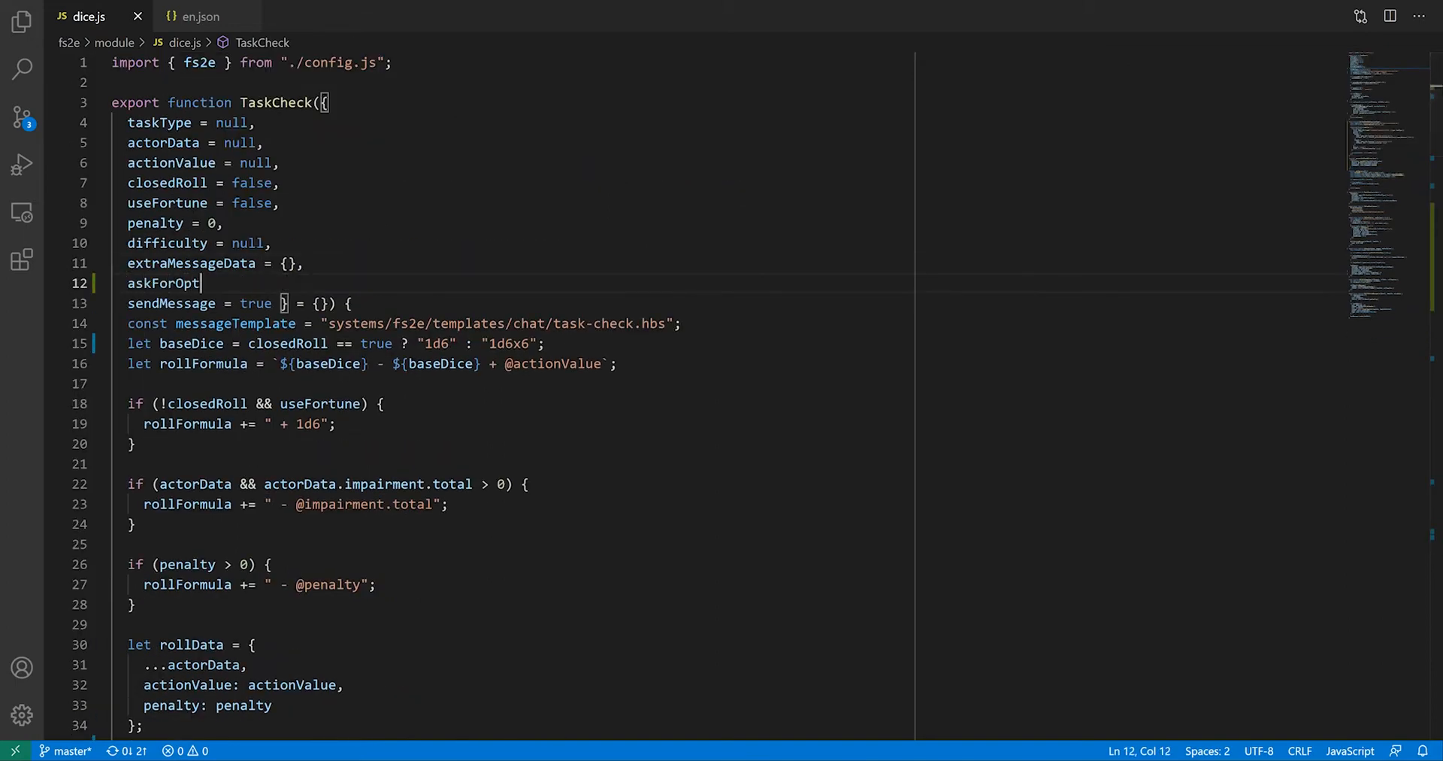
pyautogui.write('ions = true,')
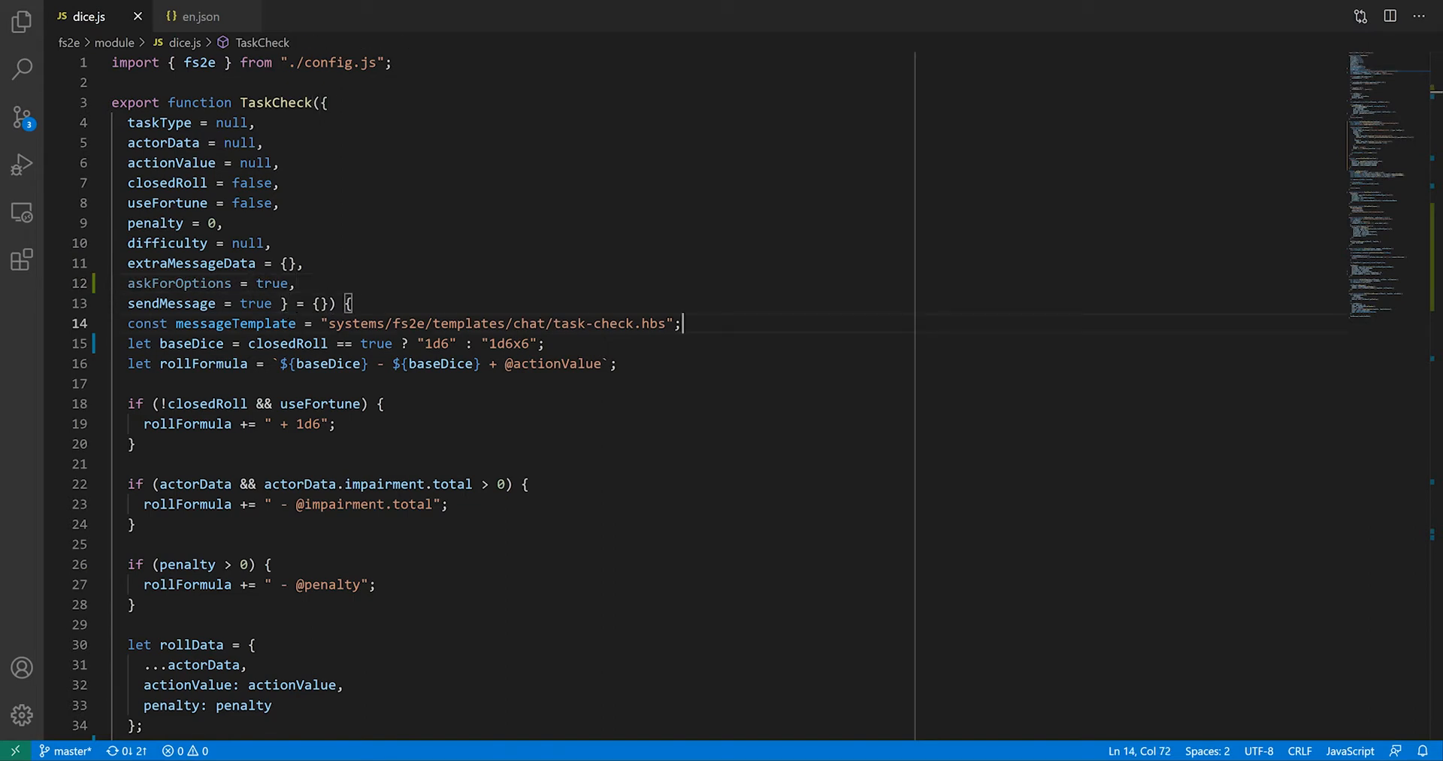
pyautogui.write('if (askForOptions) {')
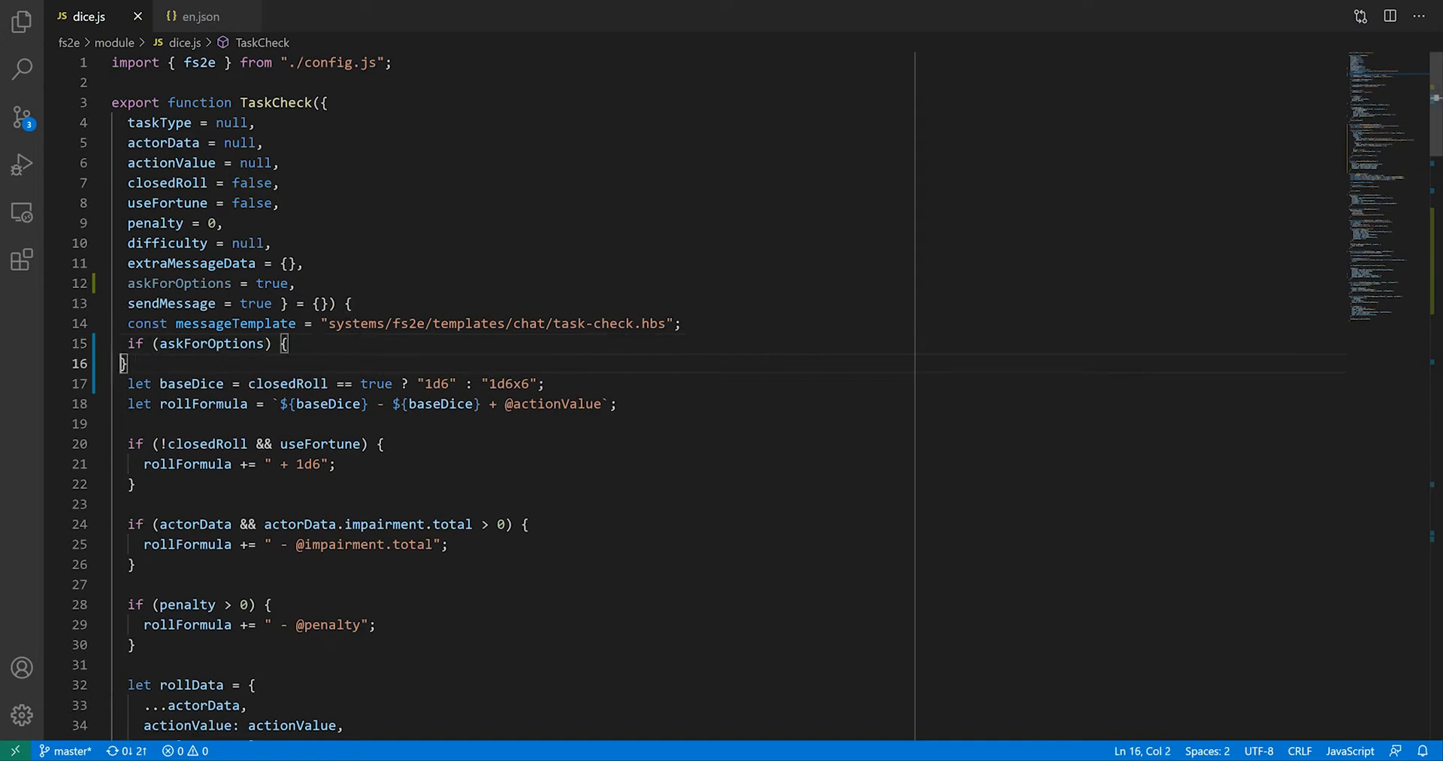
pyautogui.write('let checkOption')
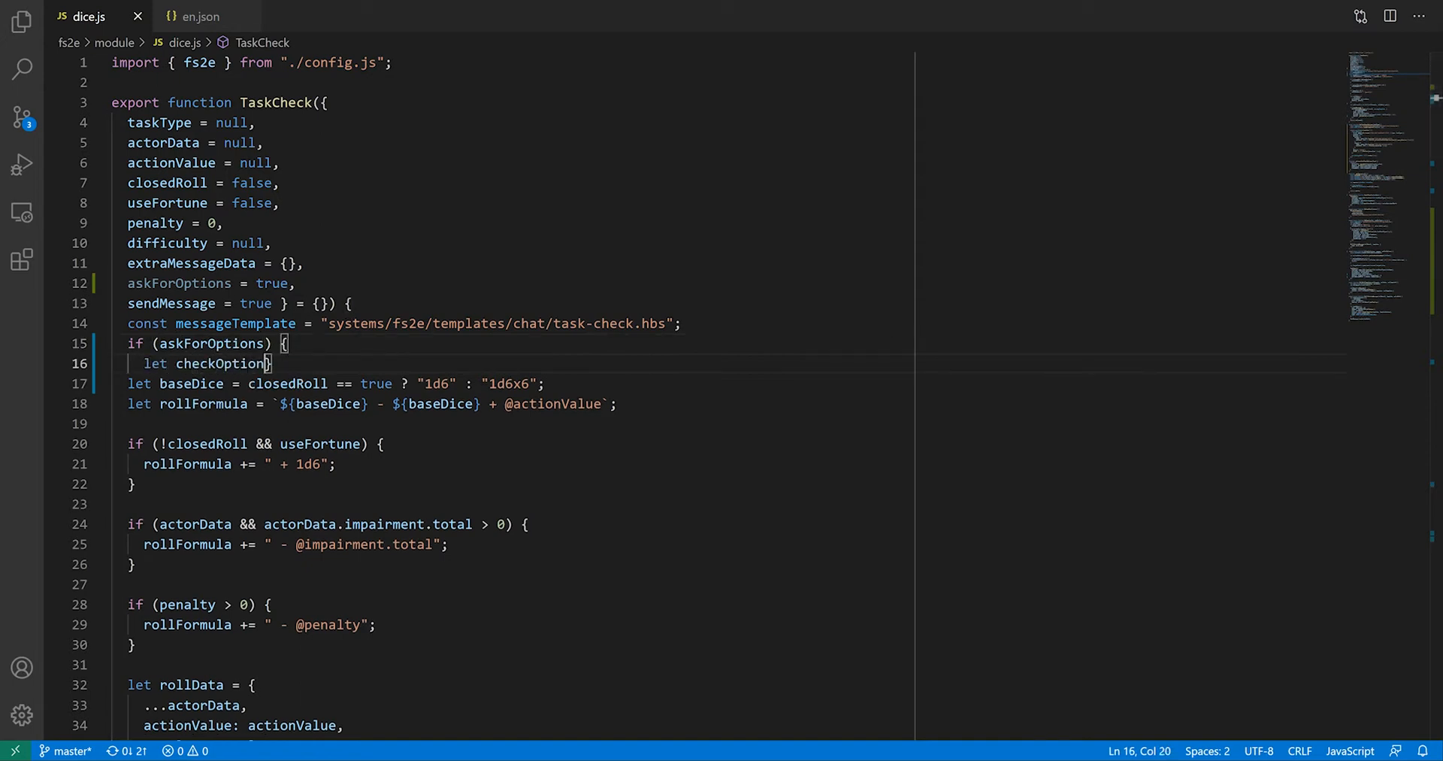
pyautogui.write('= await GetTa')
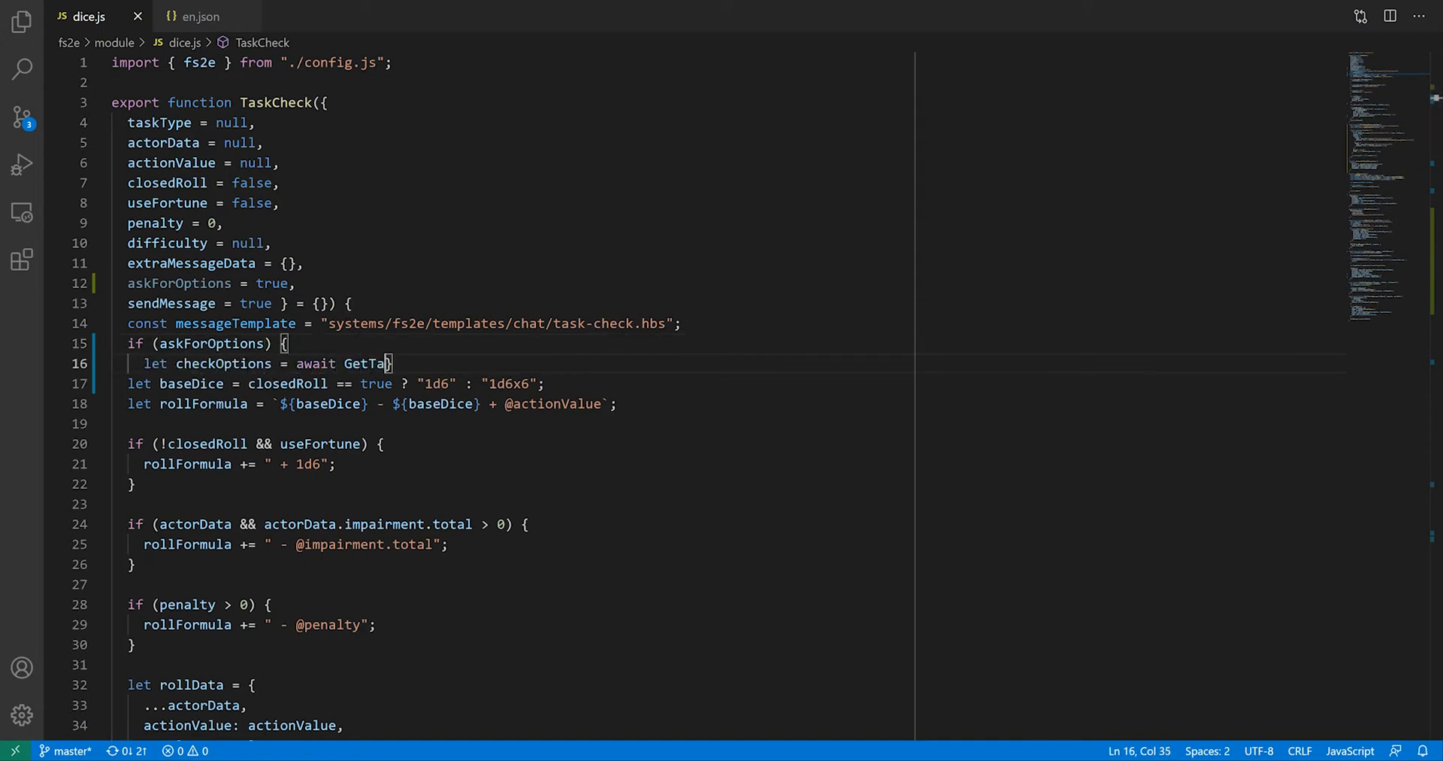
pyautogui.write('skCheckOptions(taskType);')
pyautogui.write('}')
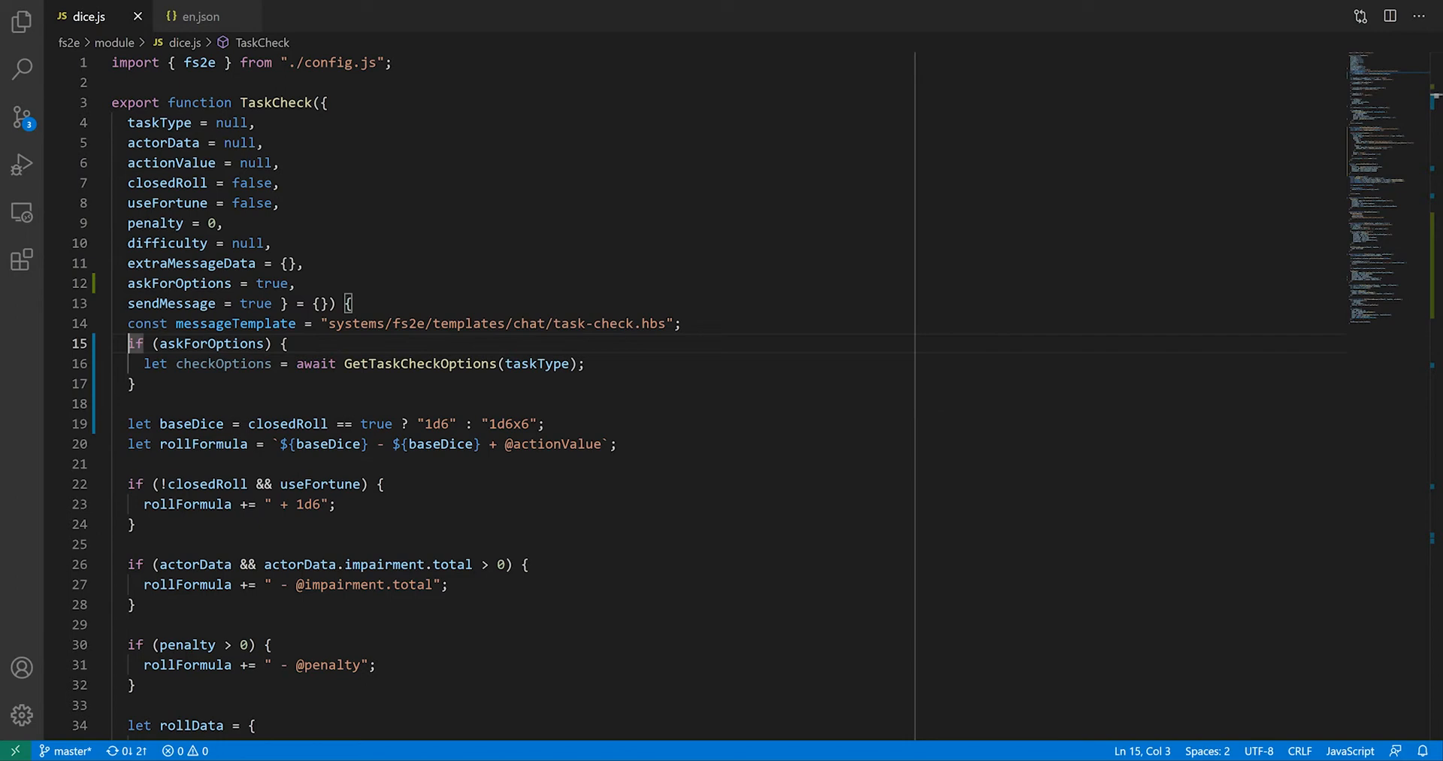
# Mark TaskCheck async, return when checkOptions is cancelled, and apply the chosen difficulty.
pyautogui.write('async')
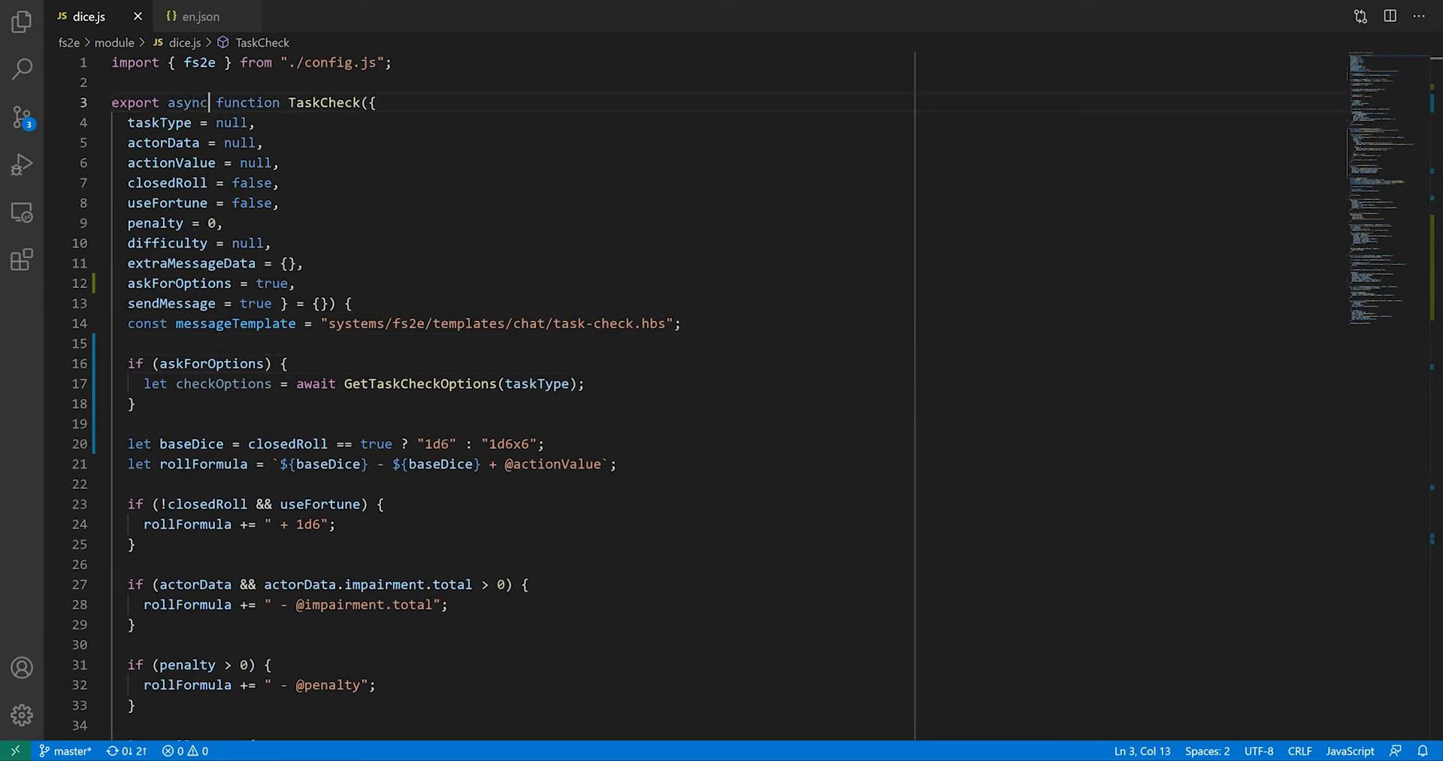
pyautogui.write('if (checkOptions.cancelled) {')
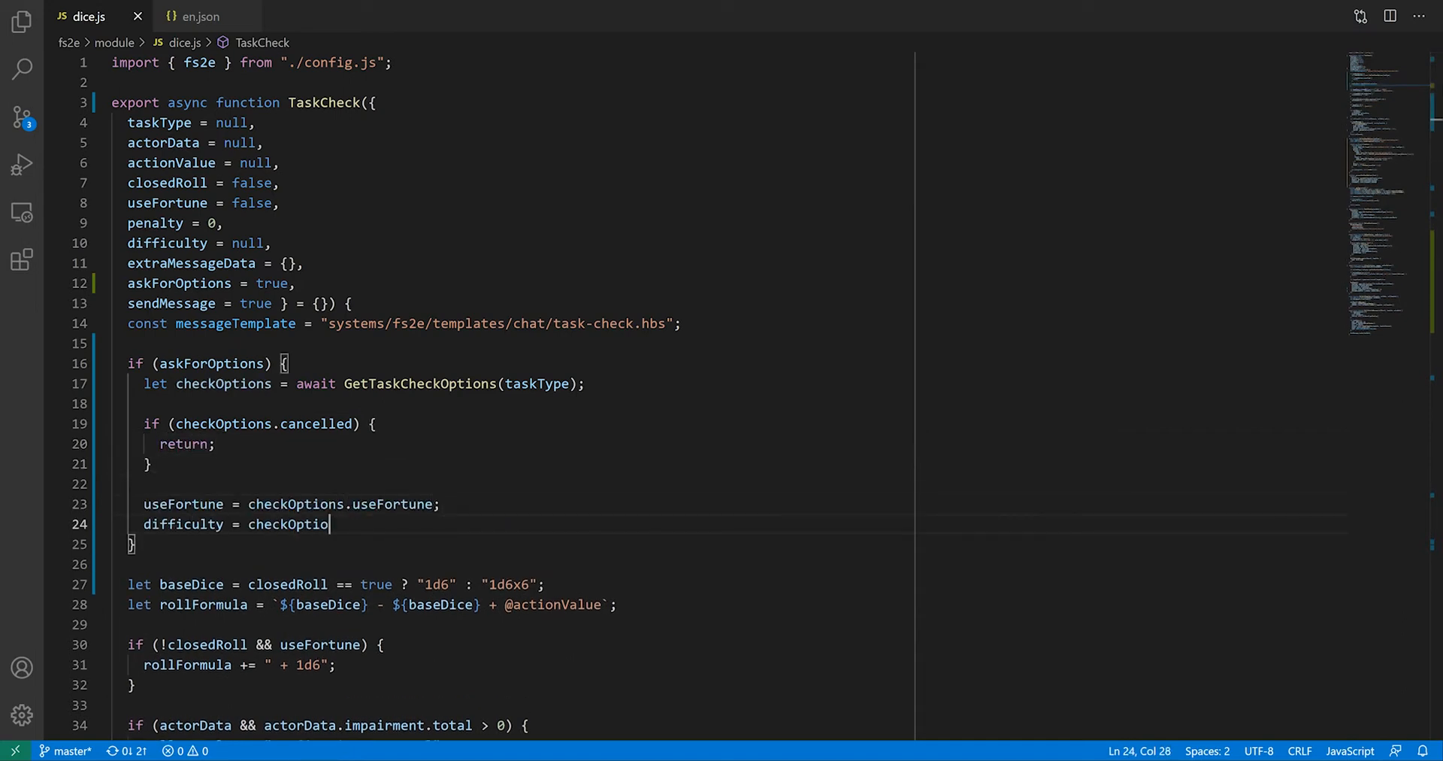
pyautogui.write('.difficulty;')
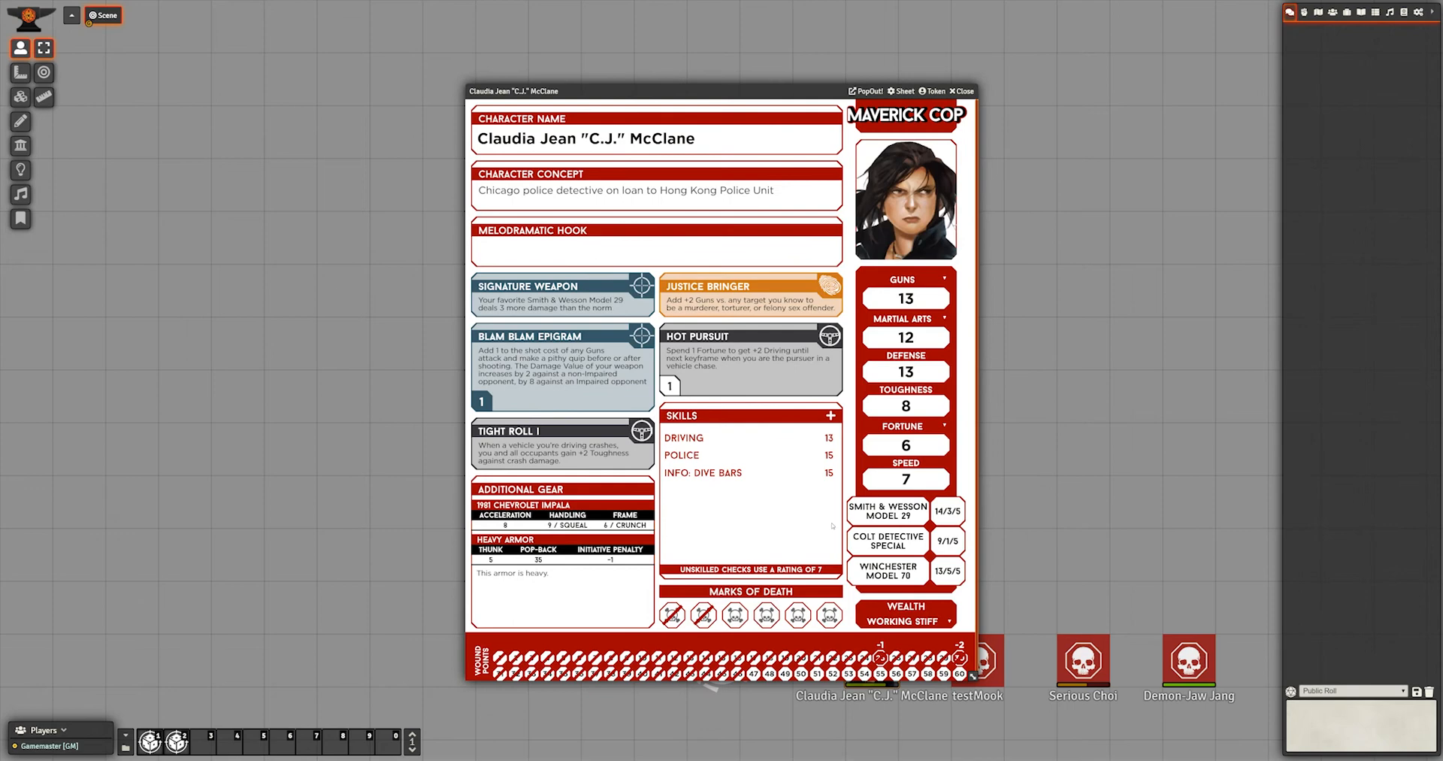
# Roll the Police check with Difficulty 12 and Use a Fortune Point ticked.
pyautogui.click(681, 456)
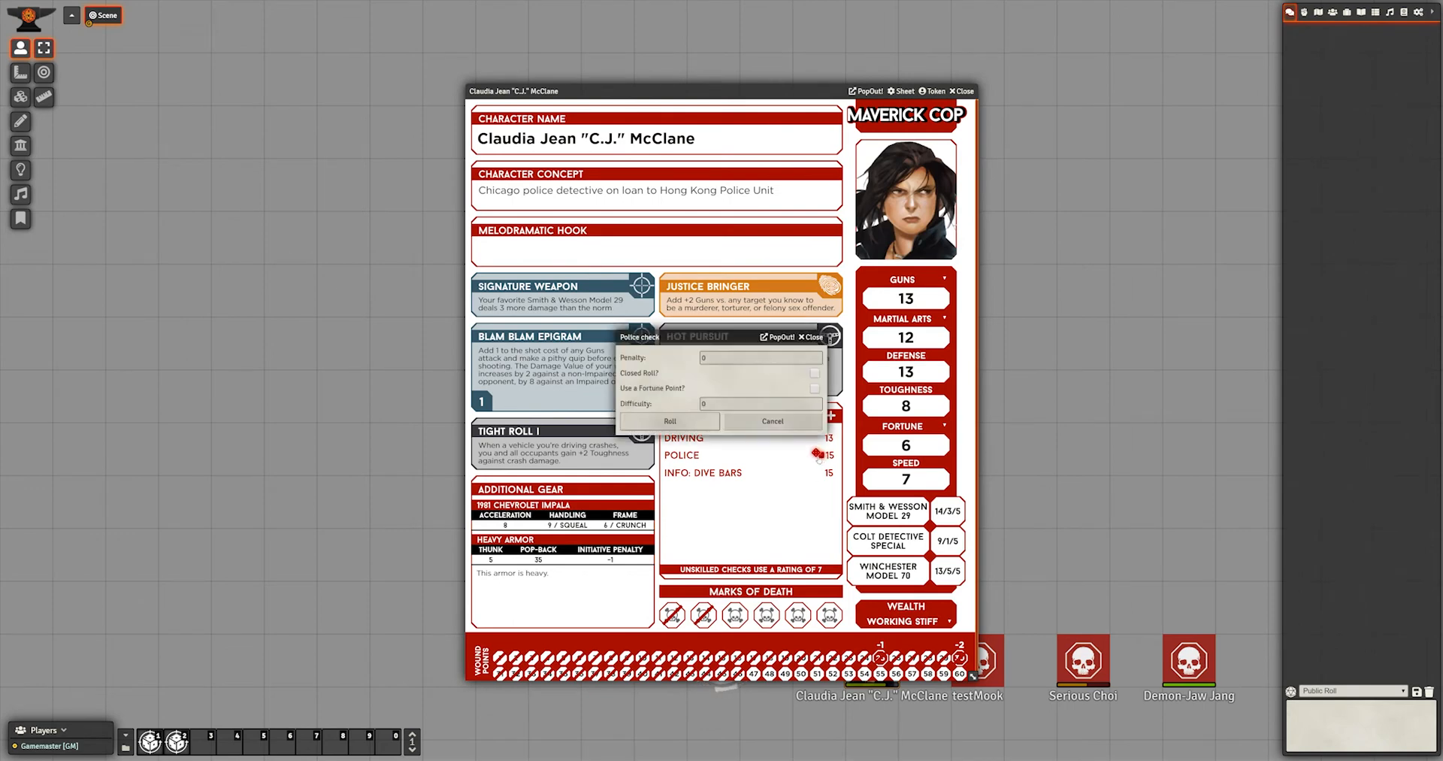
pyautogui.write('12')
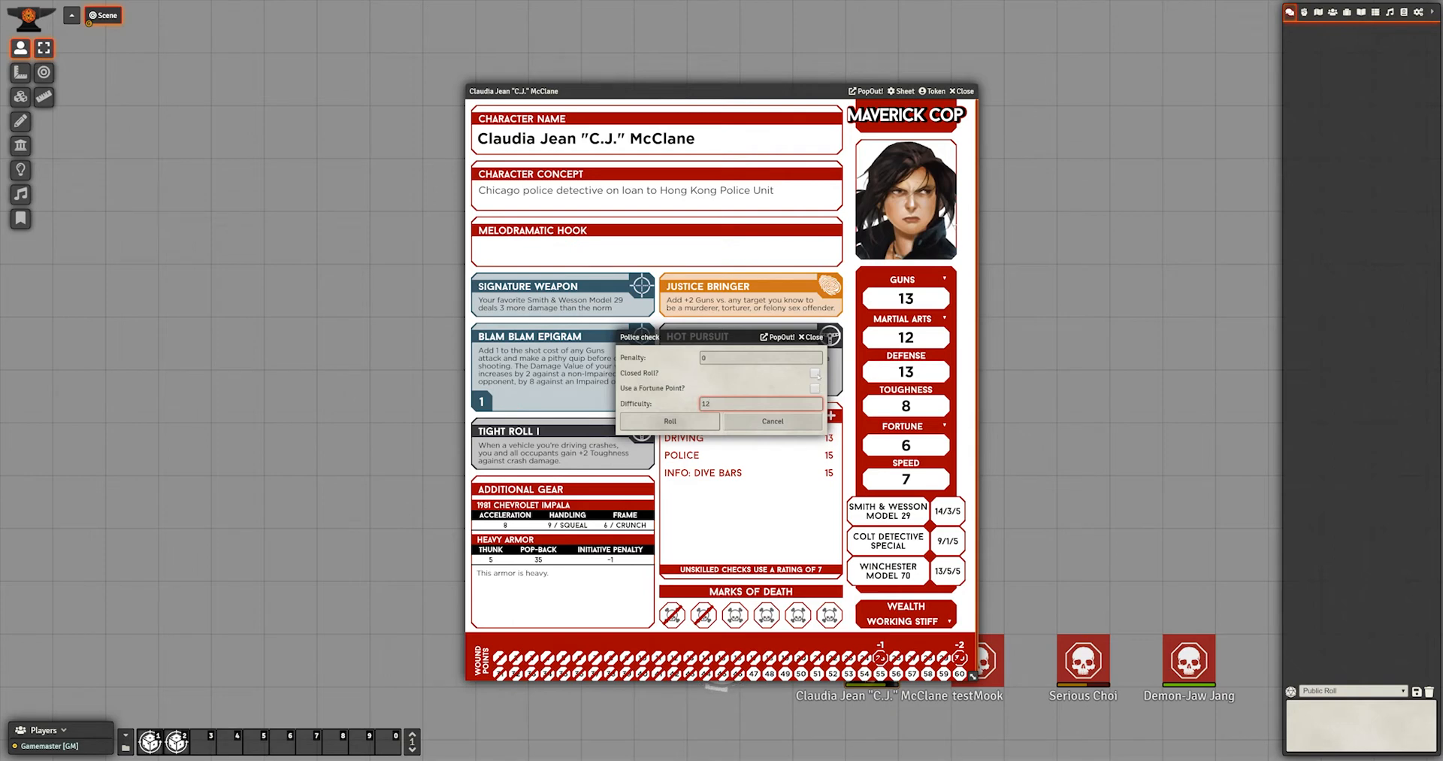
pyautogui.click(814, 388)
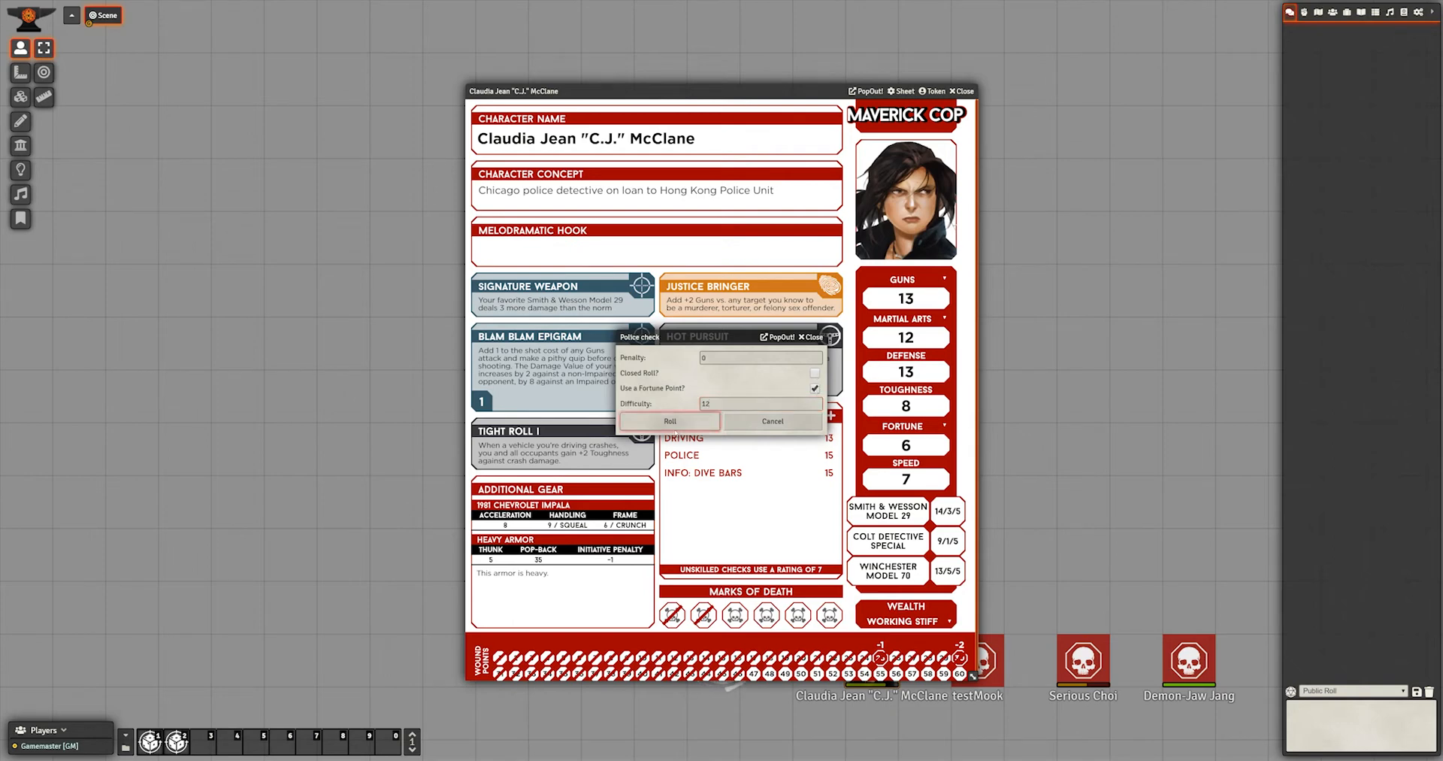
pyautogui.click(671, 421)
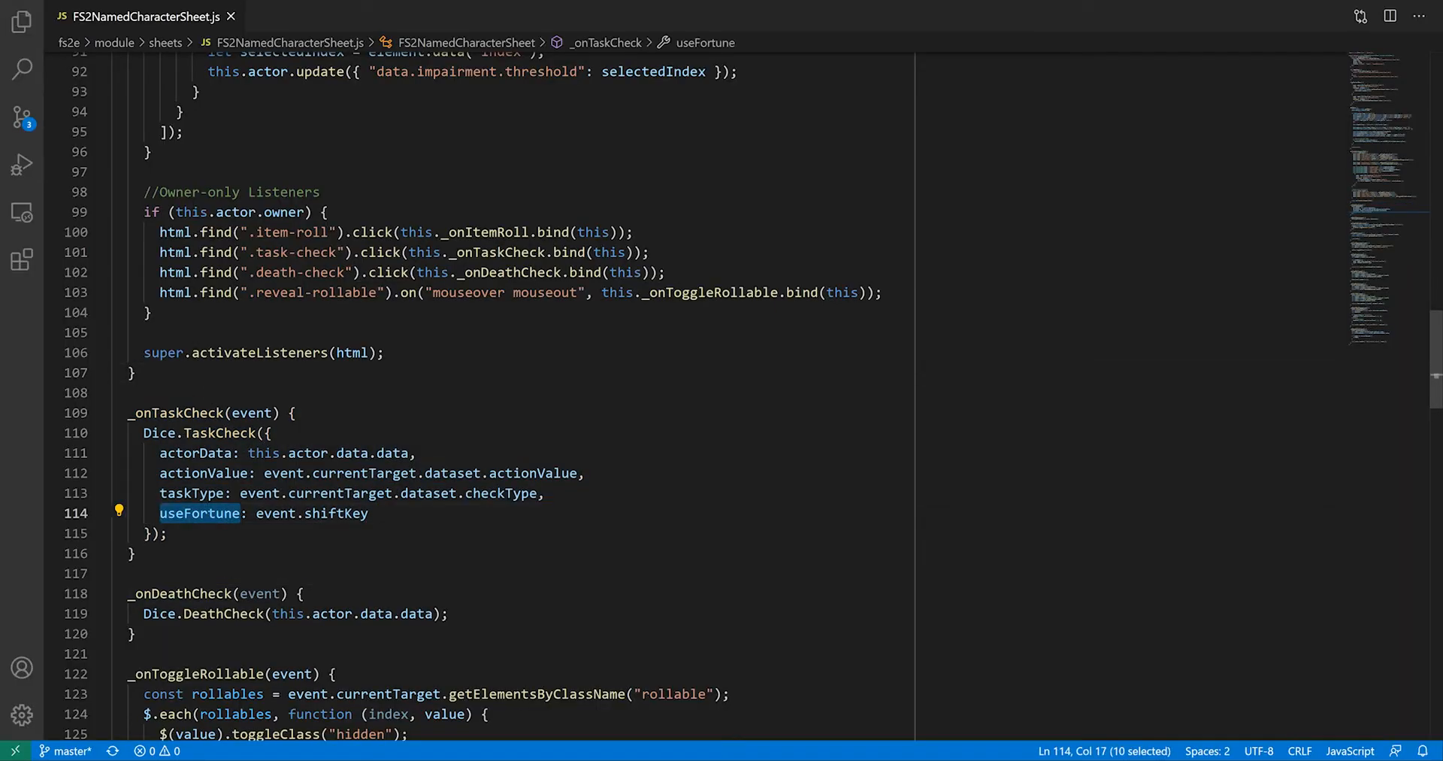
# Pass askForOptions in the character sheet's TaskCheck call before moving to fs2e.js.
pyautogui.write('askForOp')
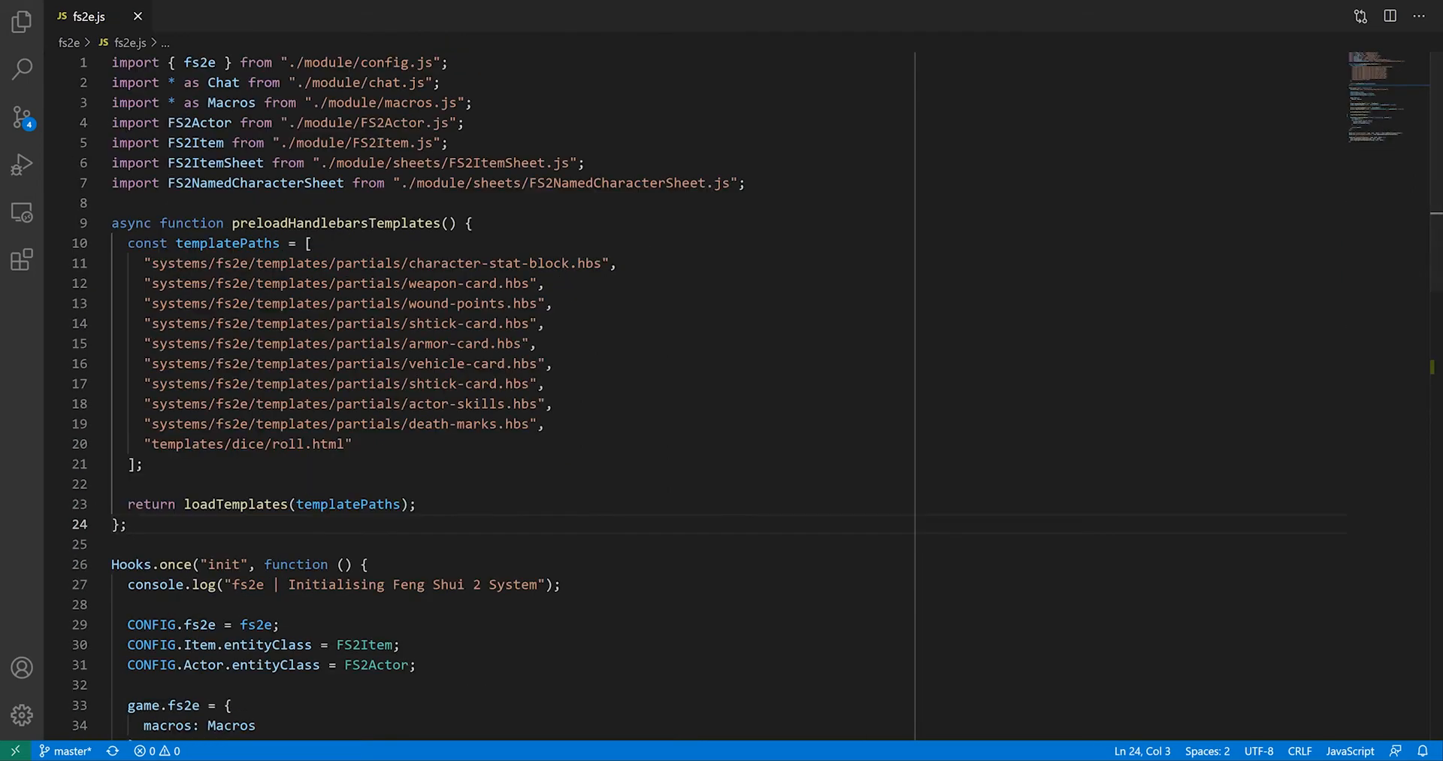
# Declare a new registerSystemSettings() function below preloadHandlebarsTemplates.
pyautogui.press('Enter')
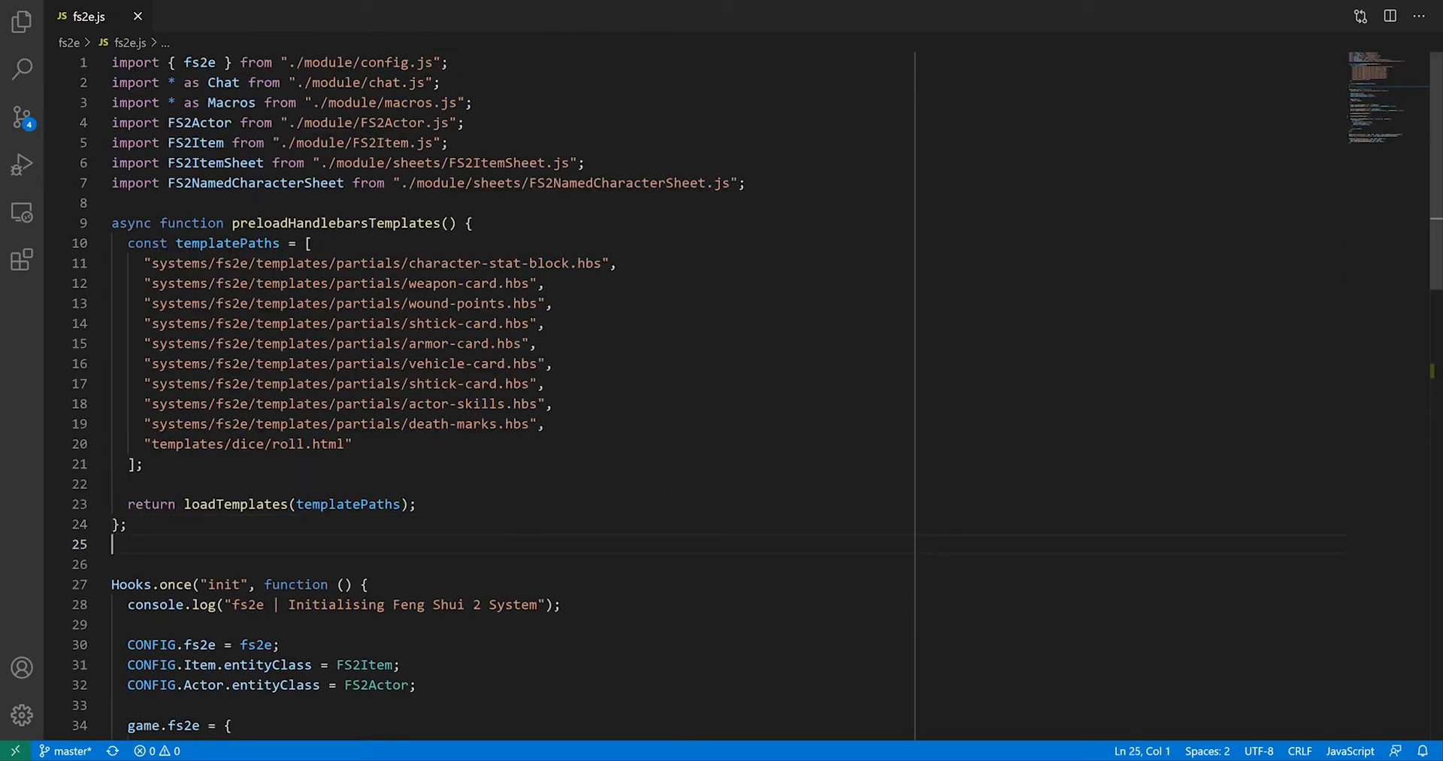
pyautogui.write('function re')
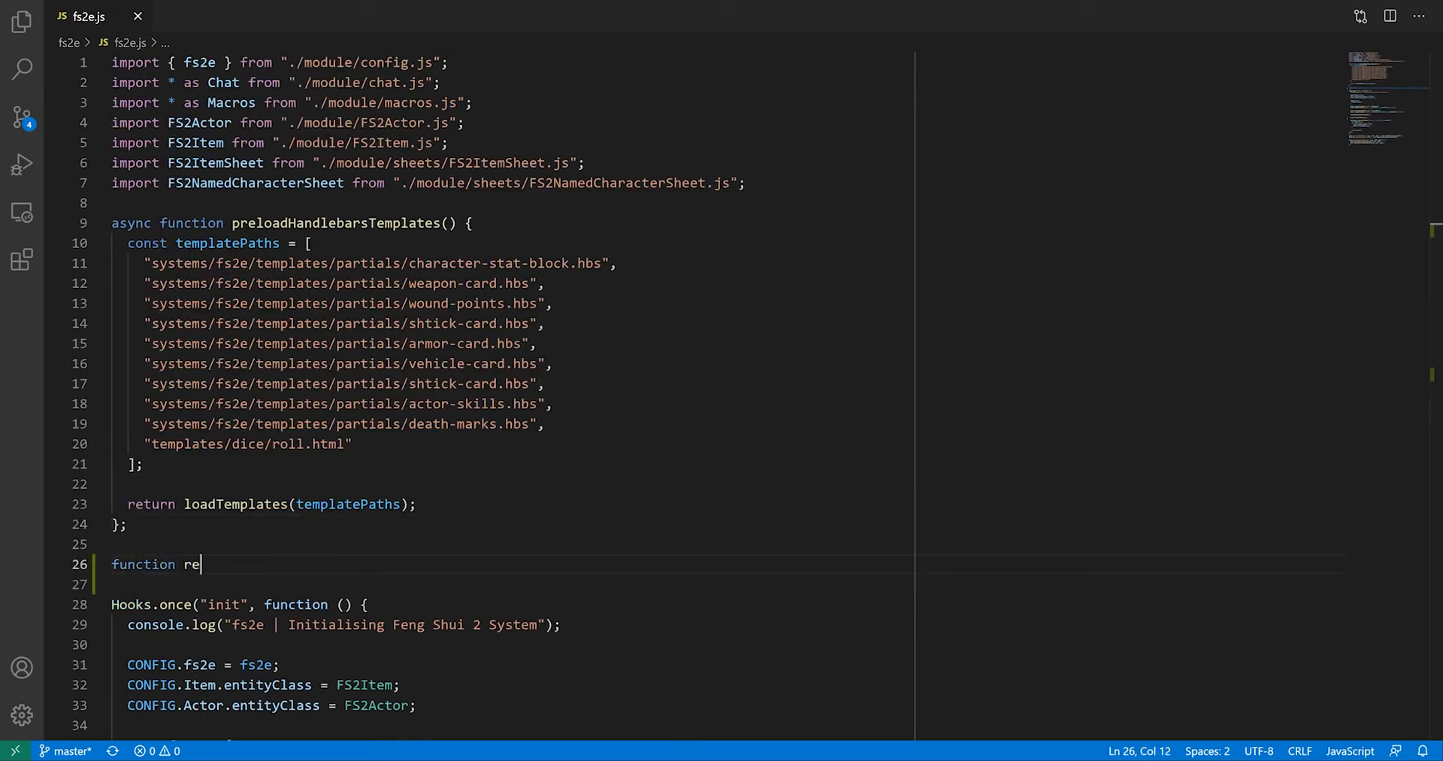
pyautogui.write('gisterSystemSett')
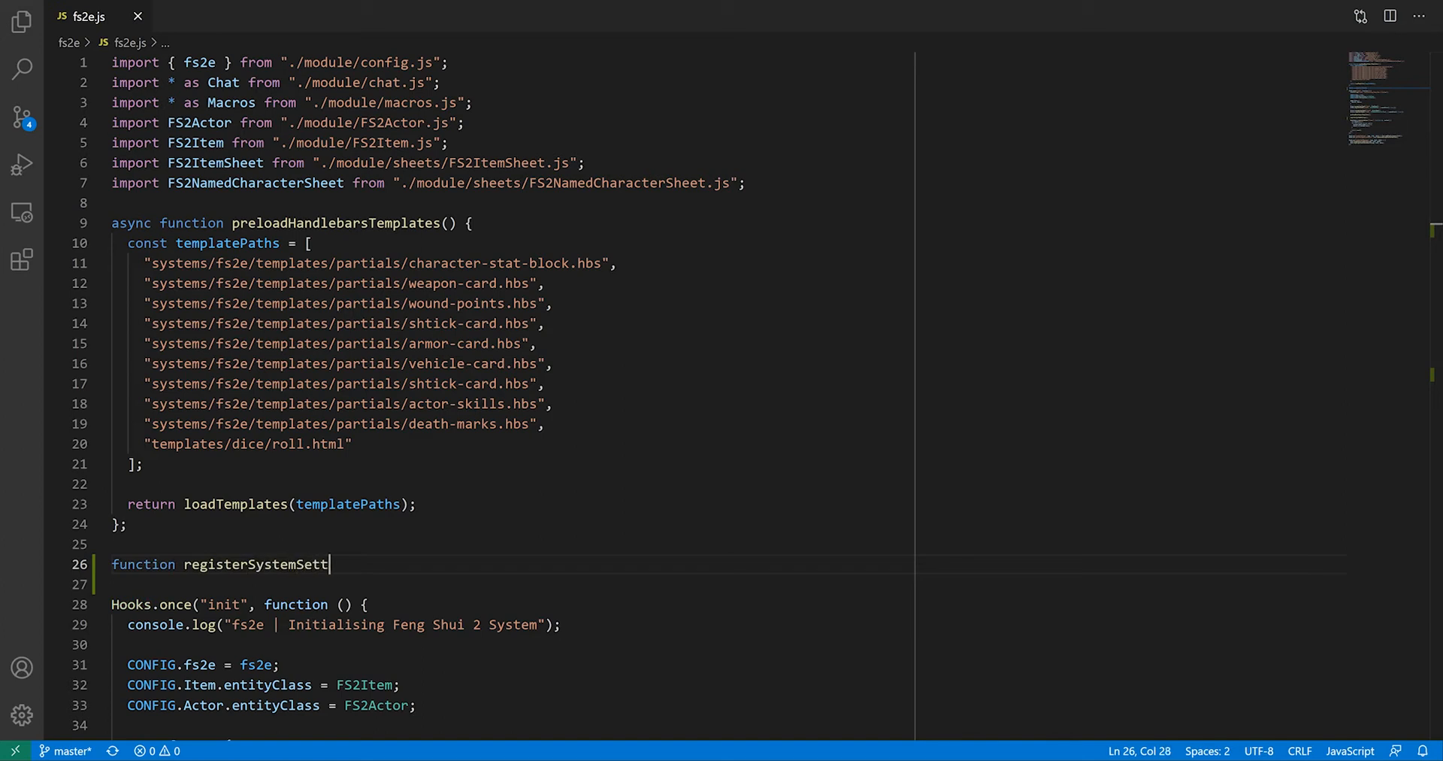
pyautogui.write('ings() {')
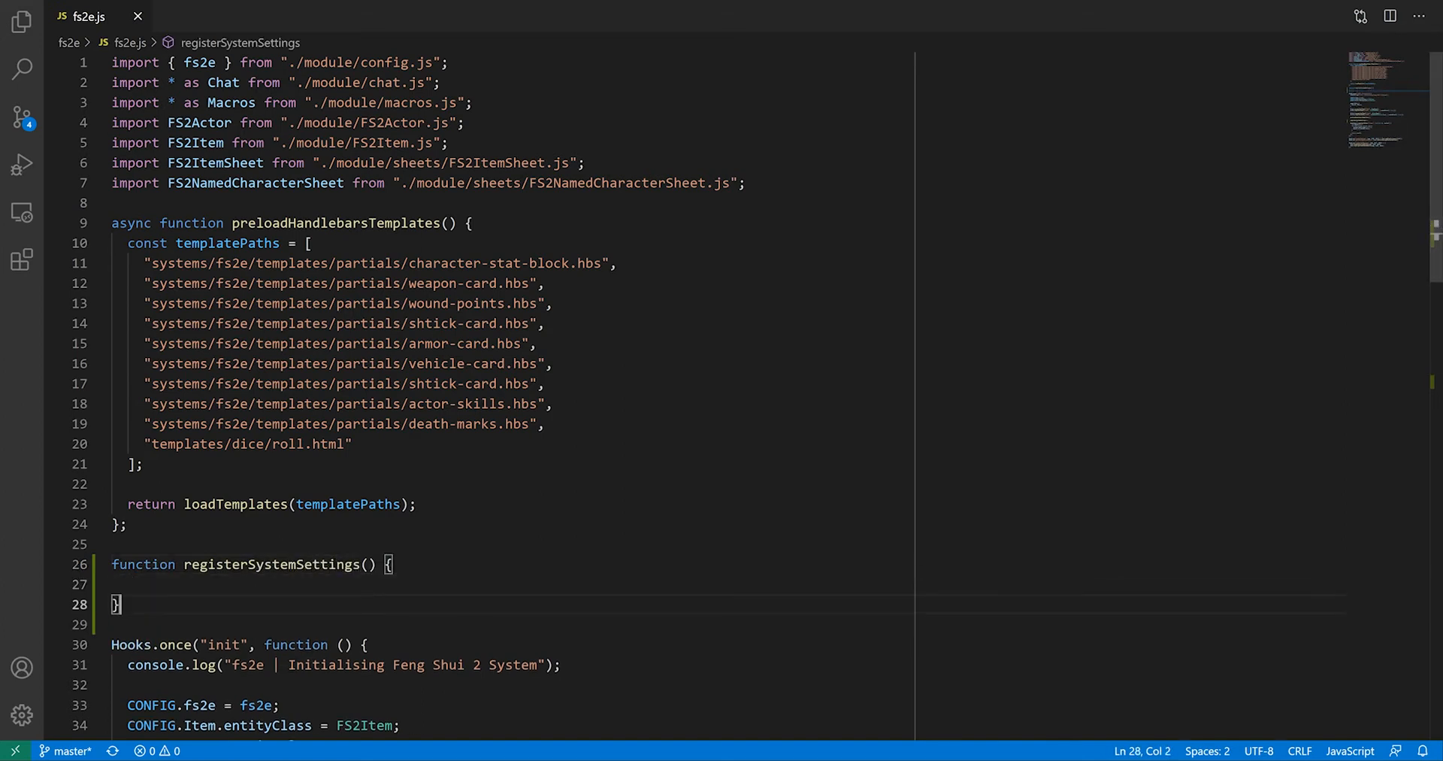
# Call game.settings.register("fs2e", "showTaskCheckOptions", ...) inside the function.
pyautogui.write('game.setti')
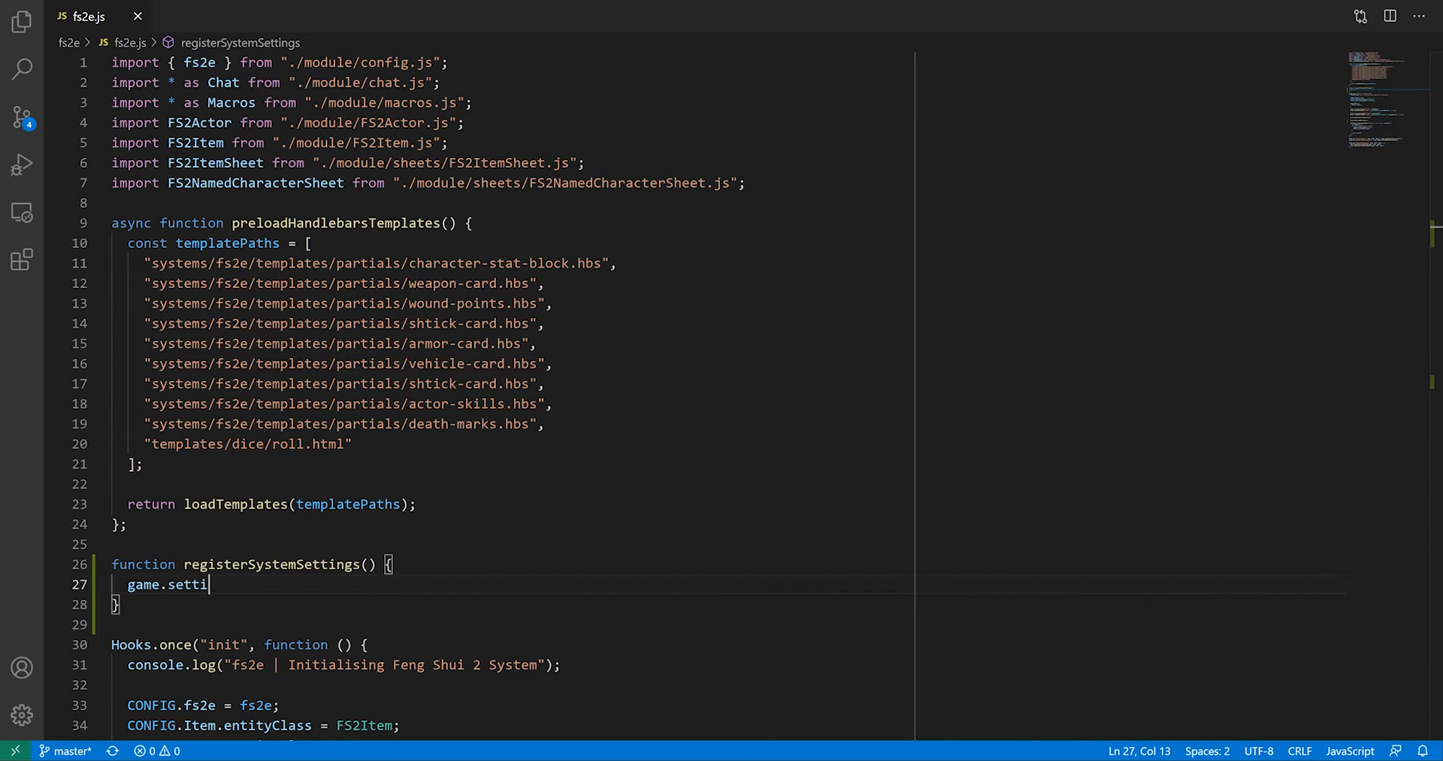
pyautogui.write('ngs.register();')
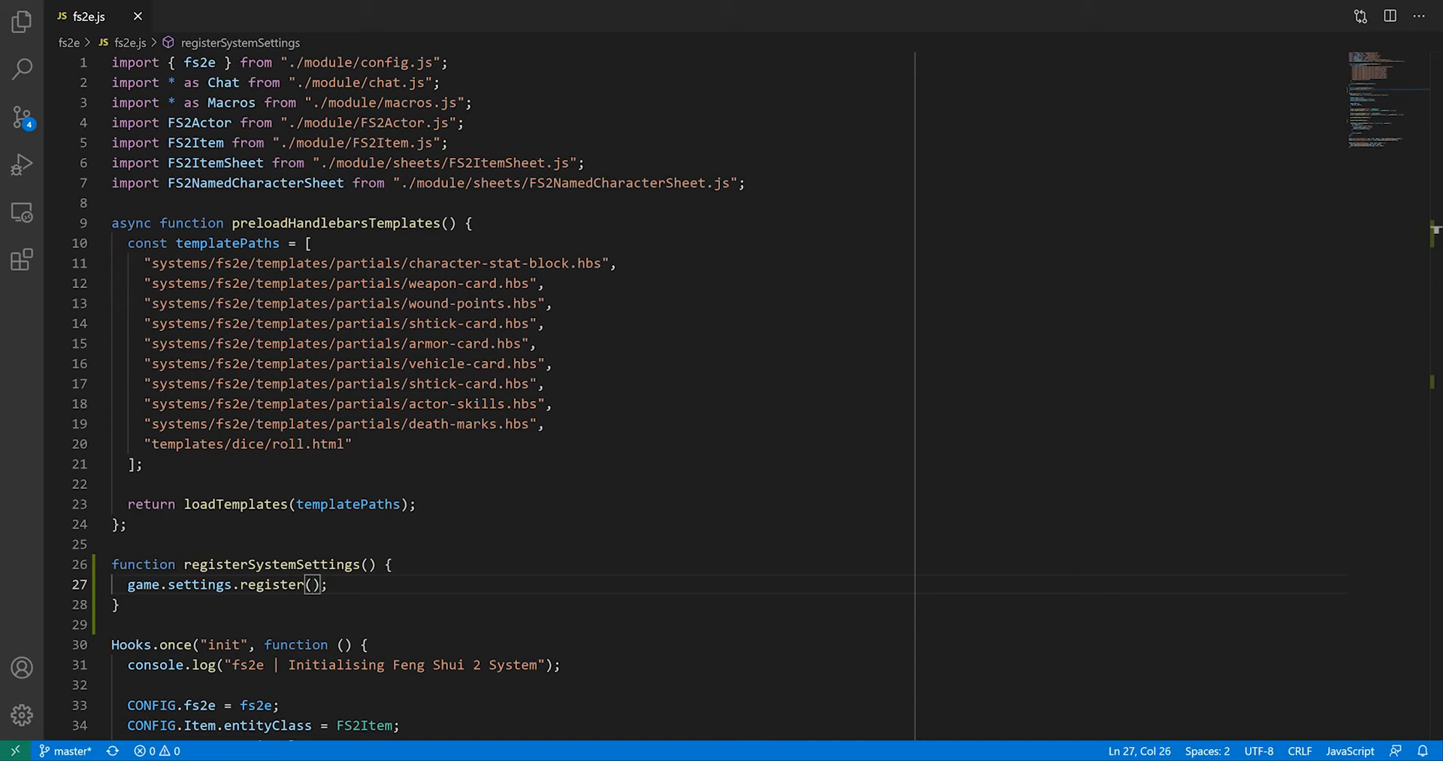
pyautogui.write('"fs2e"')
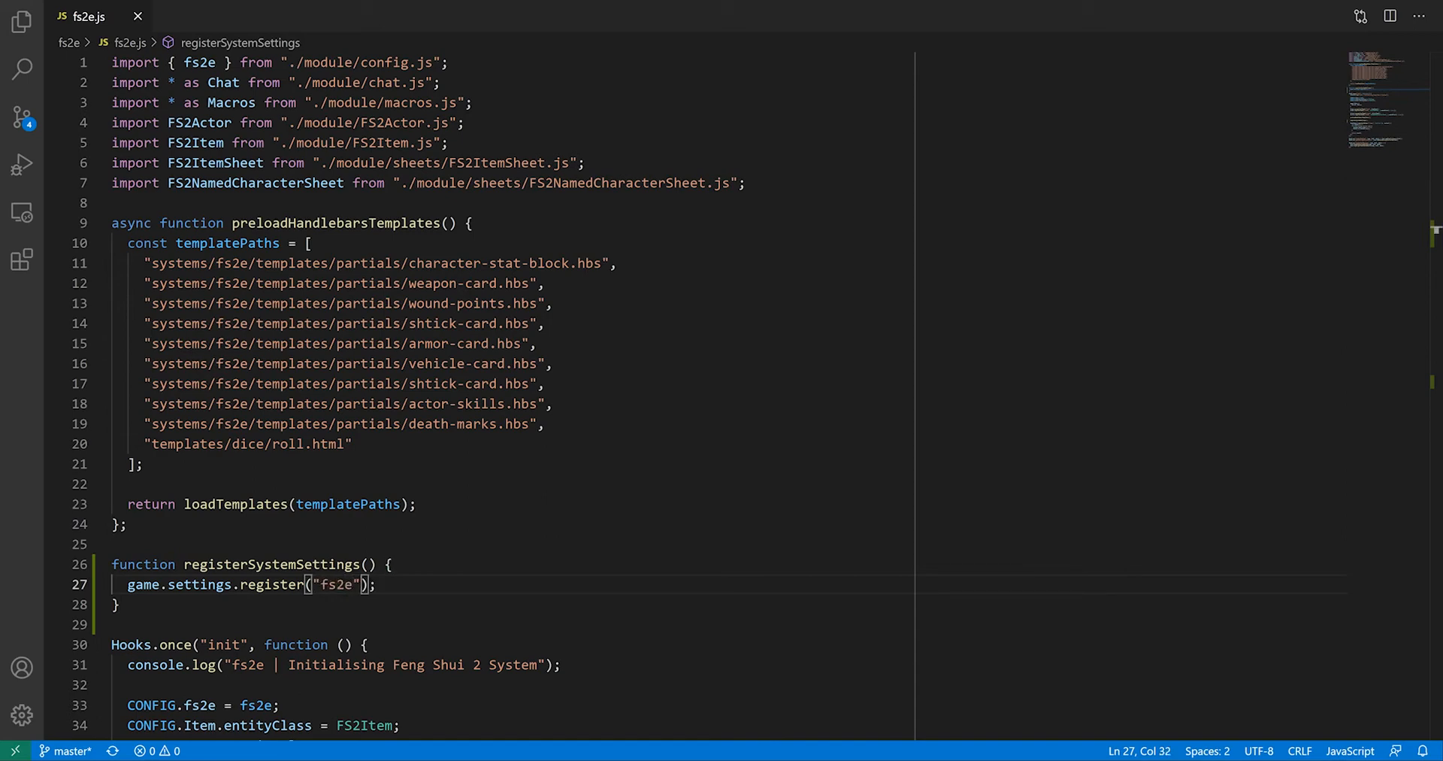
pyautogui.write('", "')
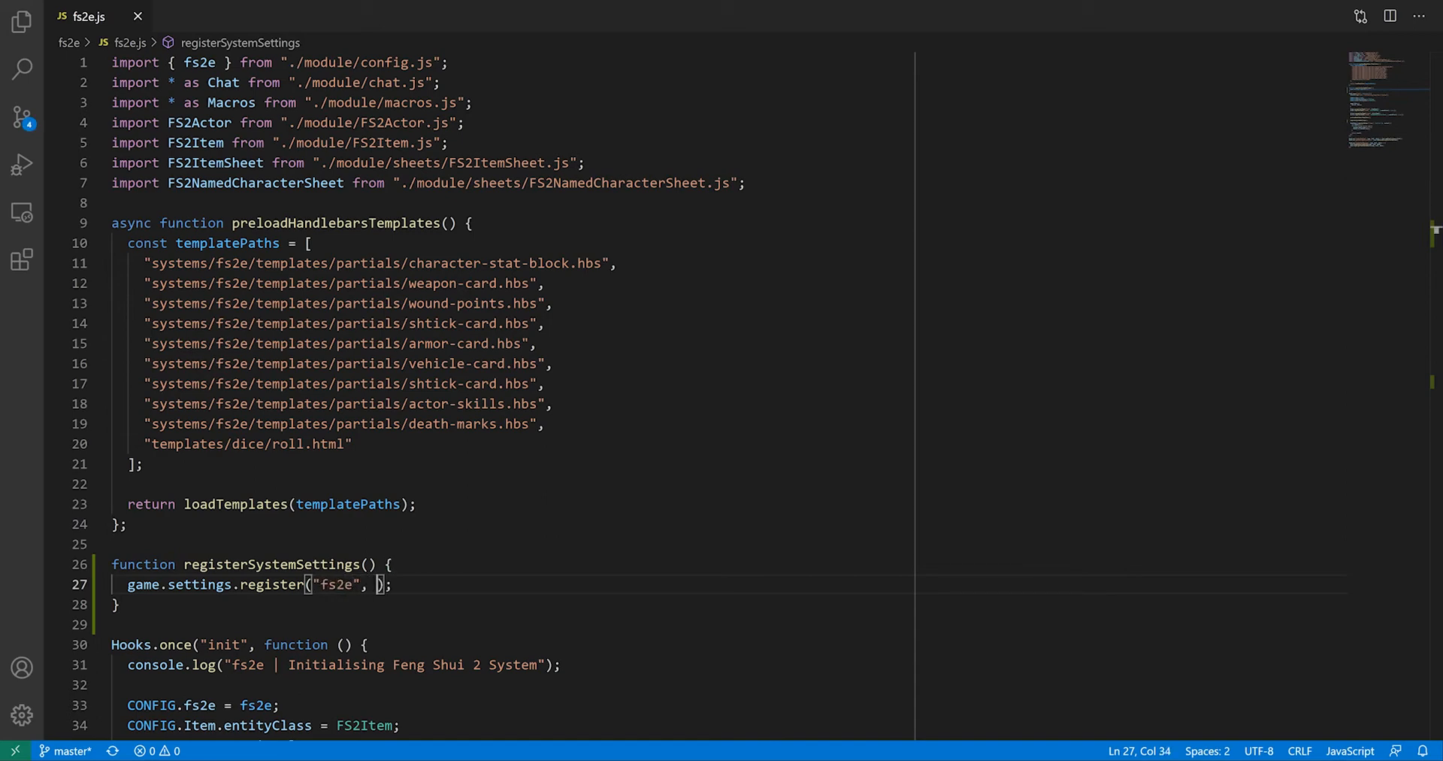
pyautogui.write('"showTaskCheckO"')
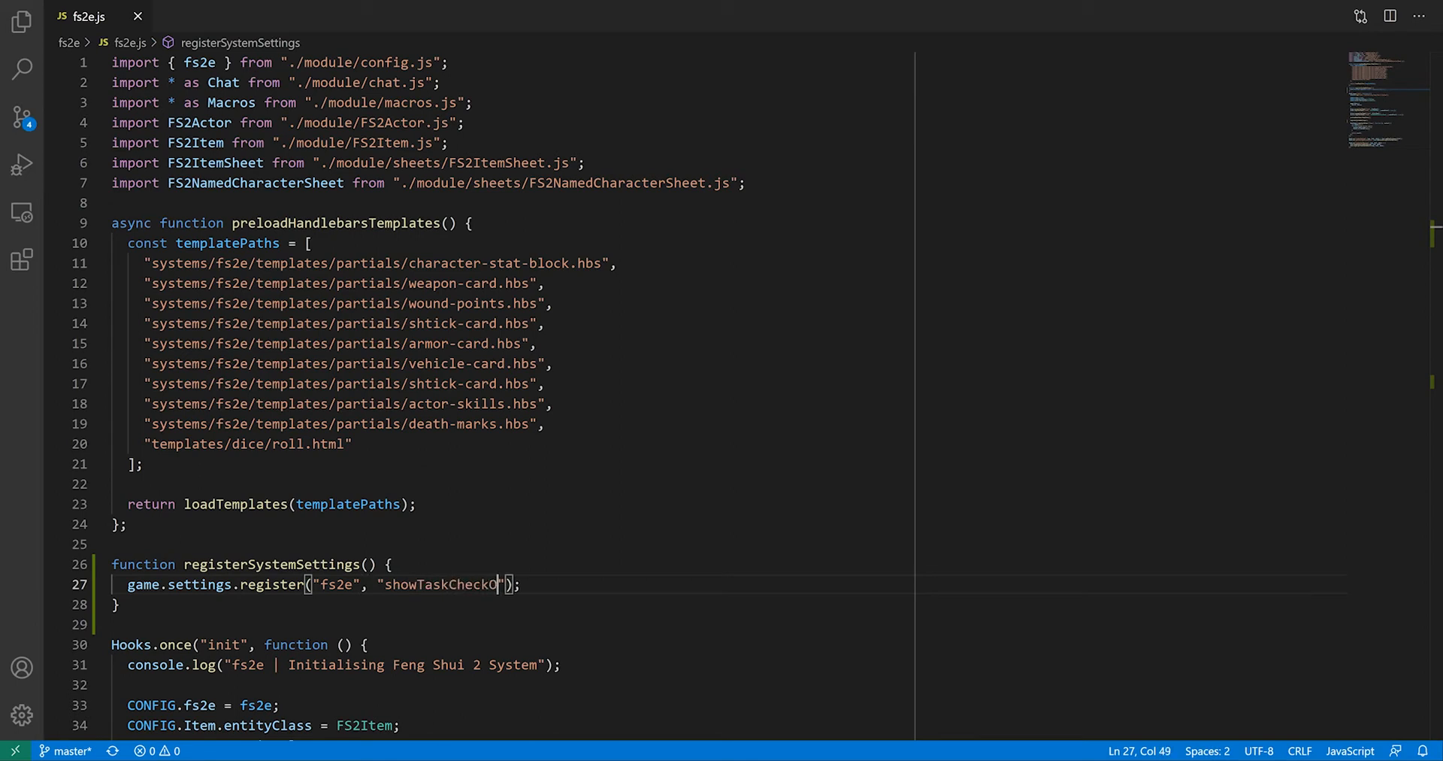
pyautogui.write('ptions')
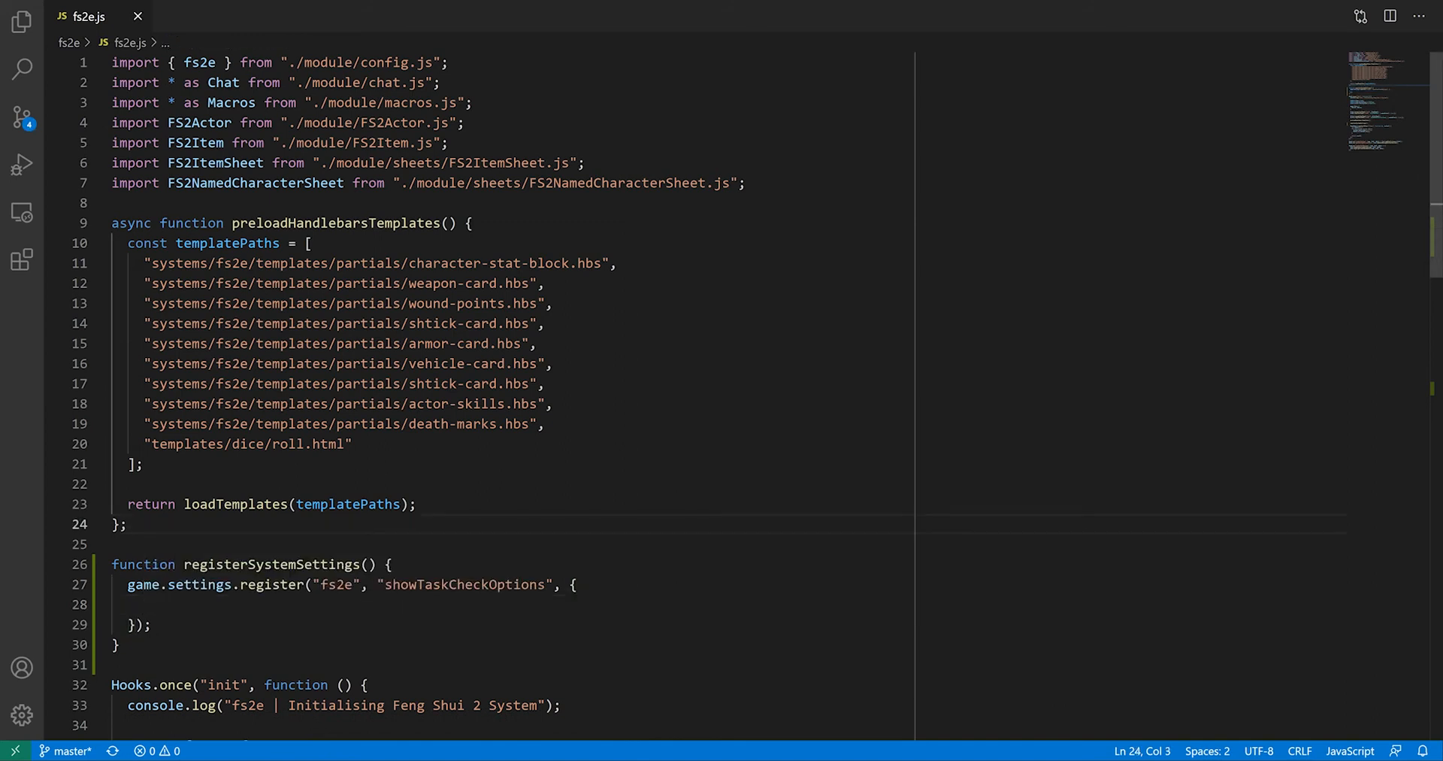
# Add config: true, client scope and name: "SETTINGS.showTaskCheckOptions.name" to the options object.
pyautogui.write('config: true,')
pyautogui.write('scope: "client",')
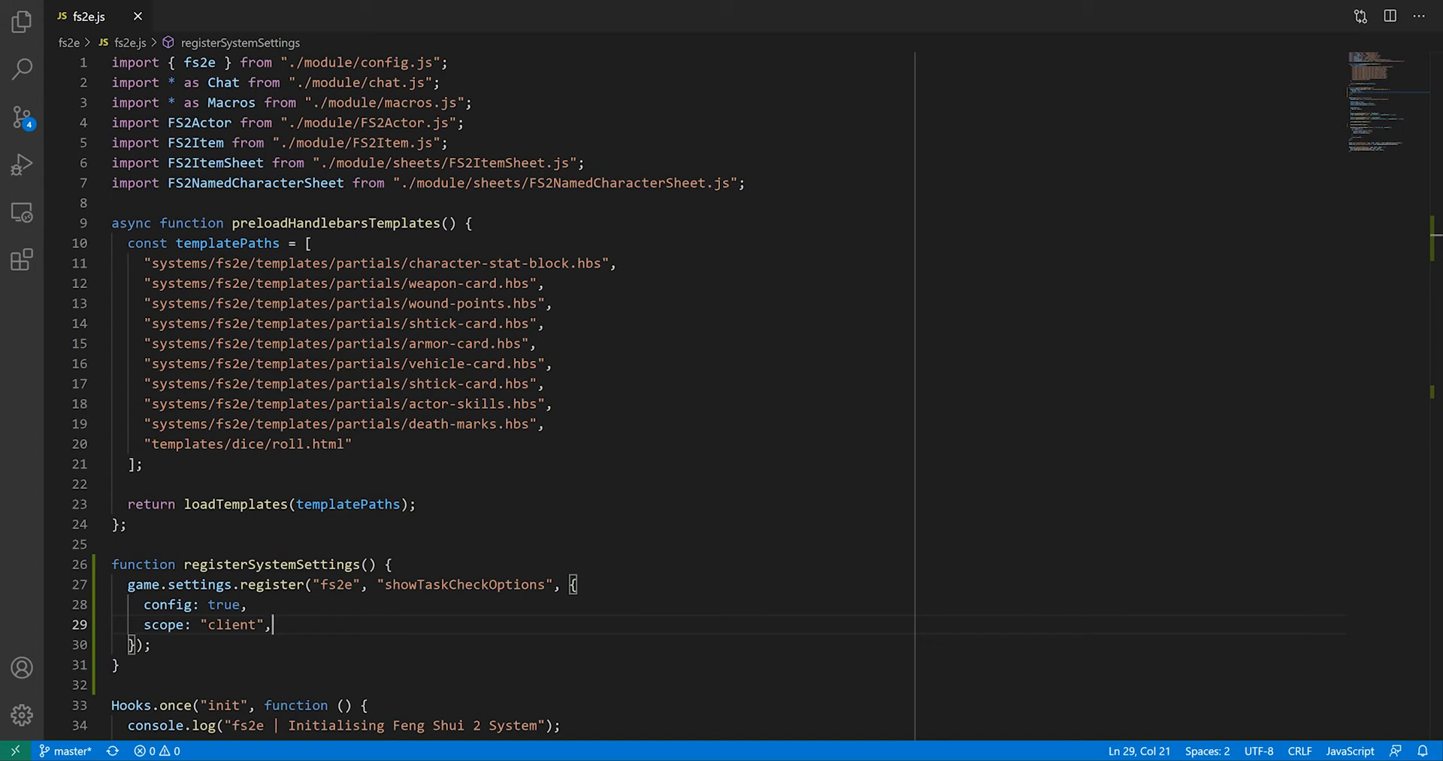
pyautogui.press('enter')
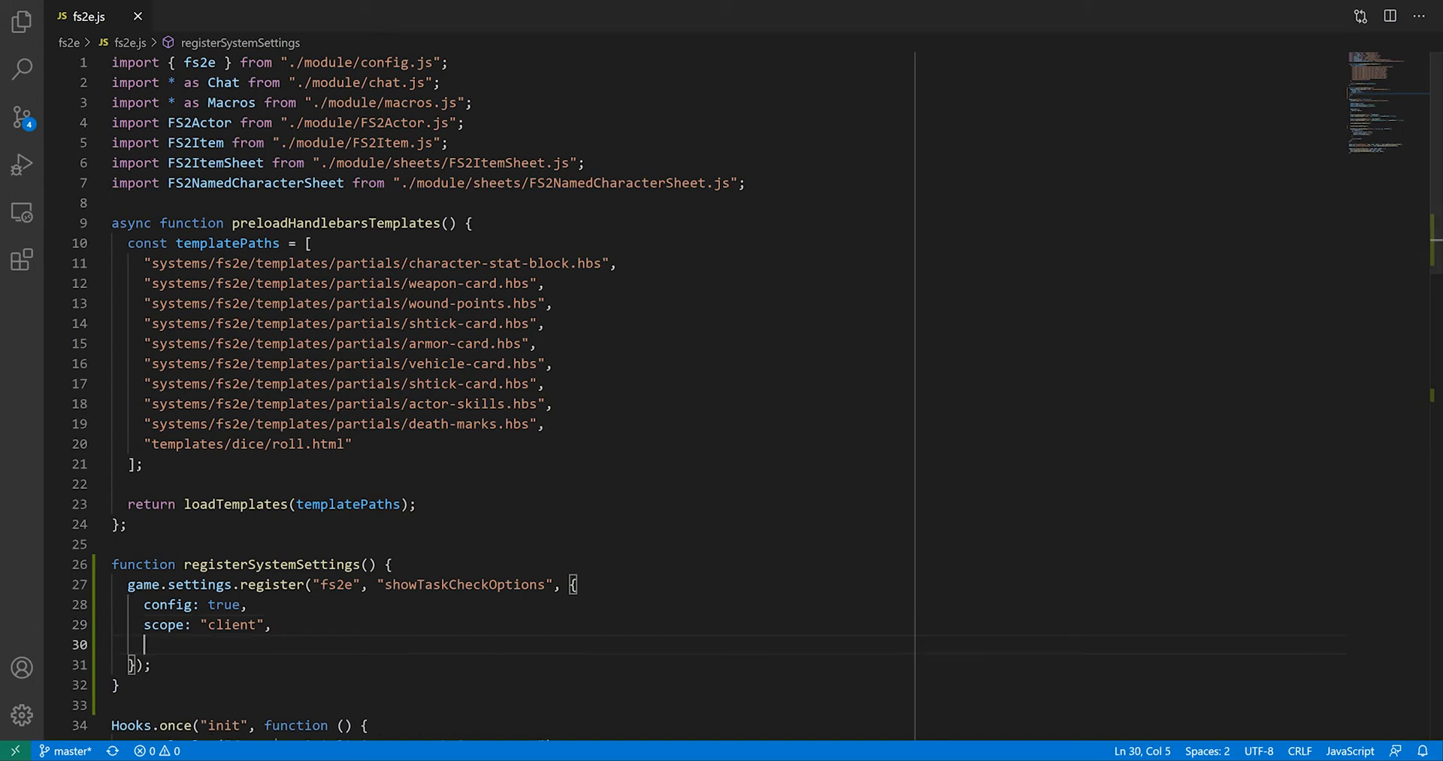
pyautogui.write('name: "SETTINGS.showTaskCh')
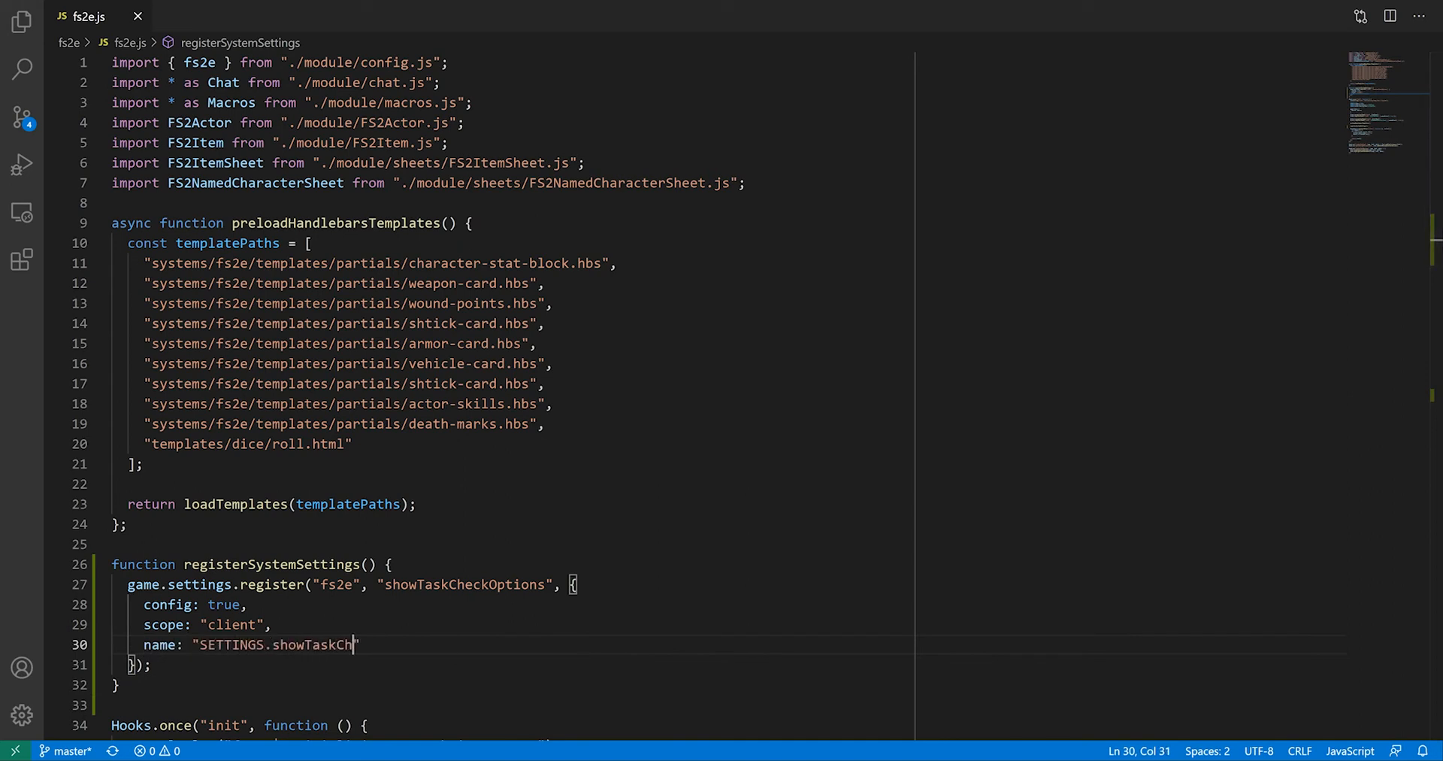
pyautogui.write('eckOptions.name')
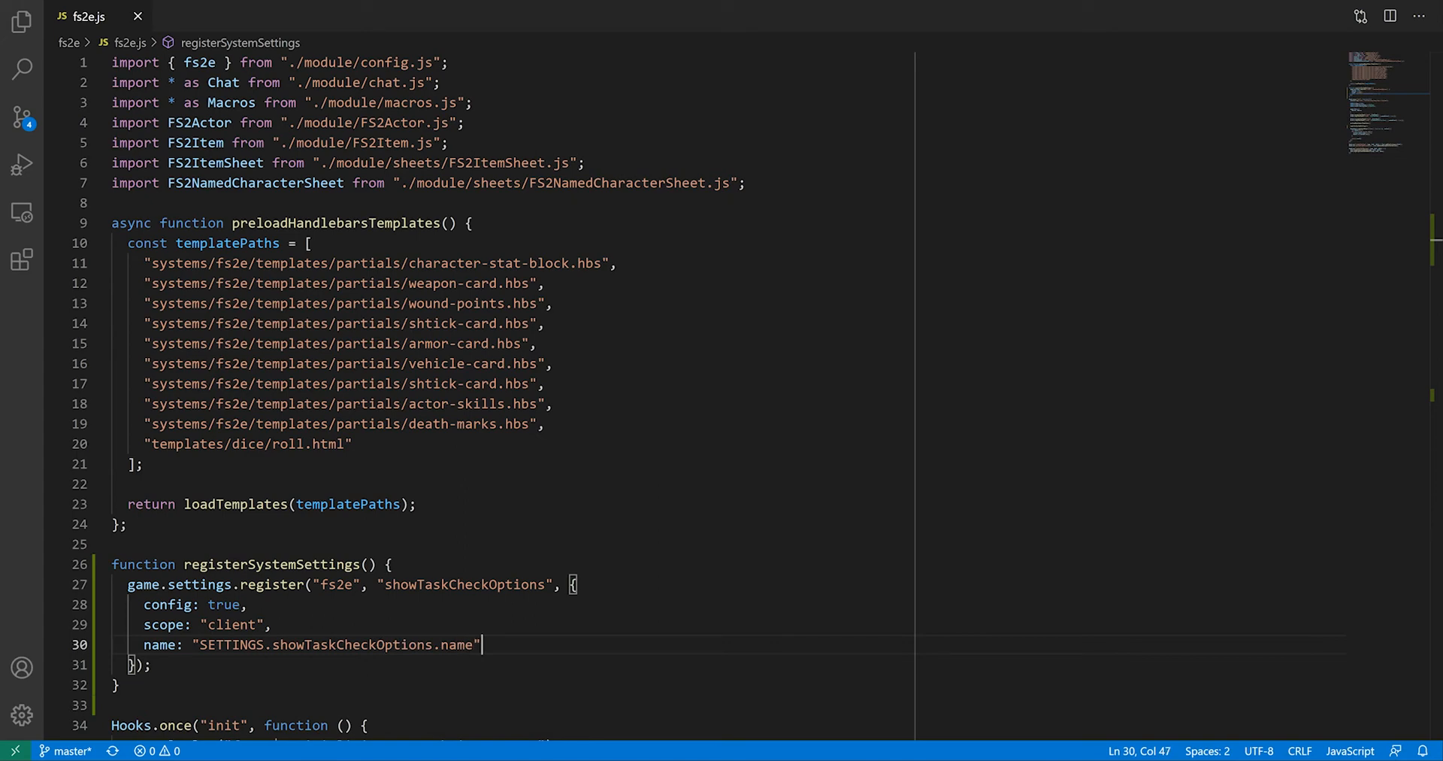
pyautogui.write(',')
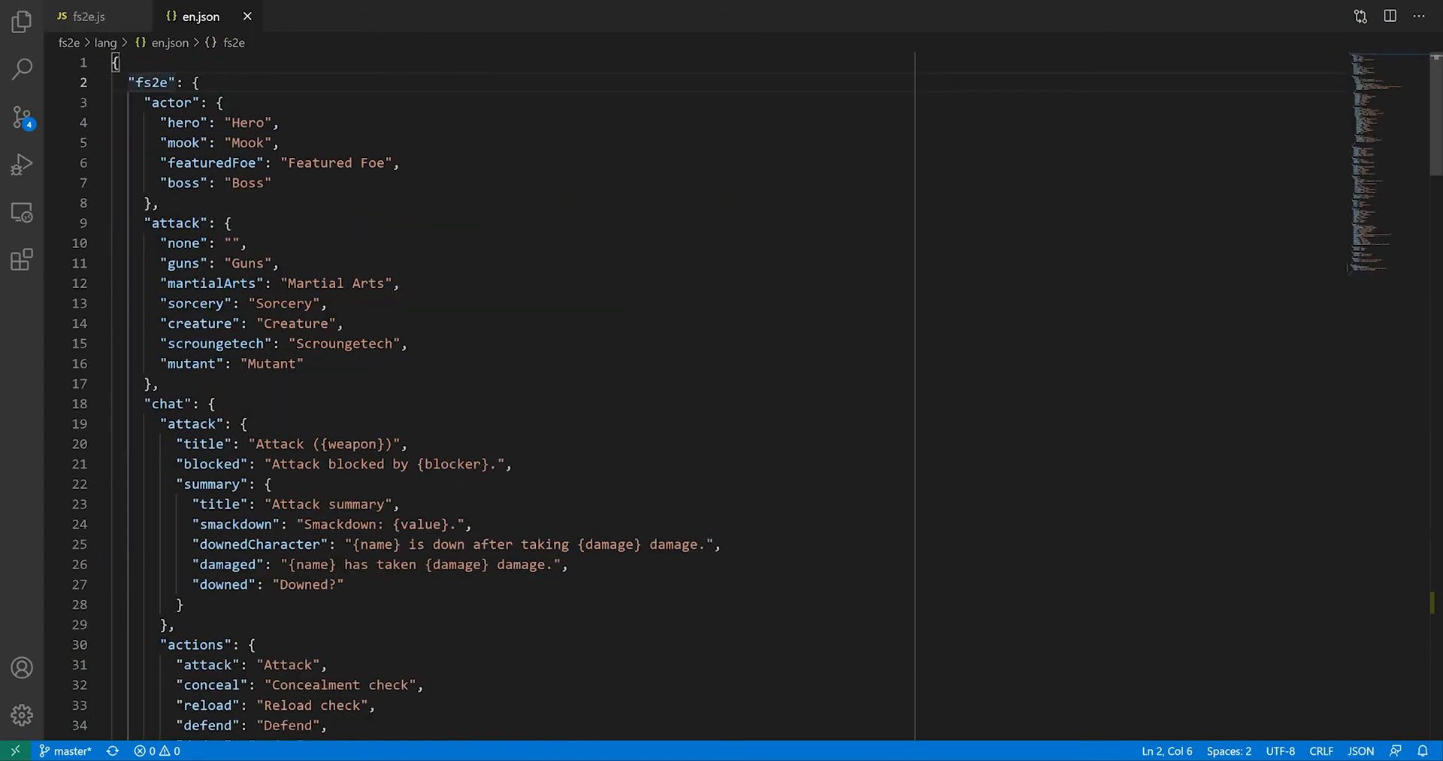
# Back in fs2e.js, add hint: "SETTINGS.showTaskCheckOptions.label" and begin the type option.
pyautogui.click(101, 82)
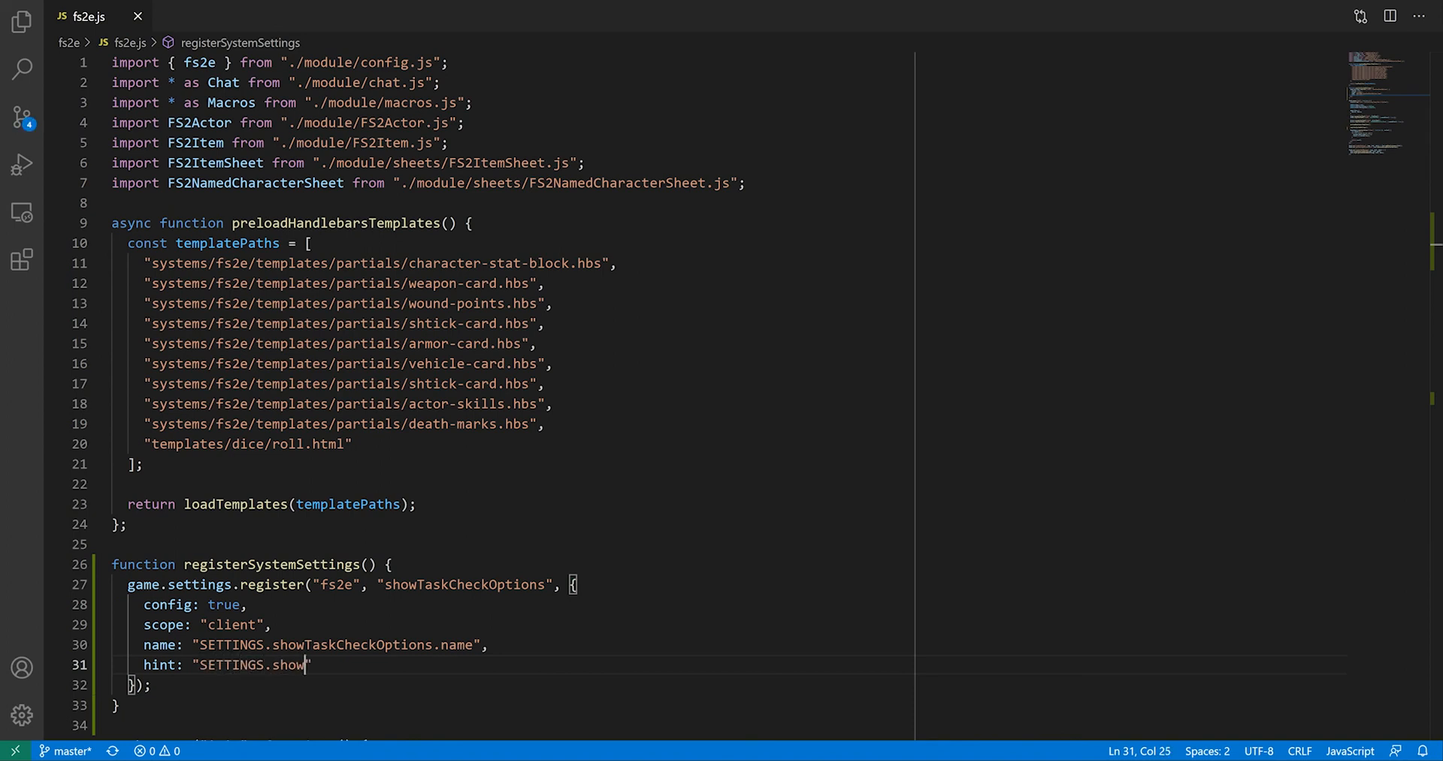
pyautogui.write('TaskCheckOptions')
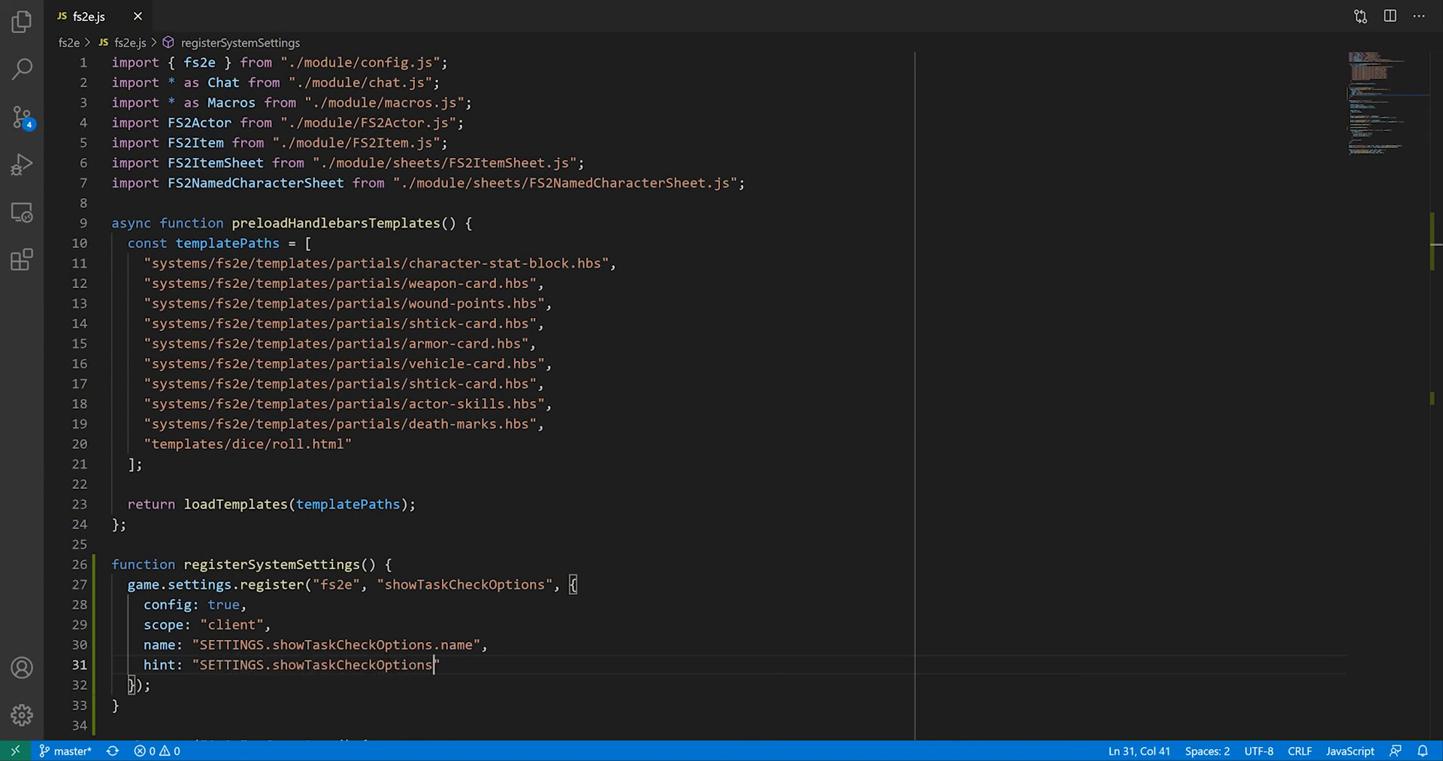
pyautogui.write('label",')
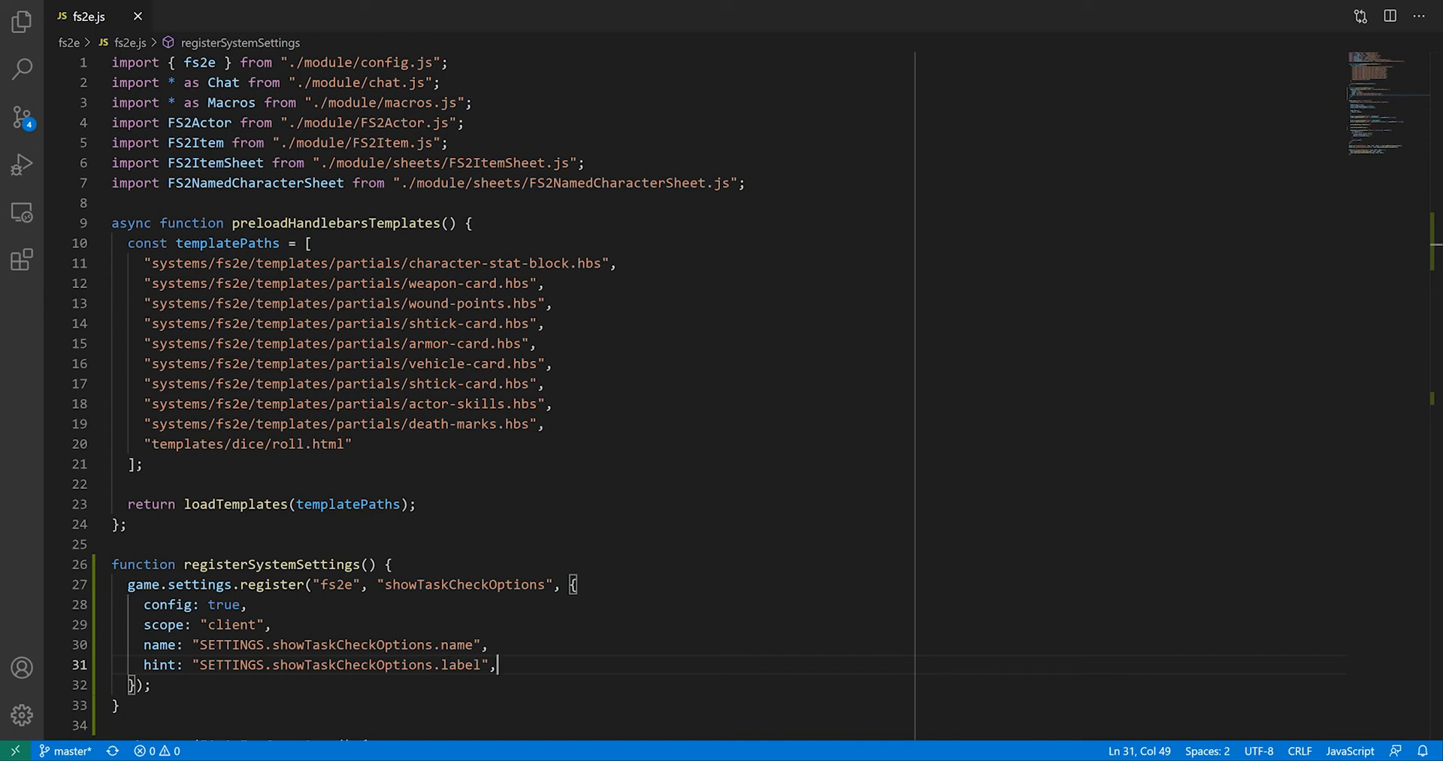
pyautogui.write('typ')
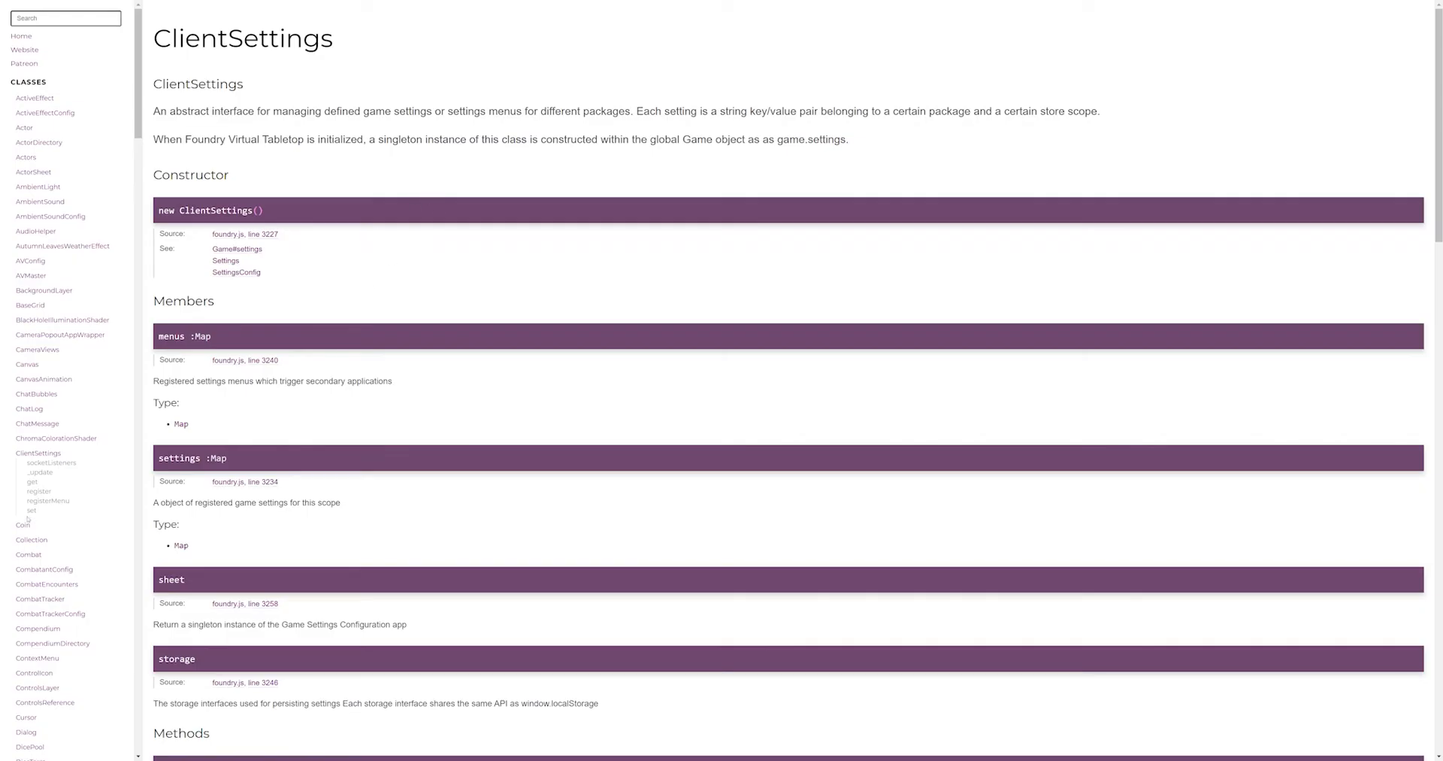
# Scroll through the ClientSettings members and methods in the Foundry API docs.
pyautogui.scroll(-3)
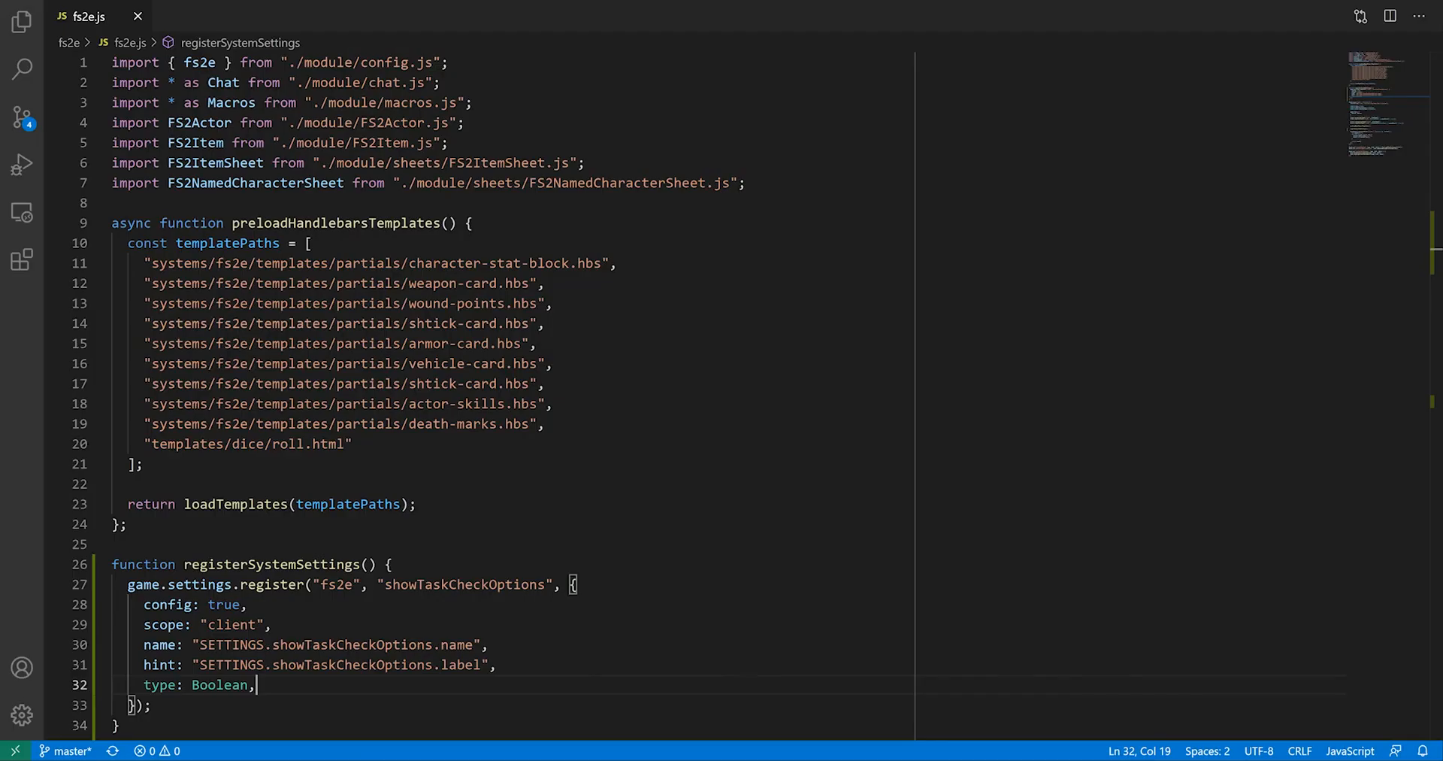
# Add default: true to the showTaskCheckOptions register options.
pyautogui.write('default: tru')
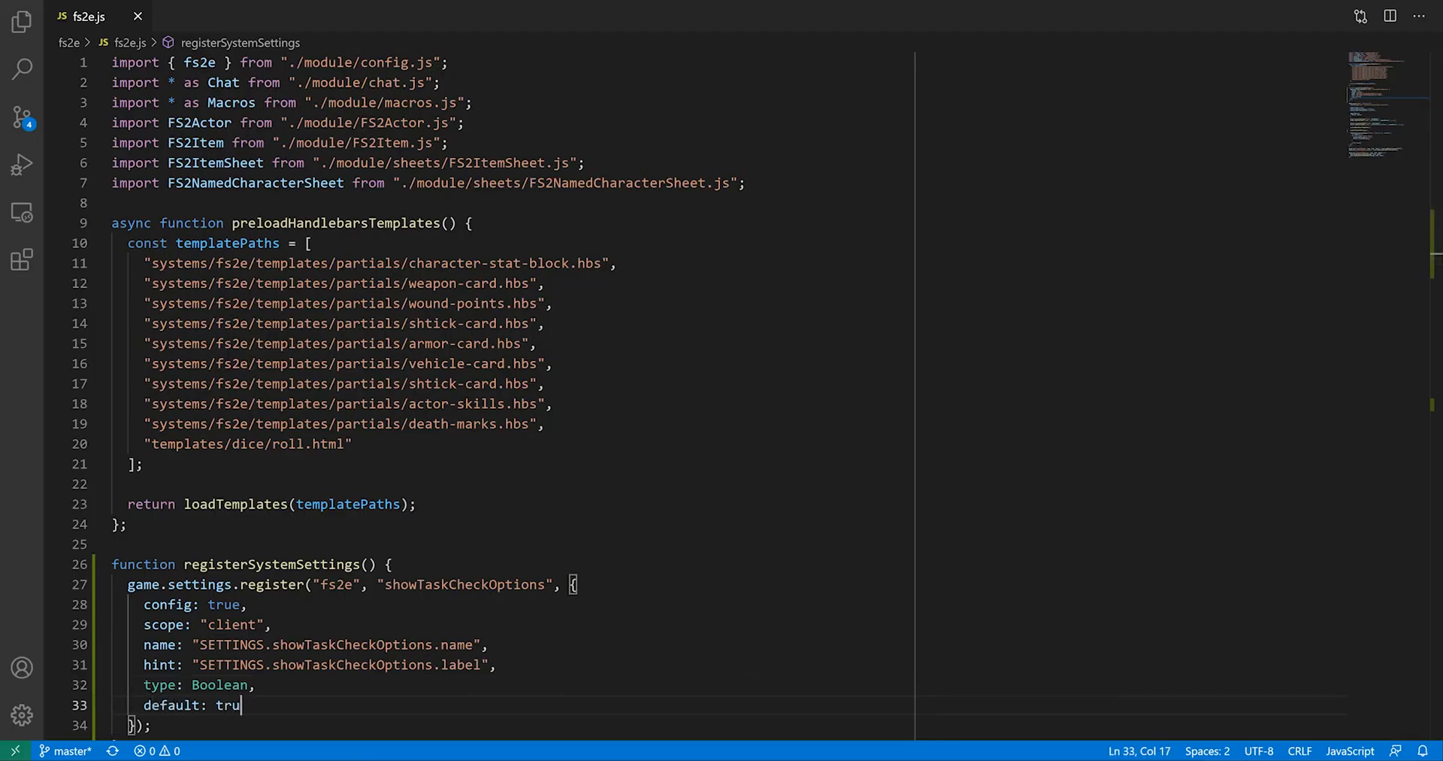
pyautogui.write('e')
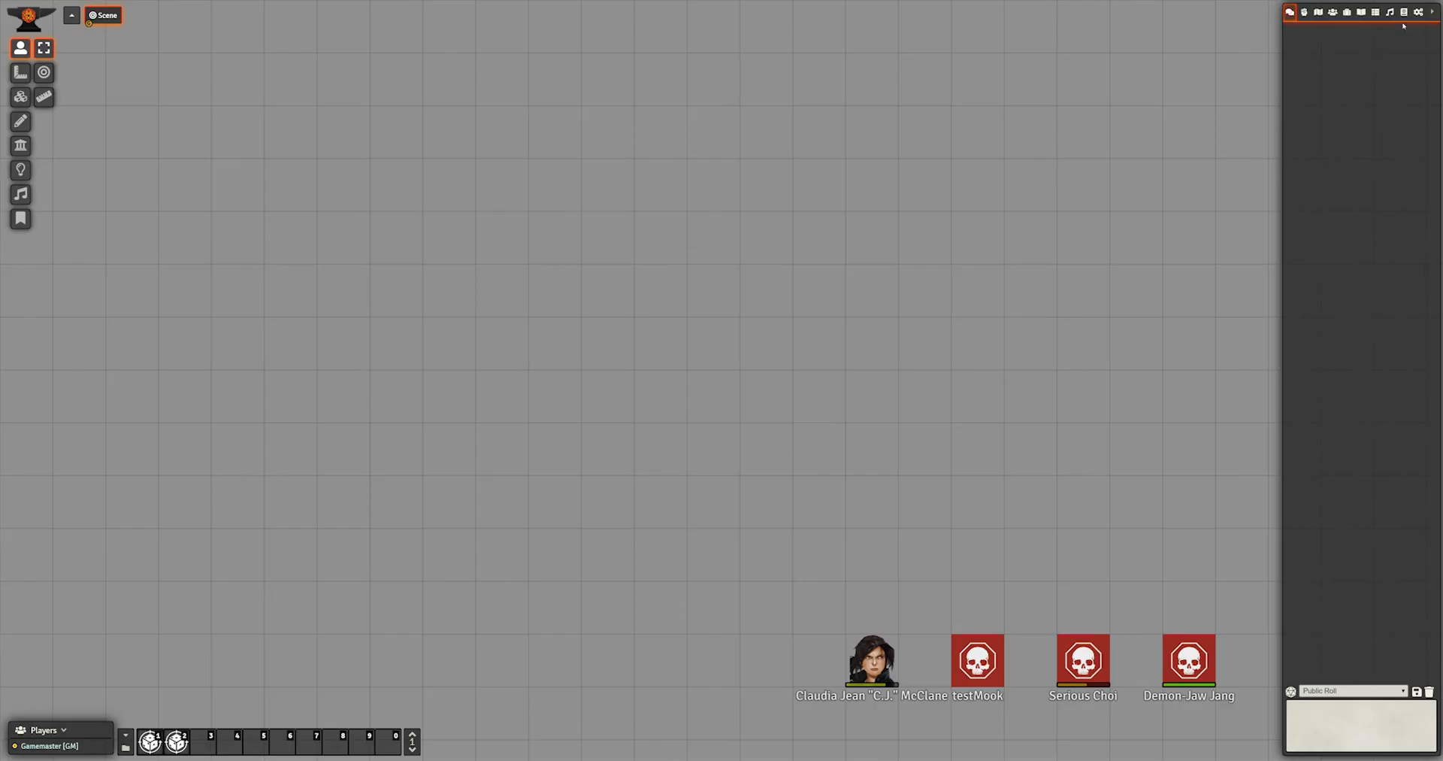
# Open Configure Settings' System Settings tab and check the Feng Shui 2 task-check option.
pyautogui.click(1430, 10)
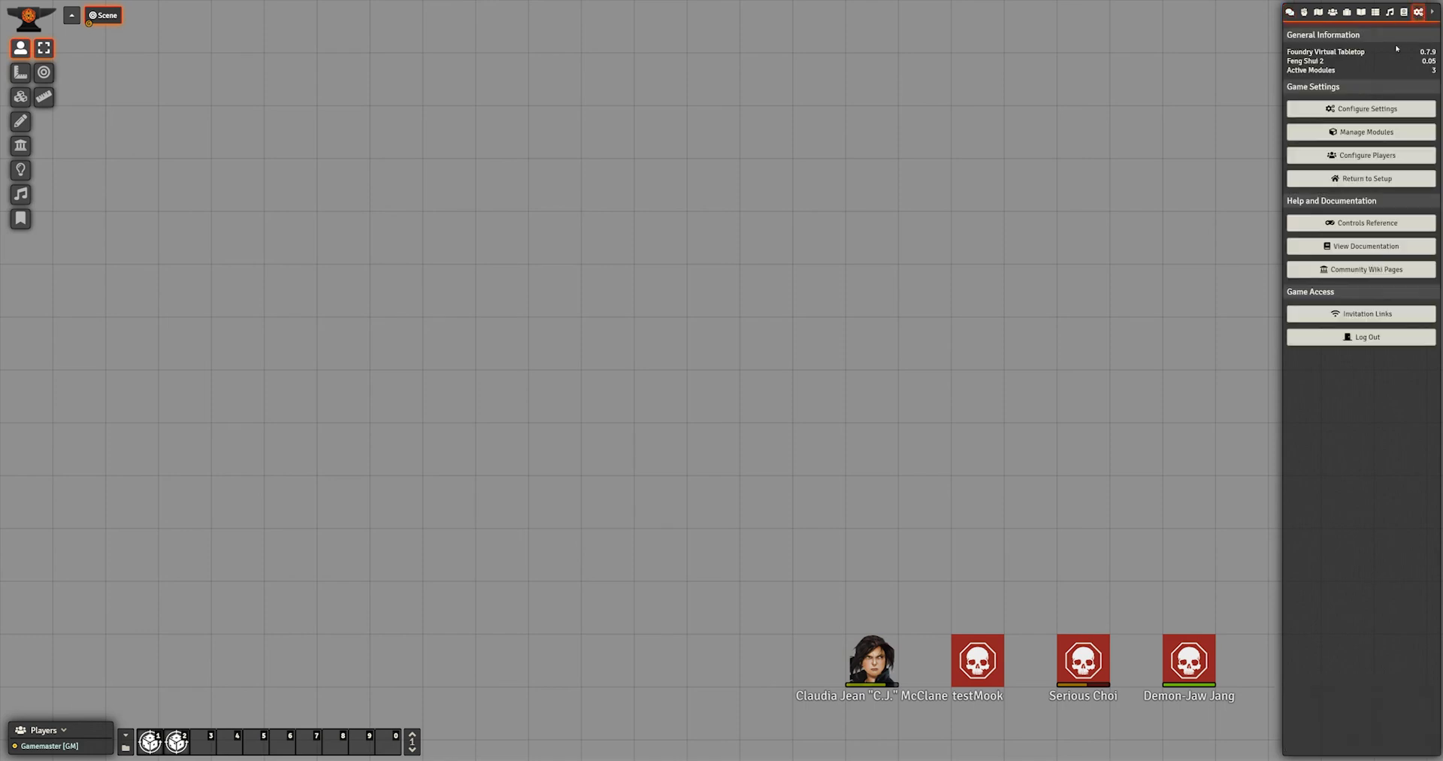
pyautogui.click(1366, 109)
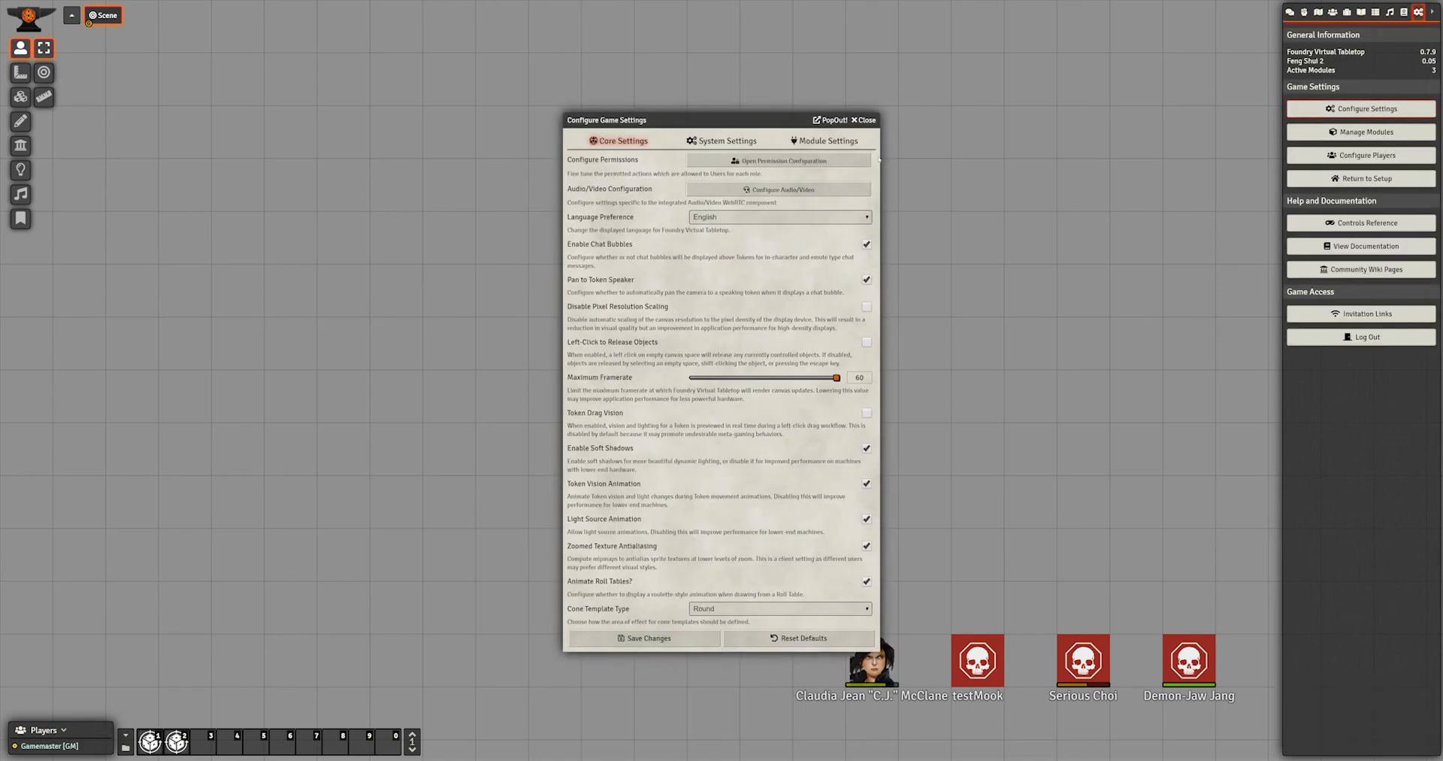
pyautogui.click(726, 140)
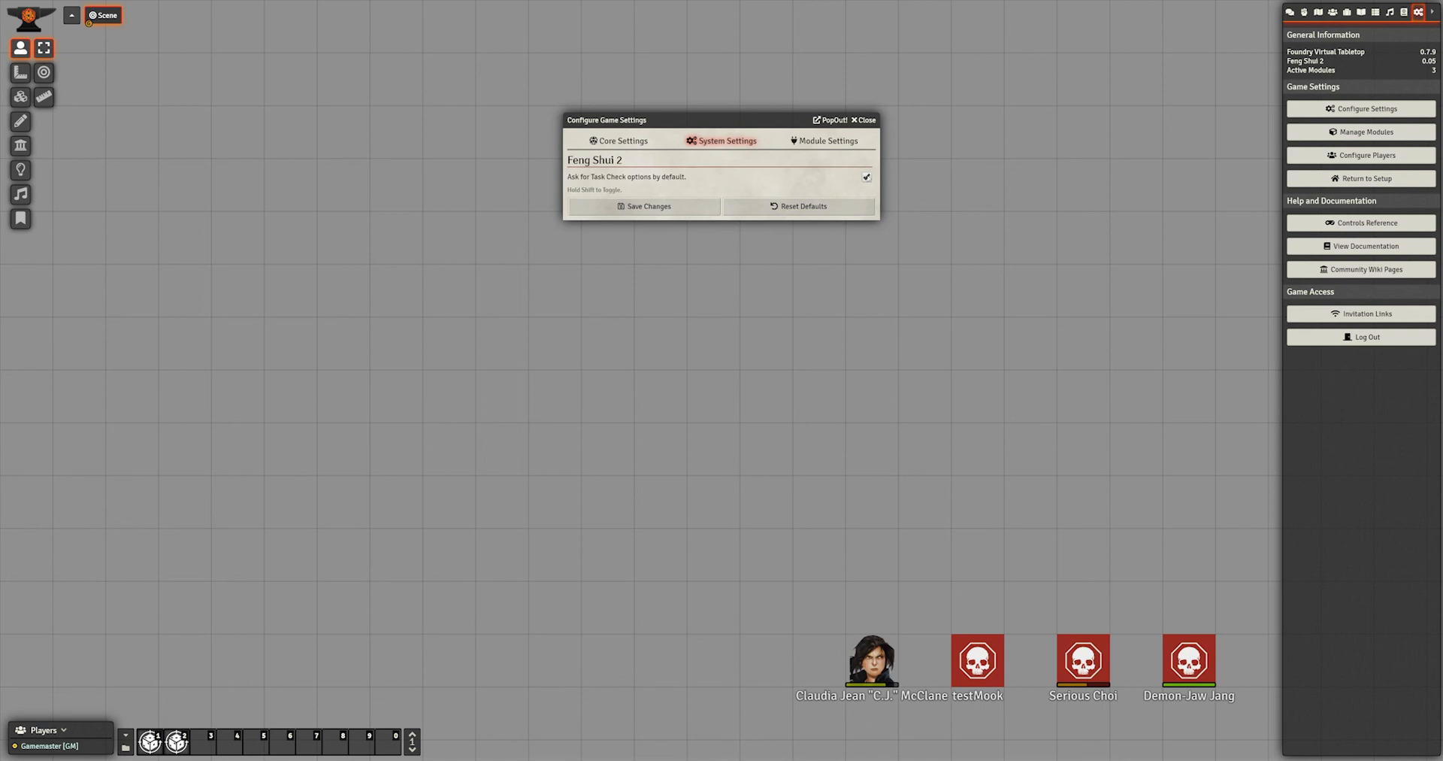
pyautogui.click(866, 177)
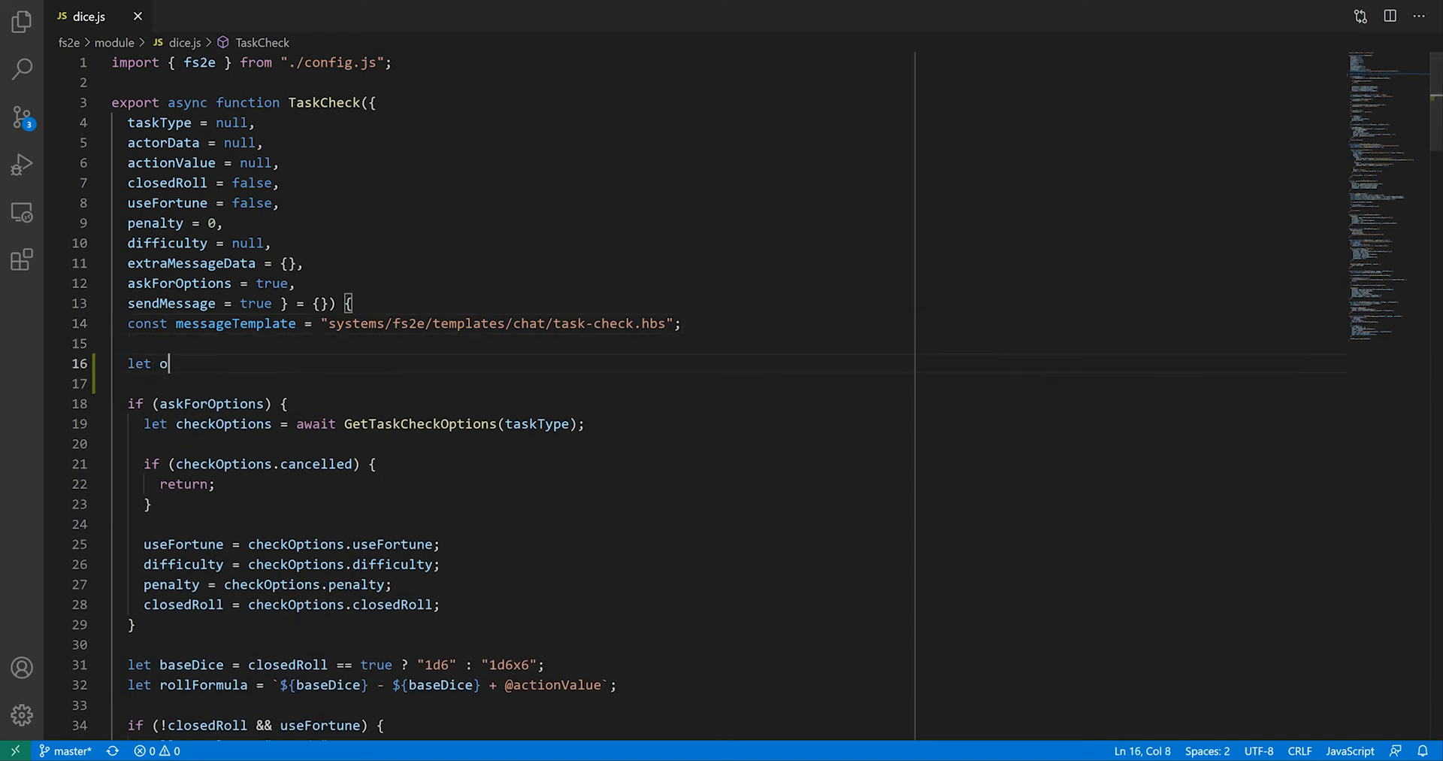
# Write let optionsSettings = game.settings.get("fs2e", "showTaskCheckOptions") in TaskCheck.
pyautogui.write('ptionsSettings =')
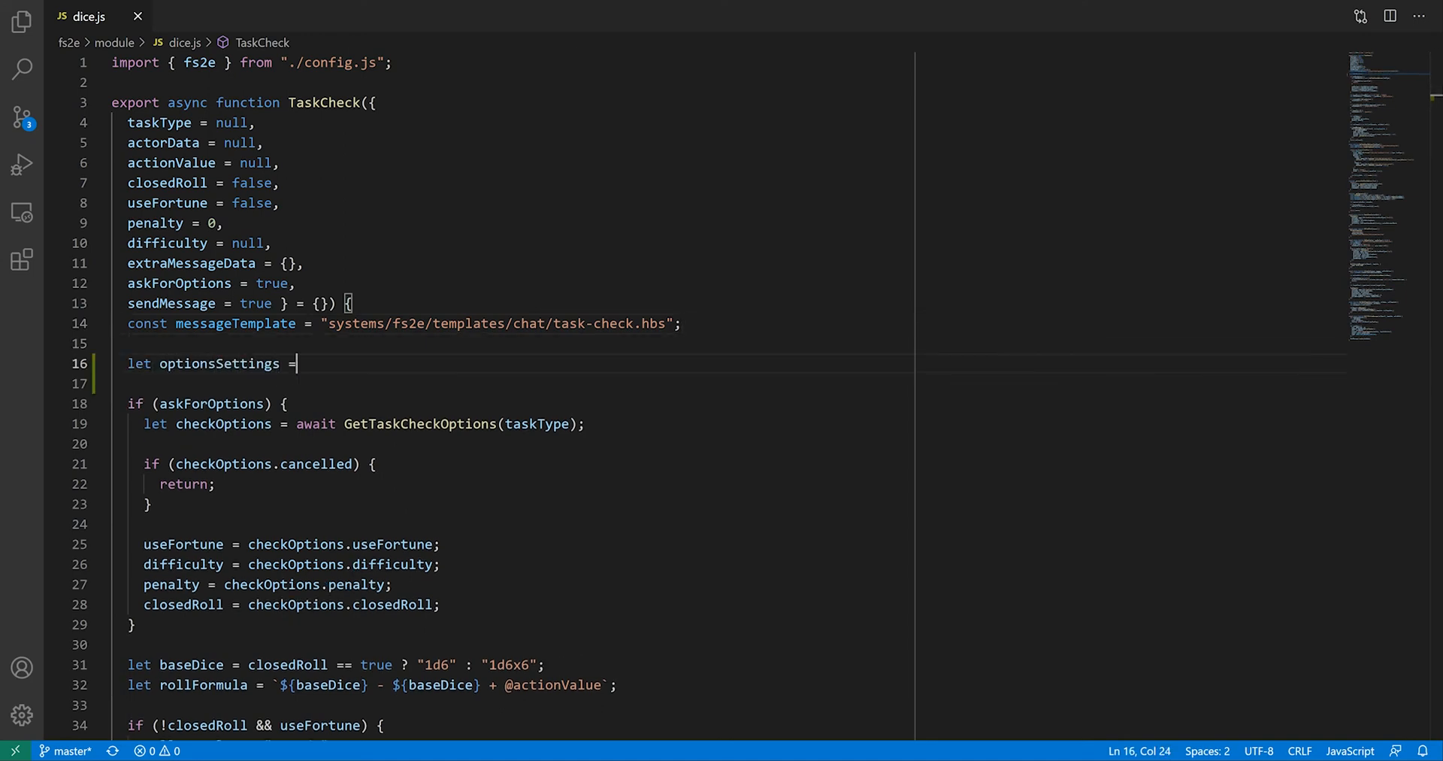
pyautogui.write('game.settings.get("fs2e", "showT')
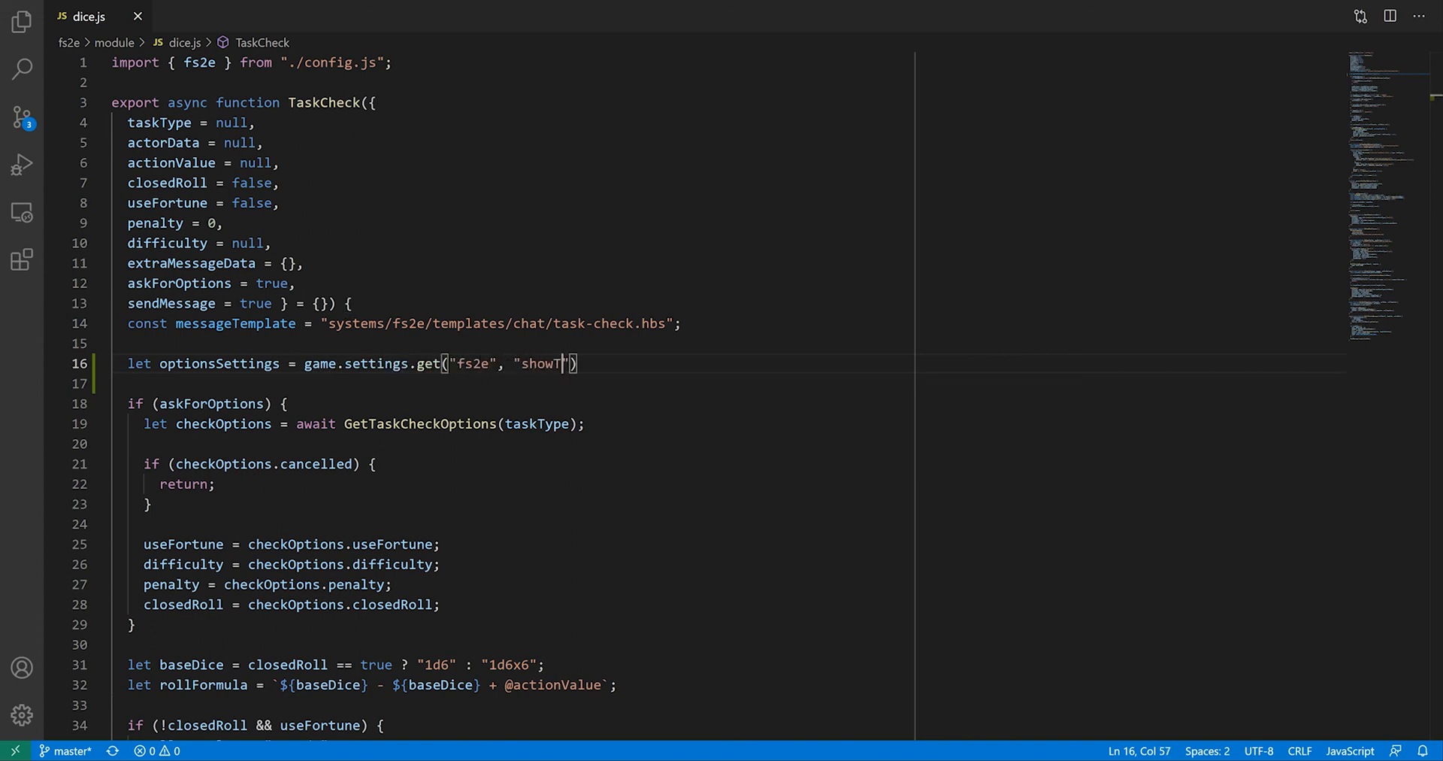
pyautogui.write('askCheckOptions')
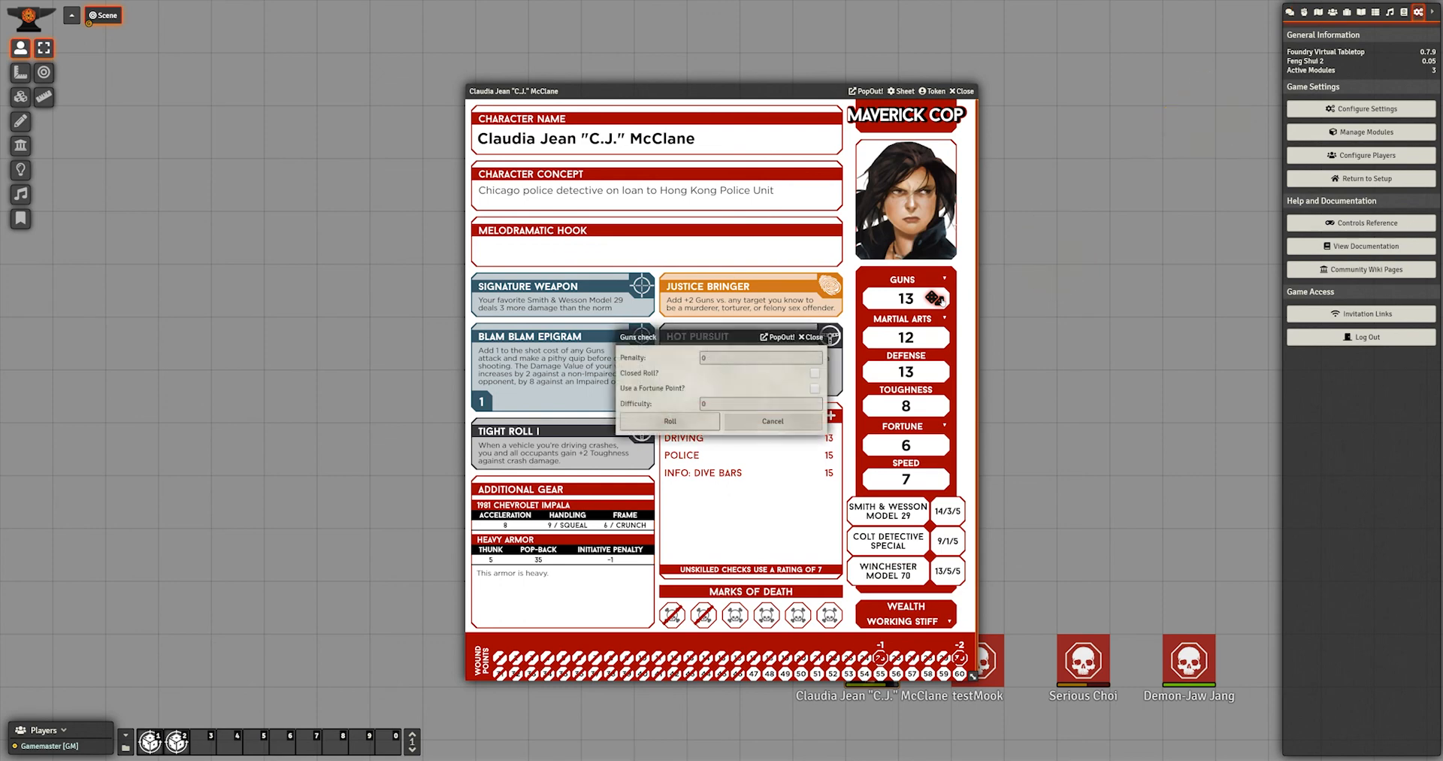
# Select the Difficulty field in the Guns check dialog and roll the check.
pyautogui.click(760, 403)
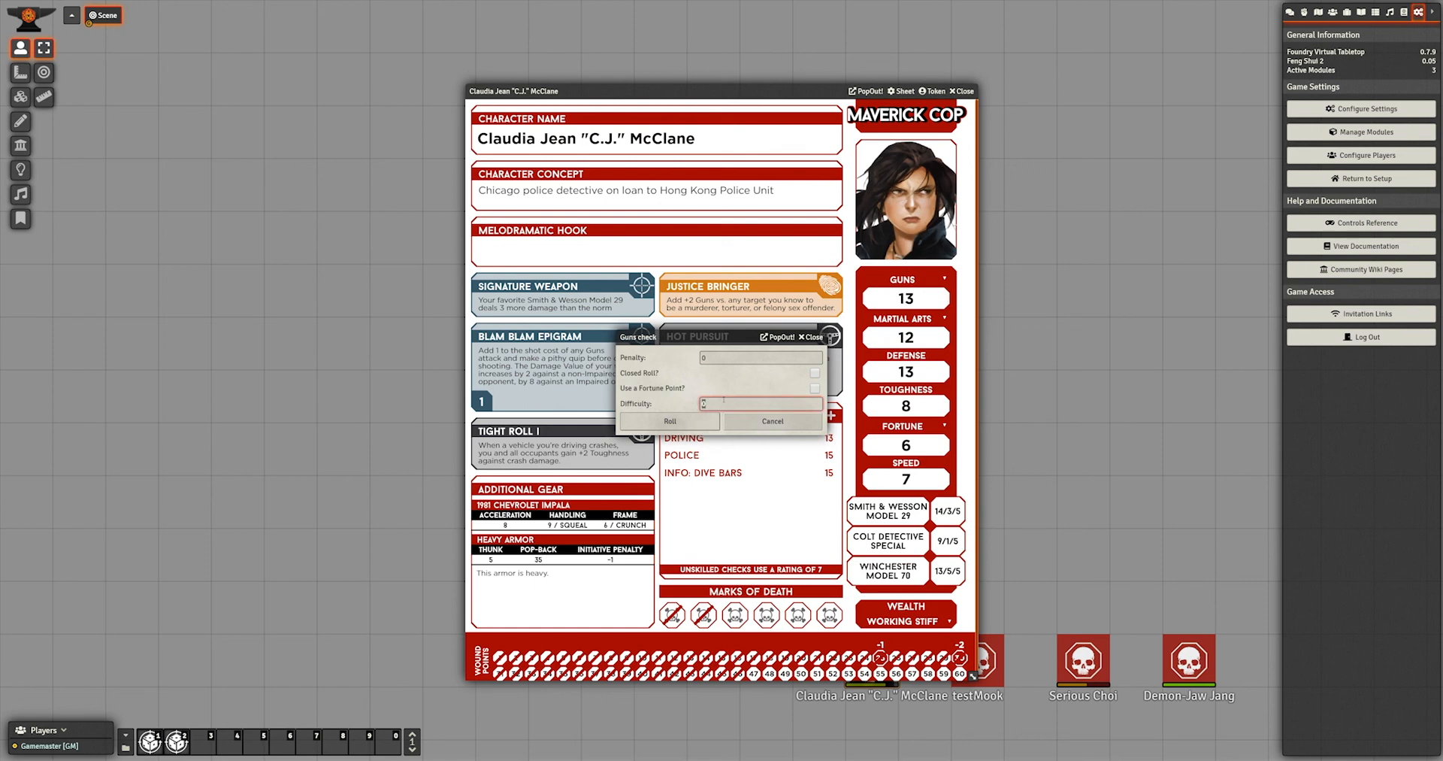
pyautogui.click(669, 421)
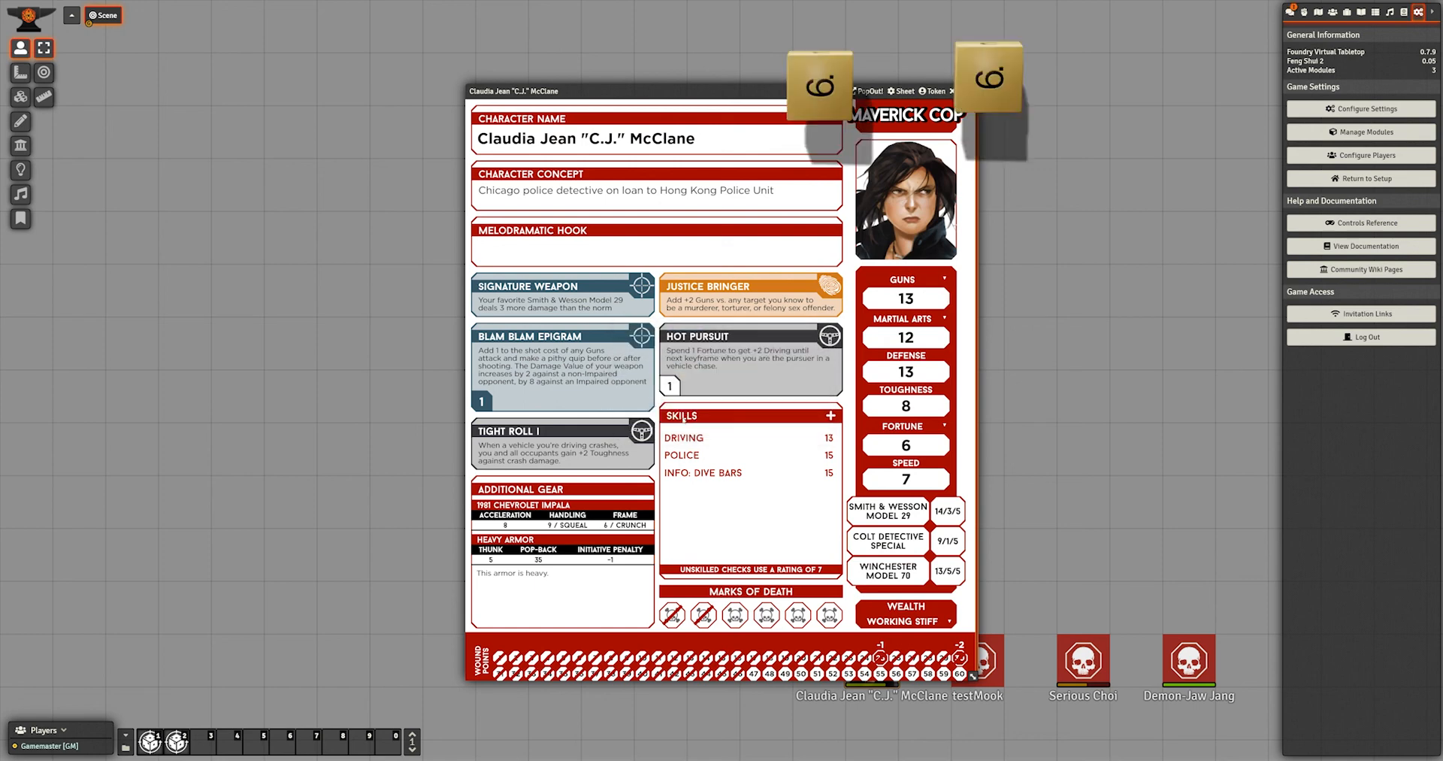